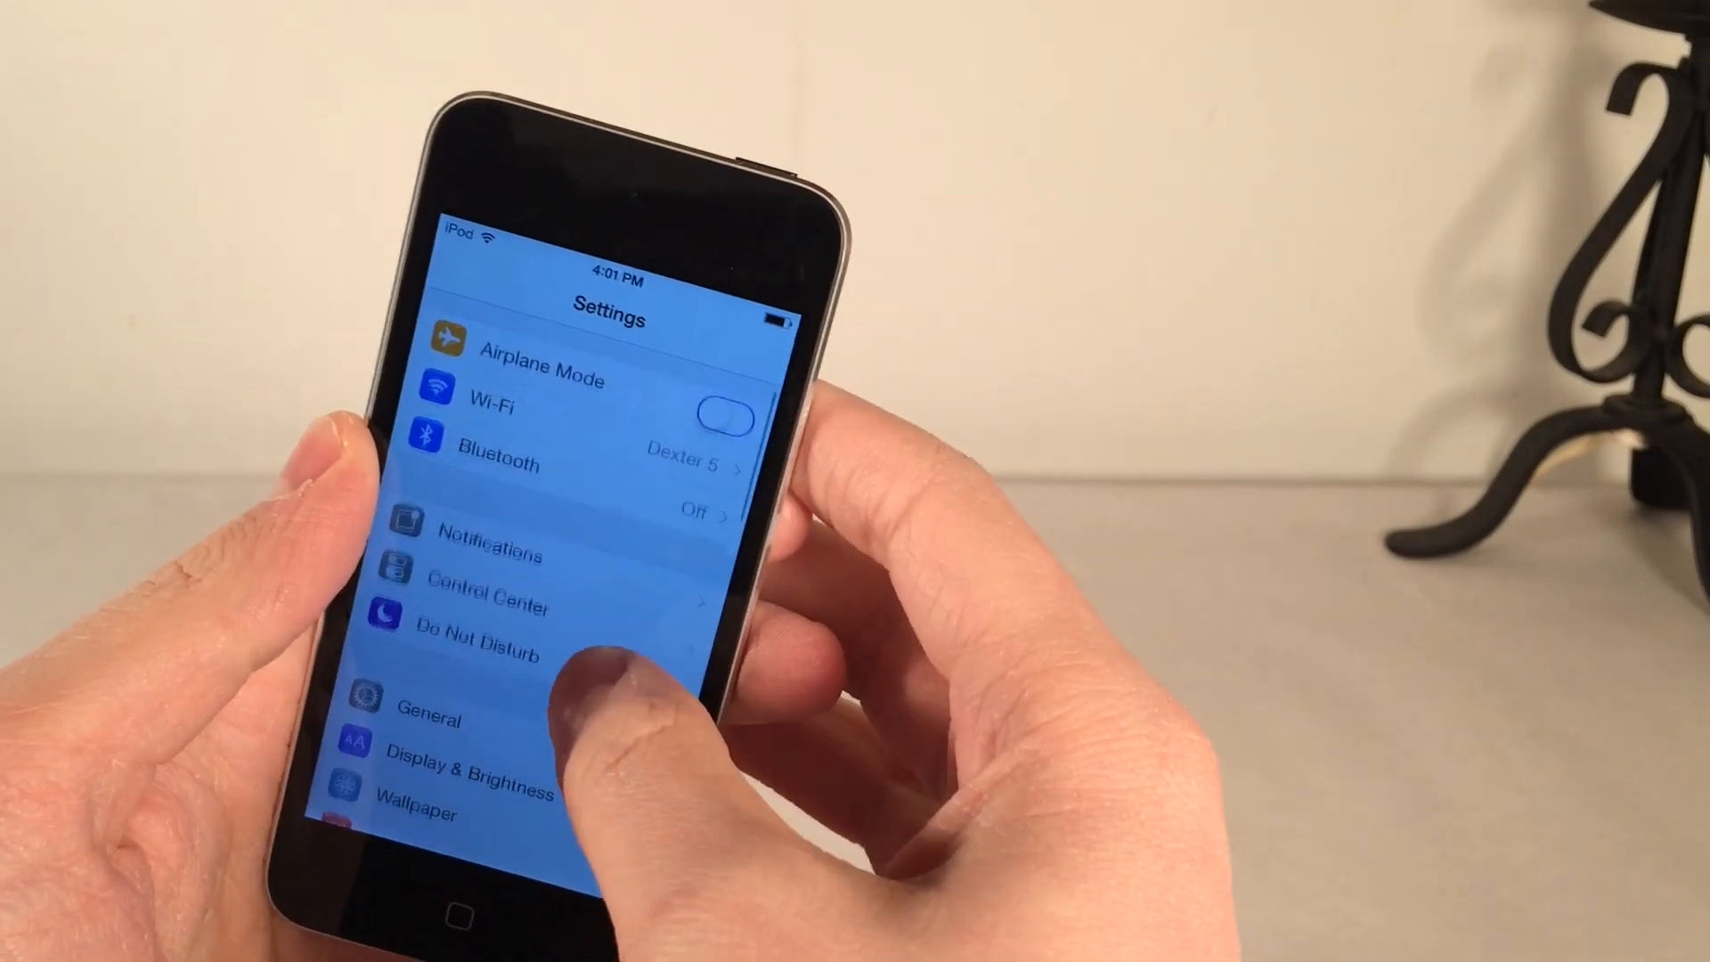
Review the SphereView preferences and respring the home screen to apply them.
scroll(down, 3)
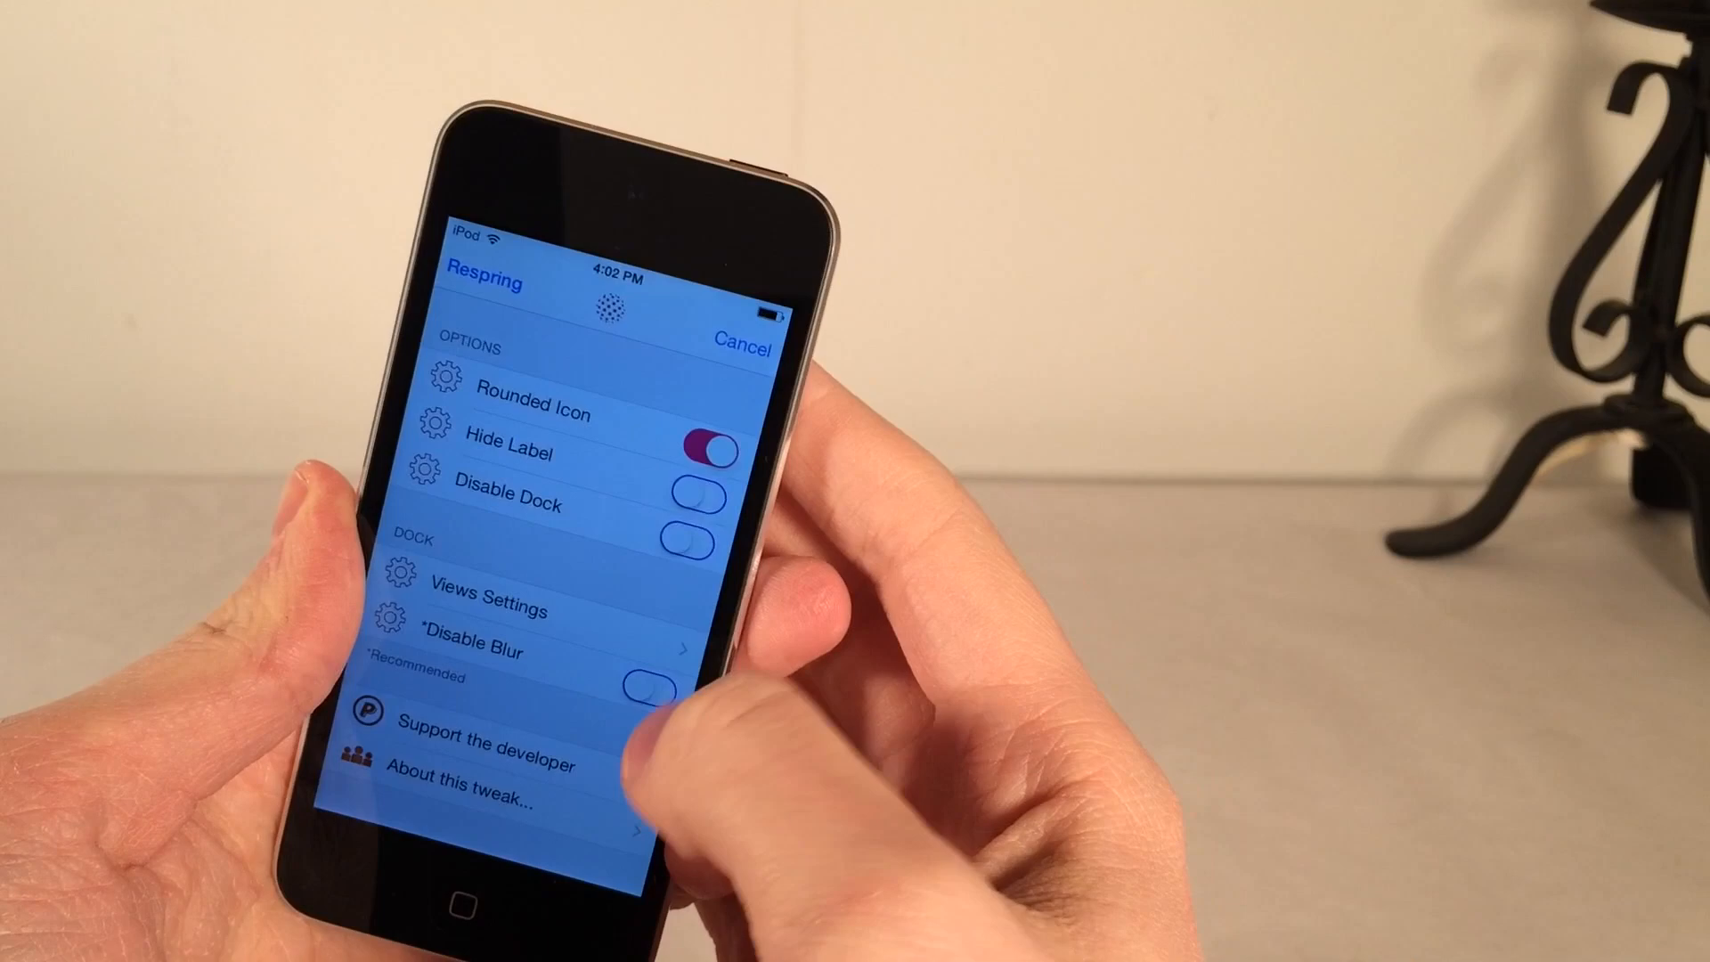
click(484, 609)
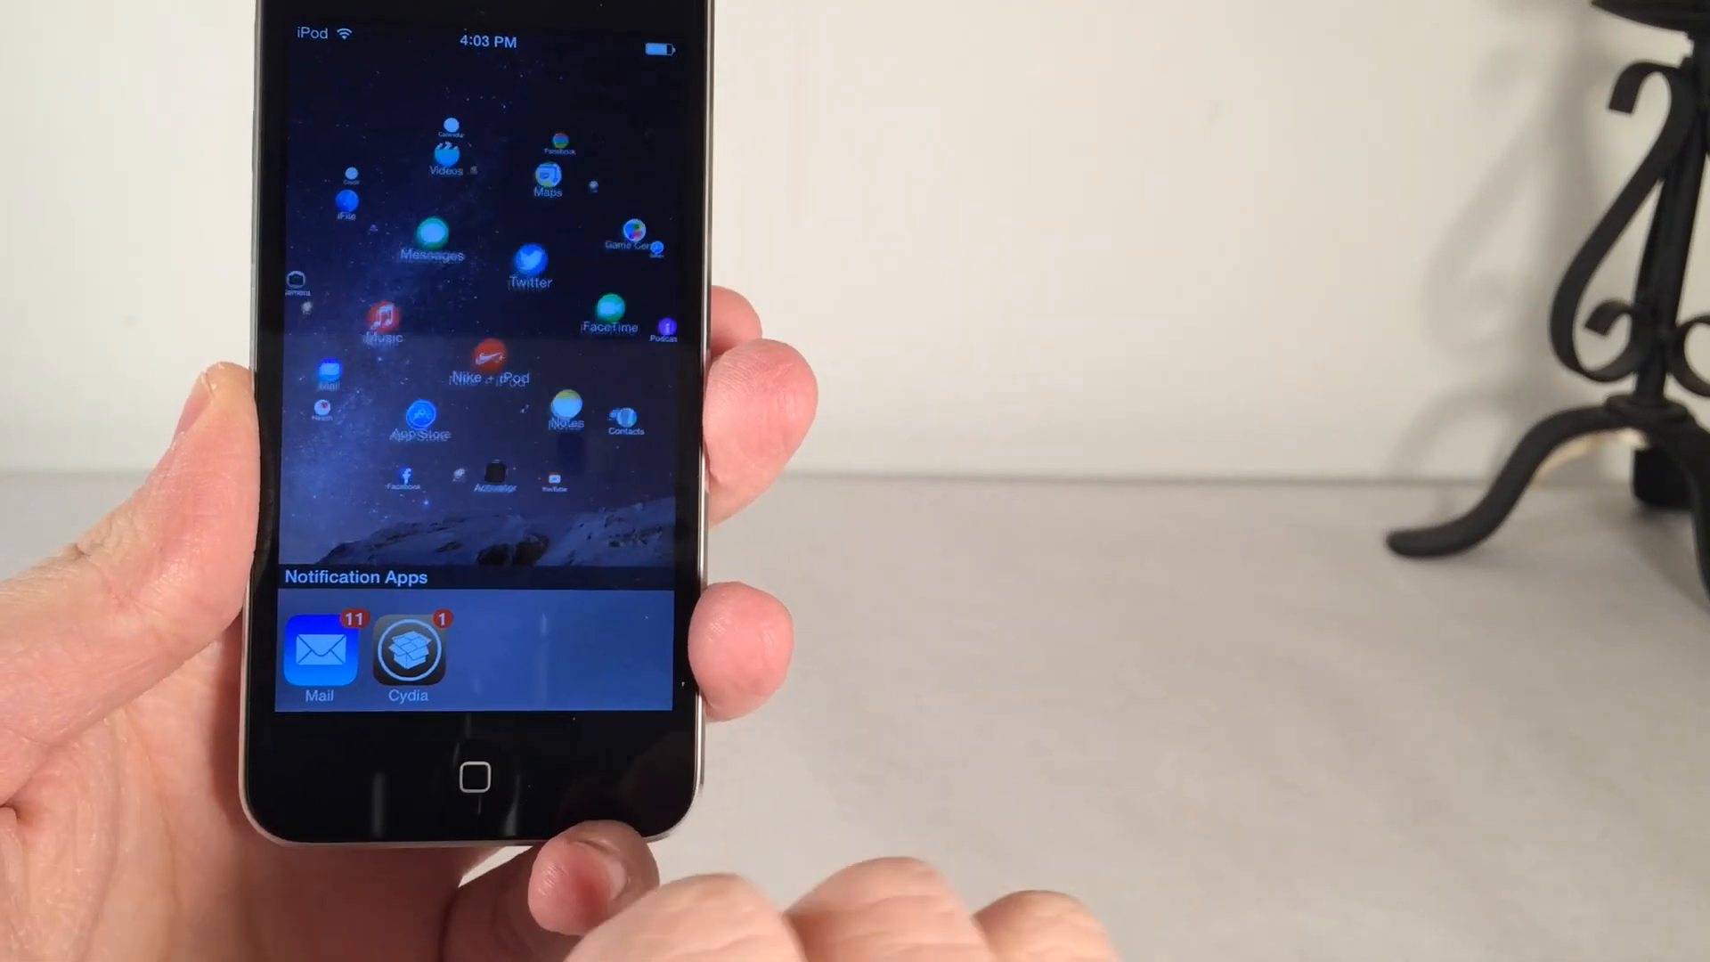
scroll(left, 3)
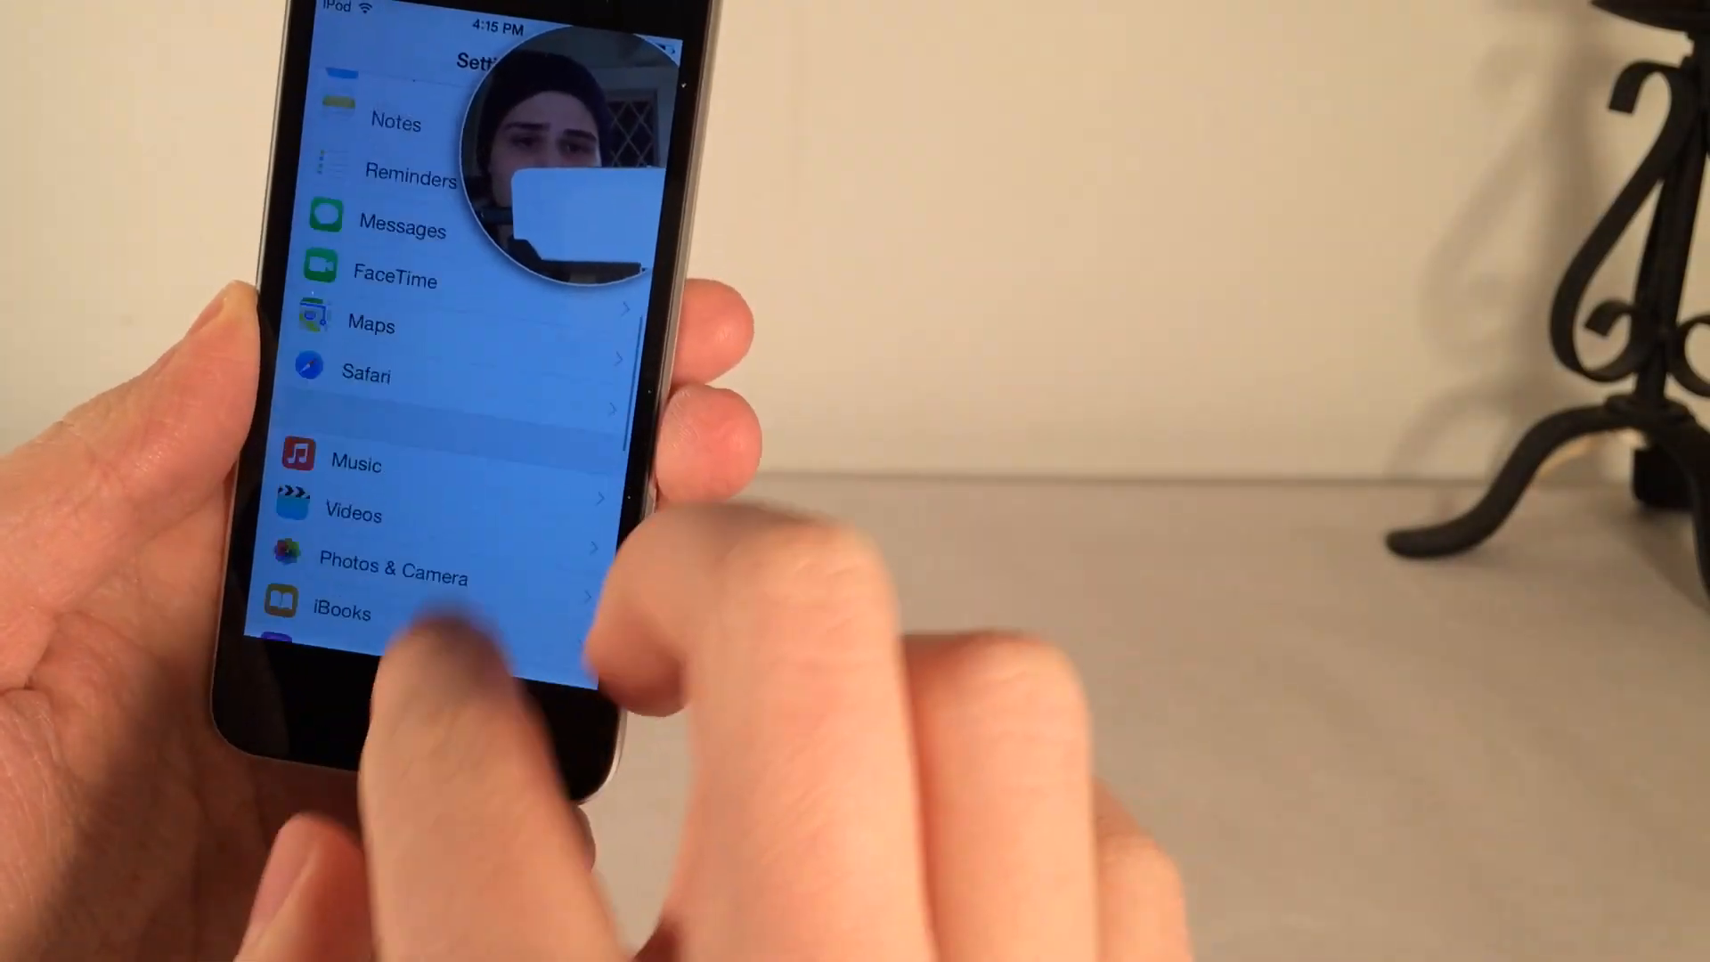
Open the General settings page with the Camrix preview still floating on top.
scroll(down, 3)
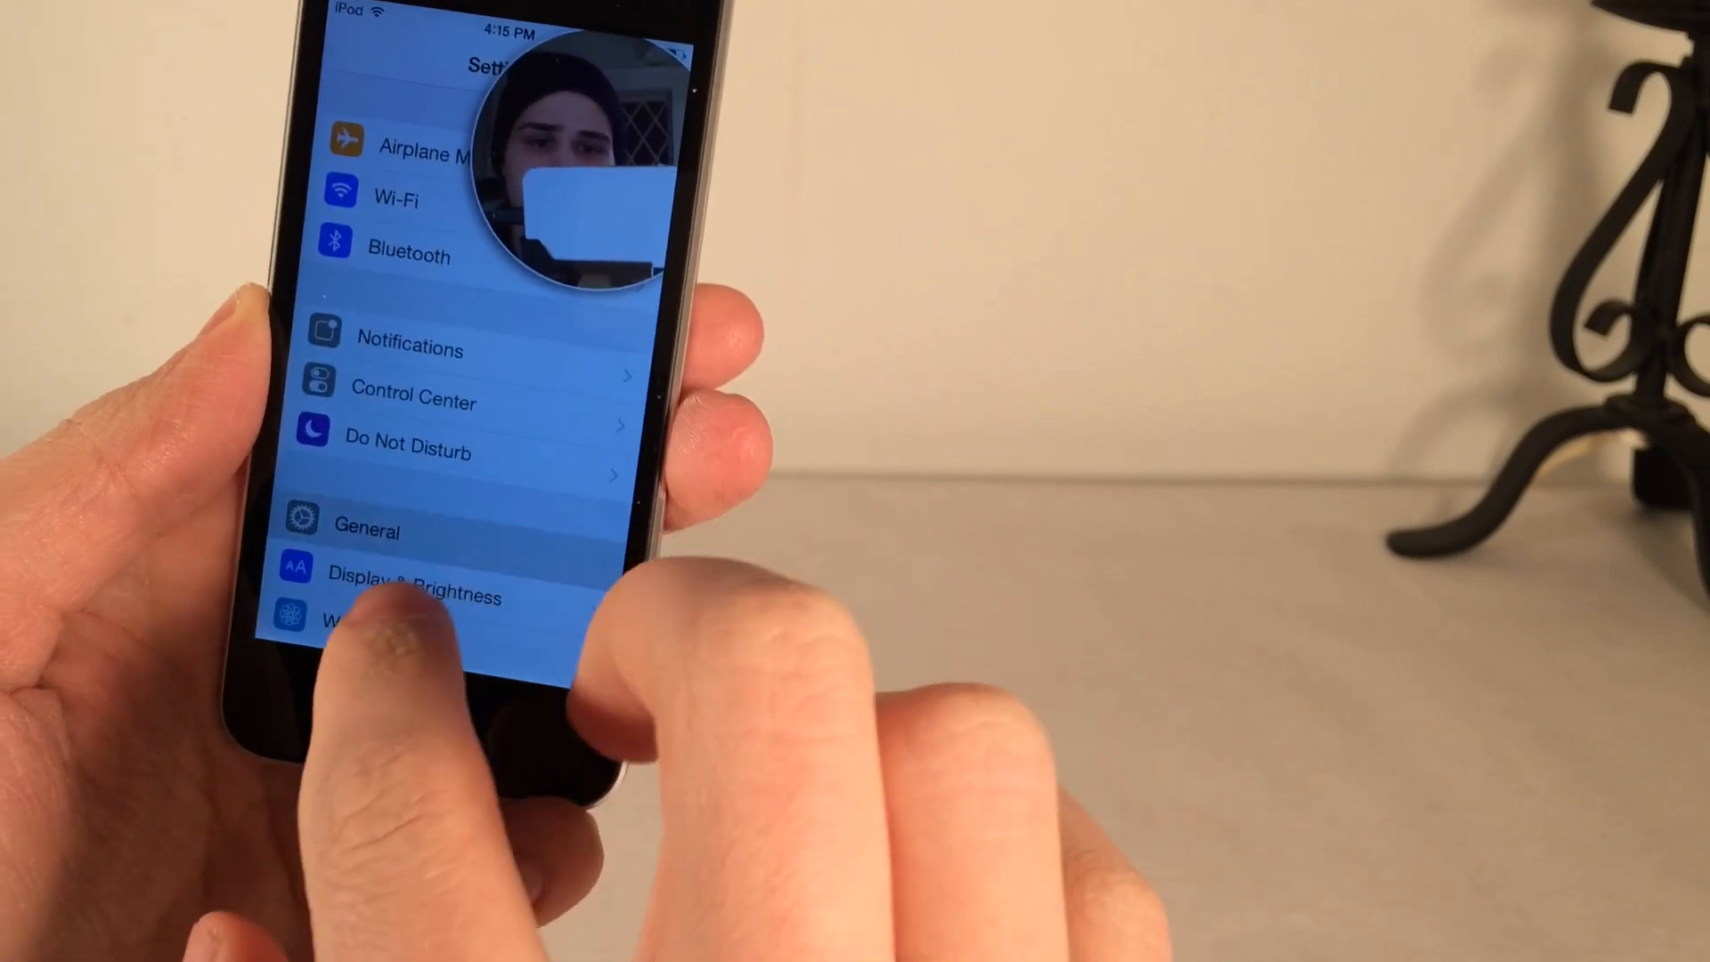
click(365, 530)
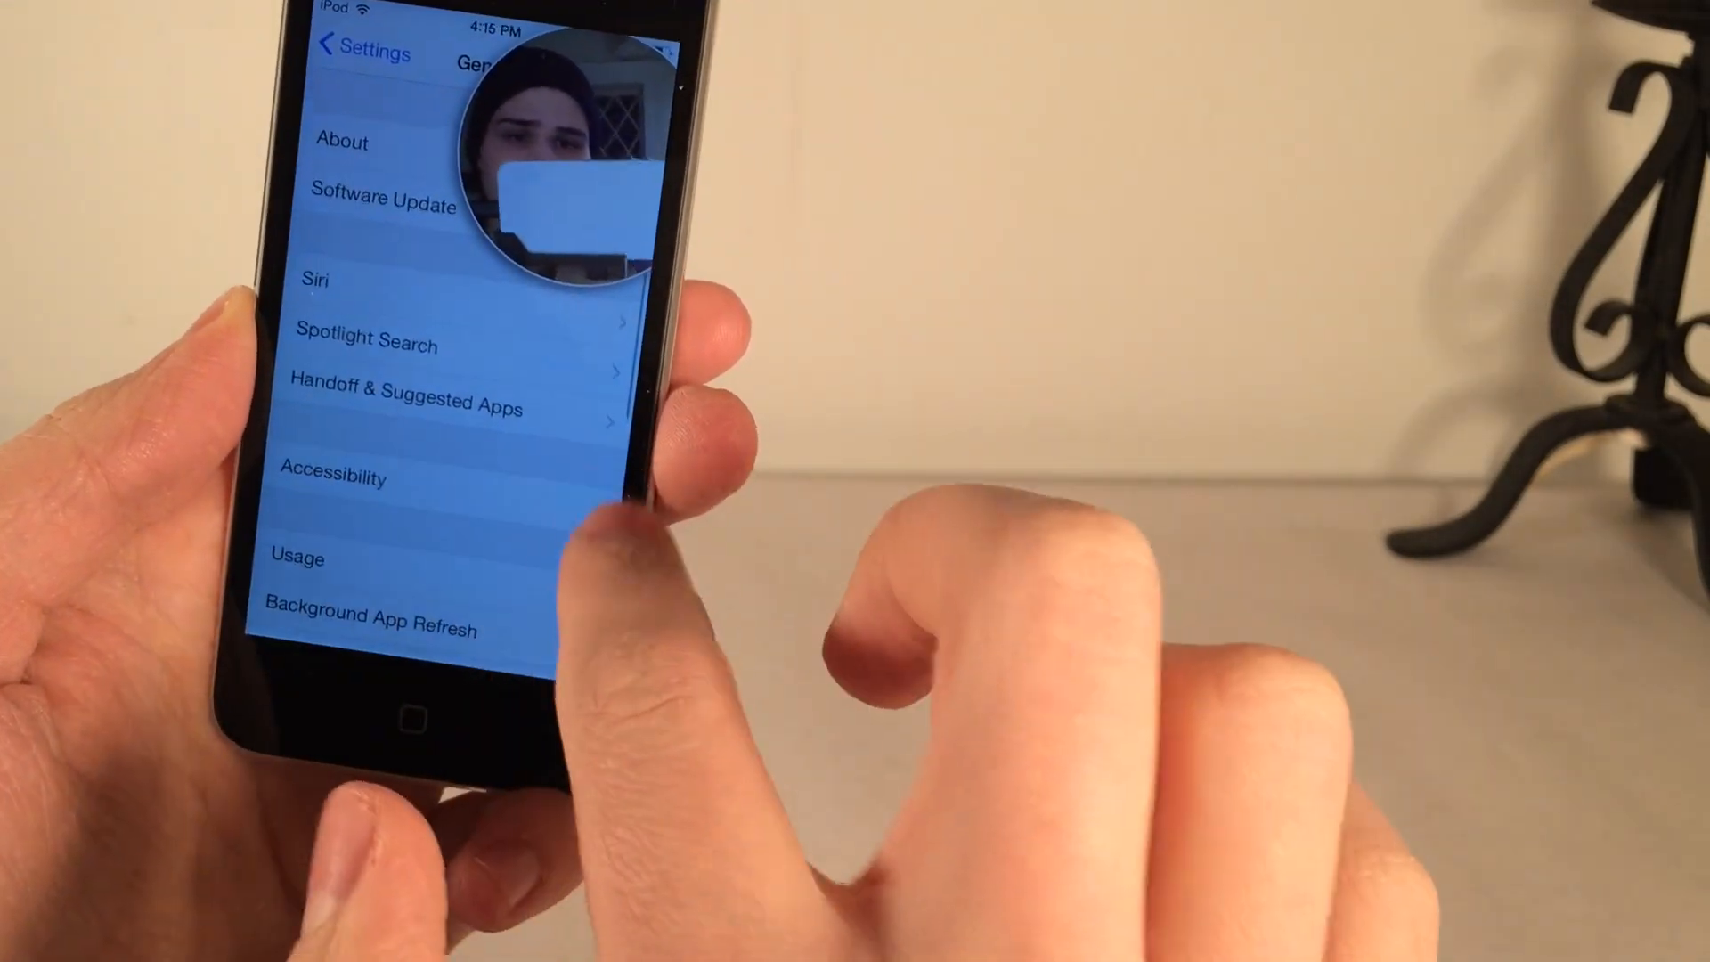
click(356, 52)
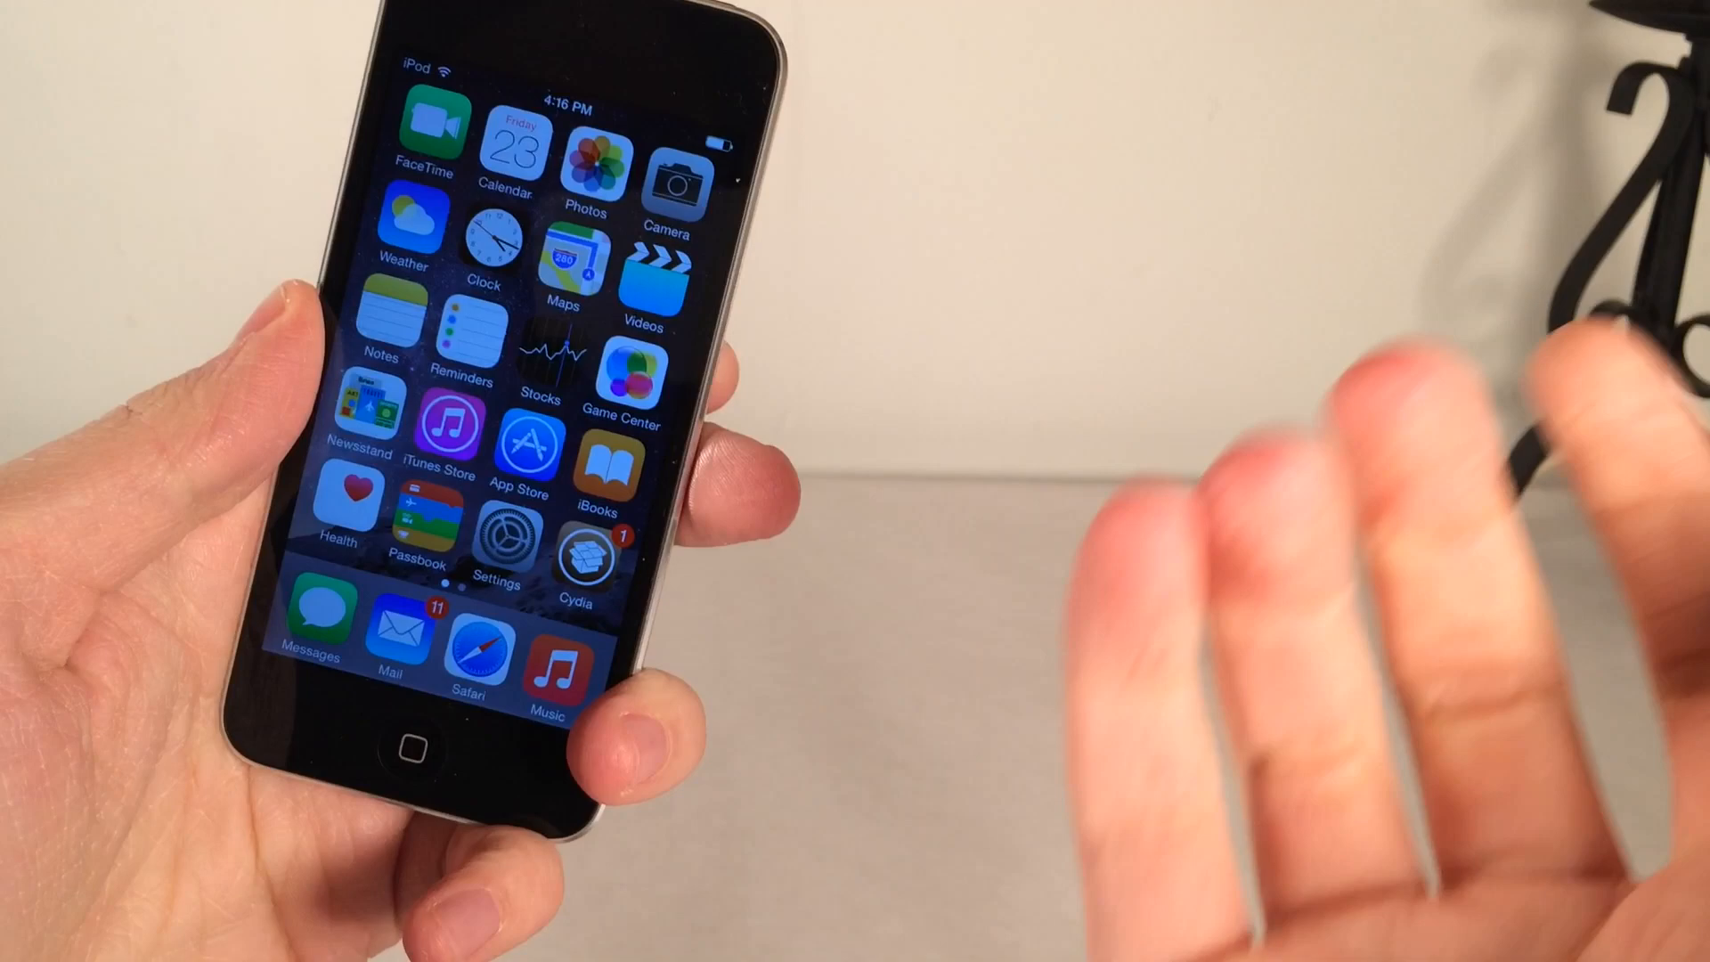
Reach the Camrix tweak preferences from the Settings list.
click(502, 555)
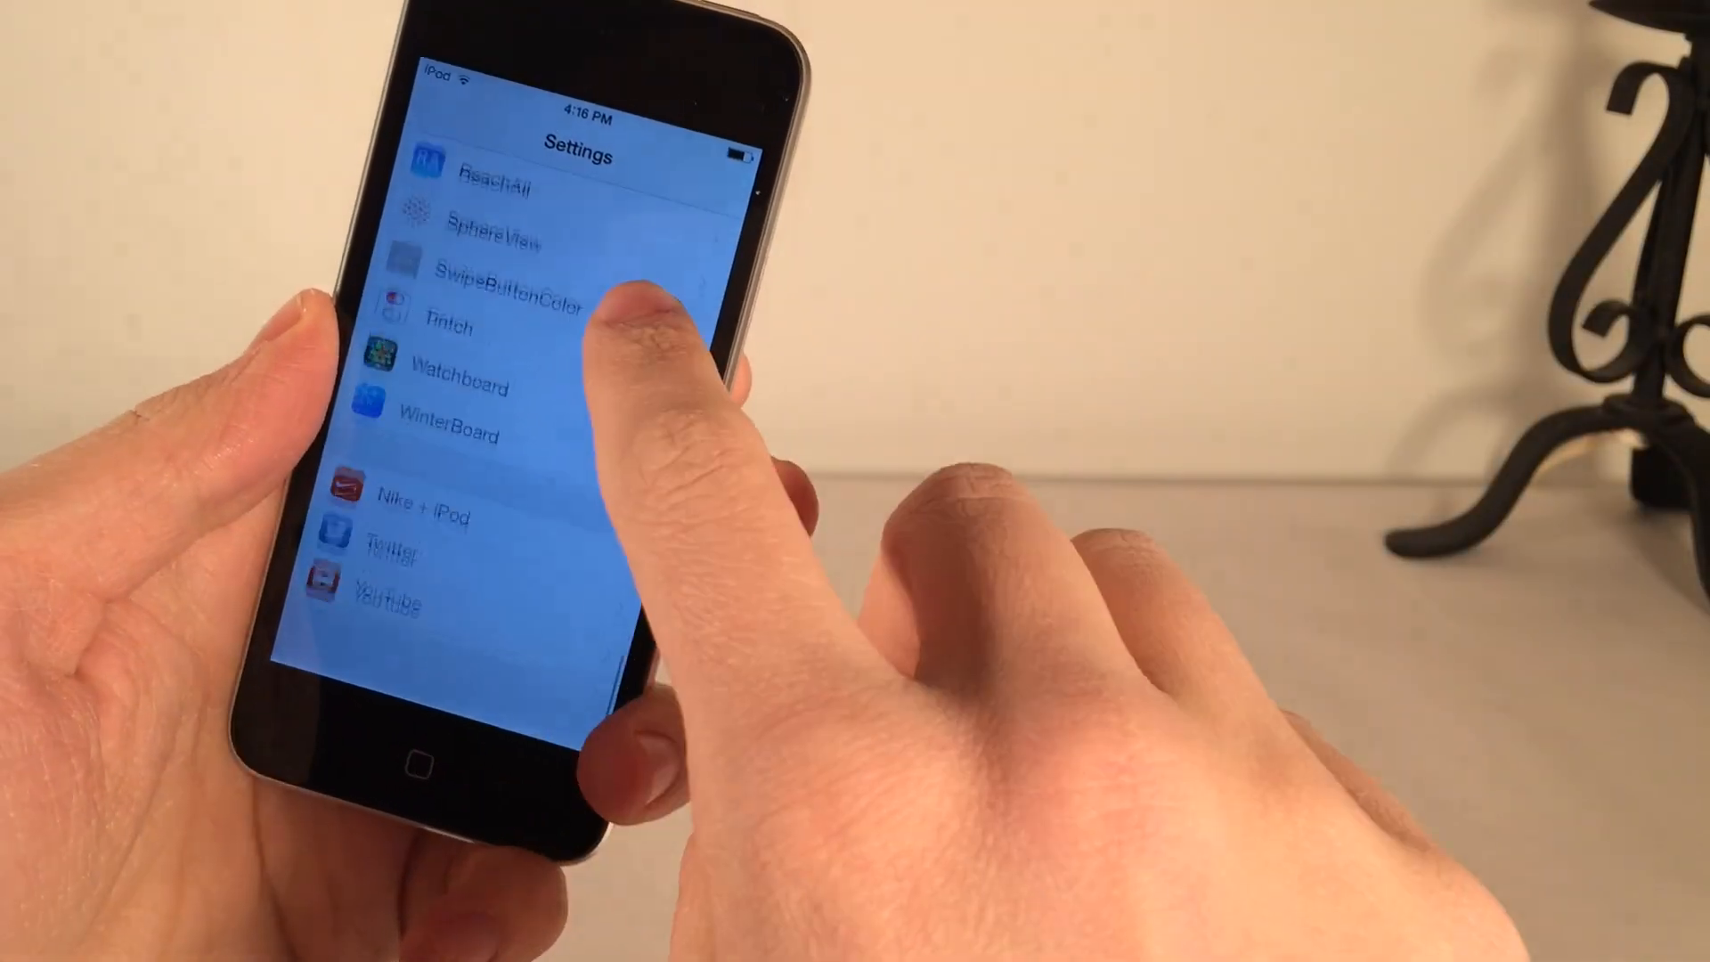
scroll(down, 3)
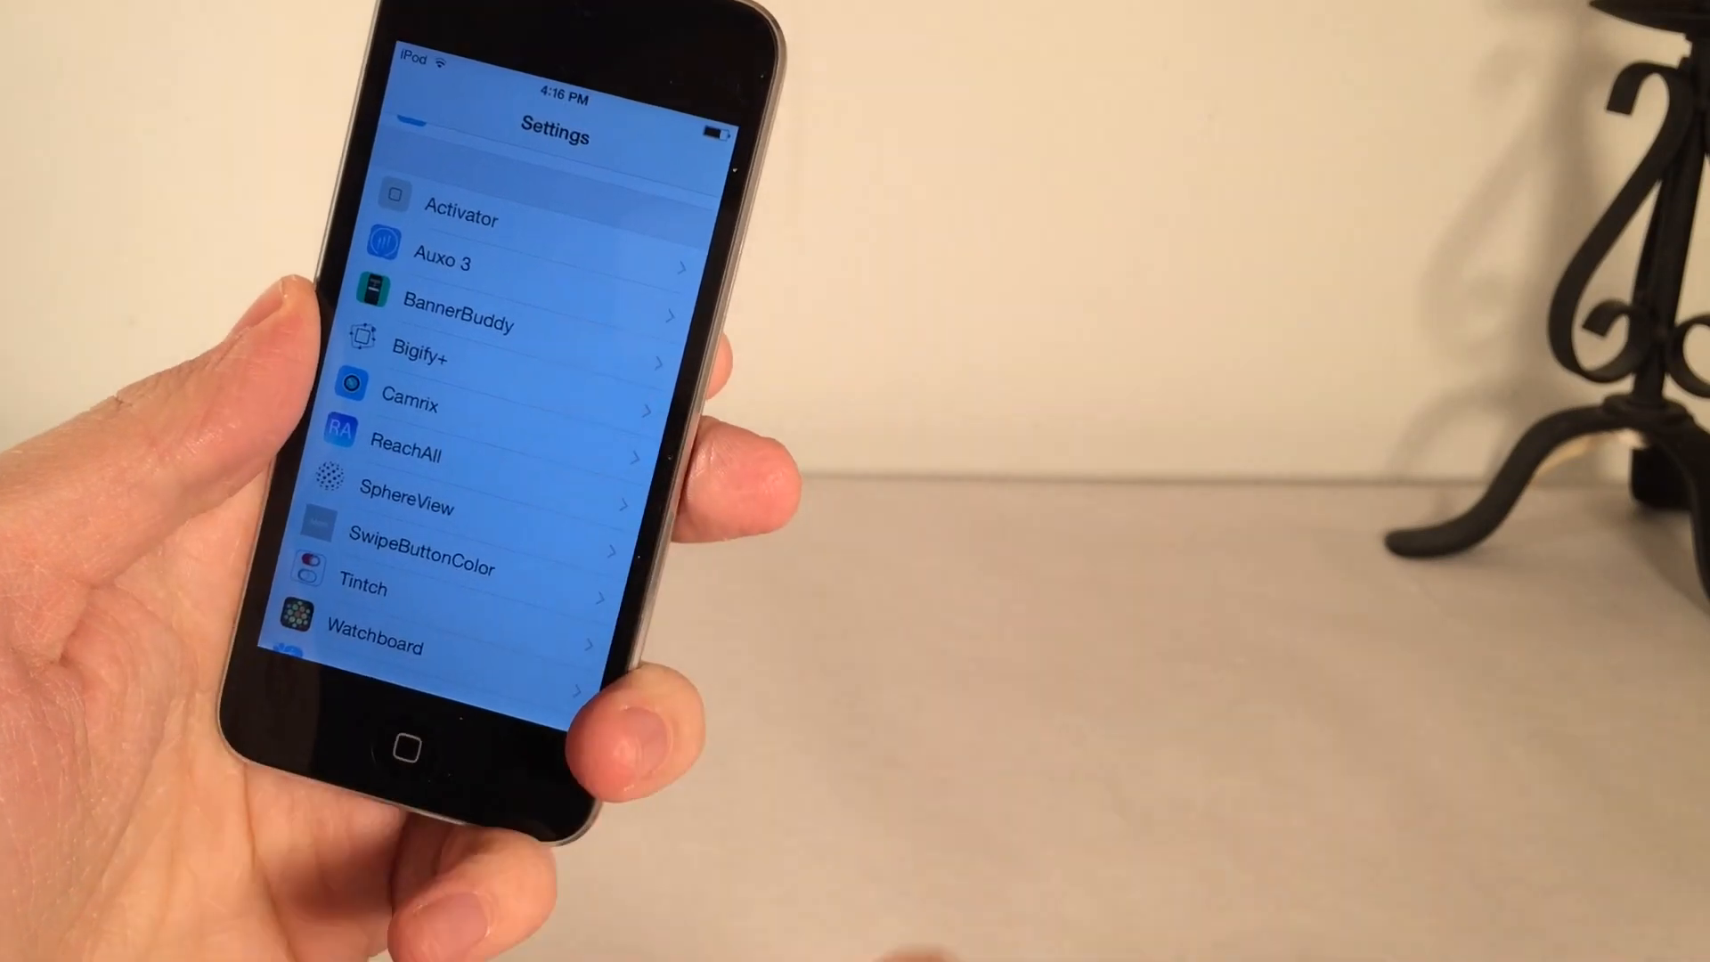
click(412, 406)
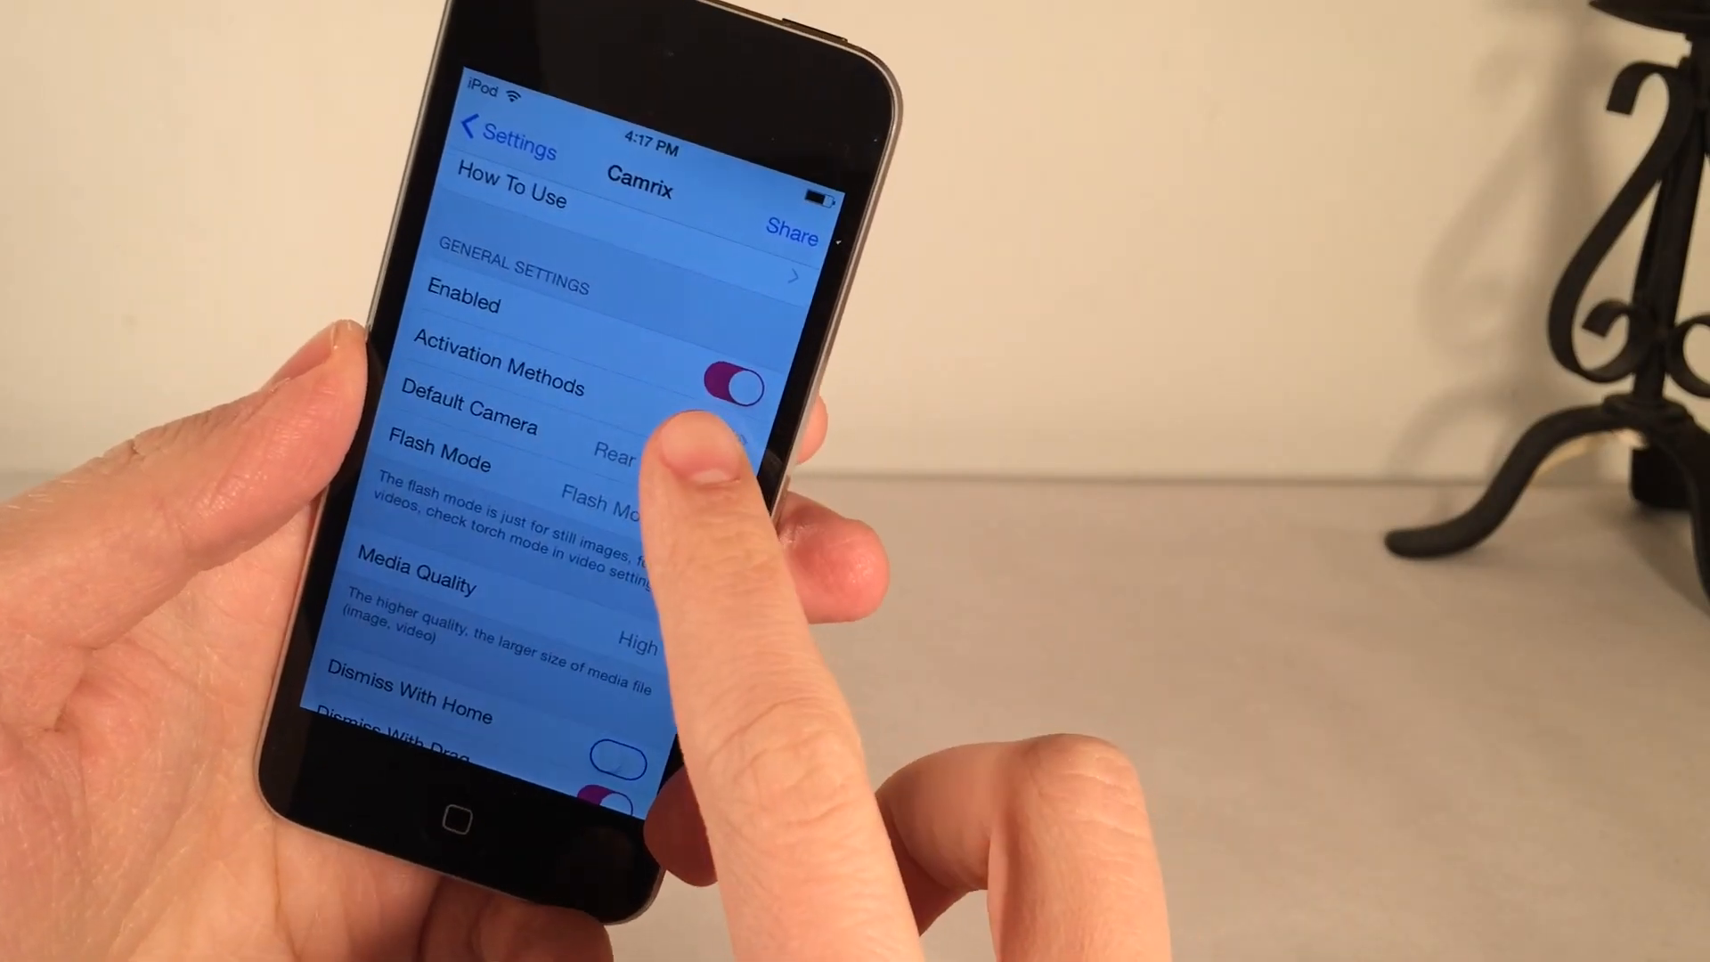
Browse Camrix's Activation Methods list and return to its main preferences page.
click(497, 386)
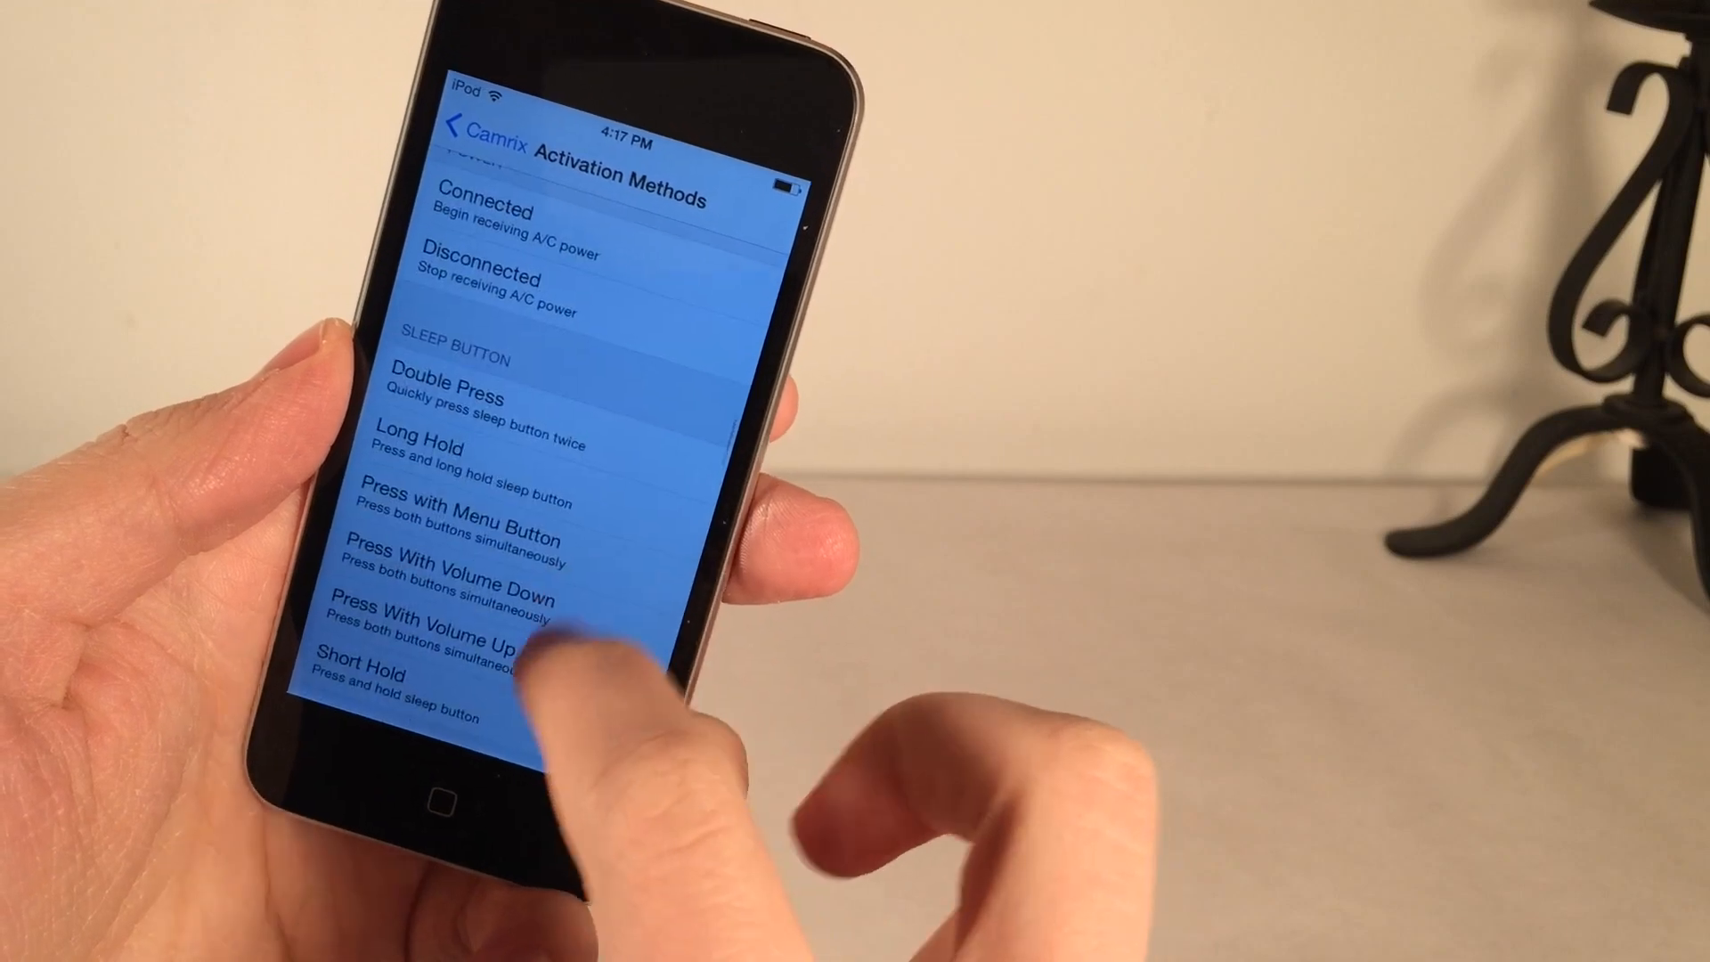
scroll(down, 3)
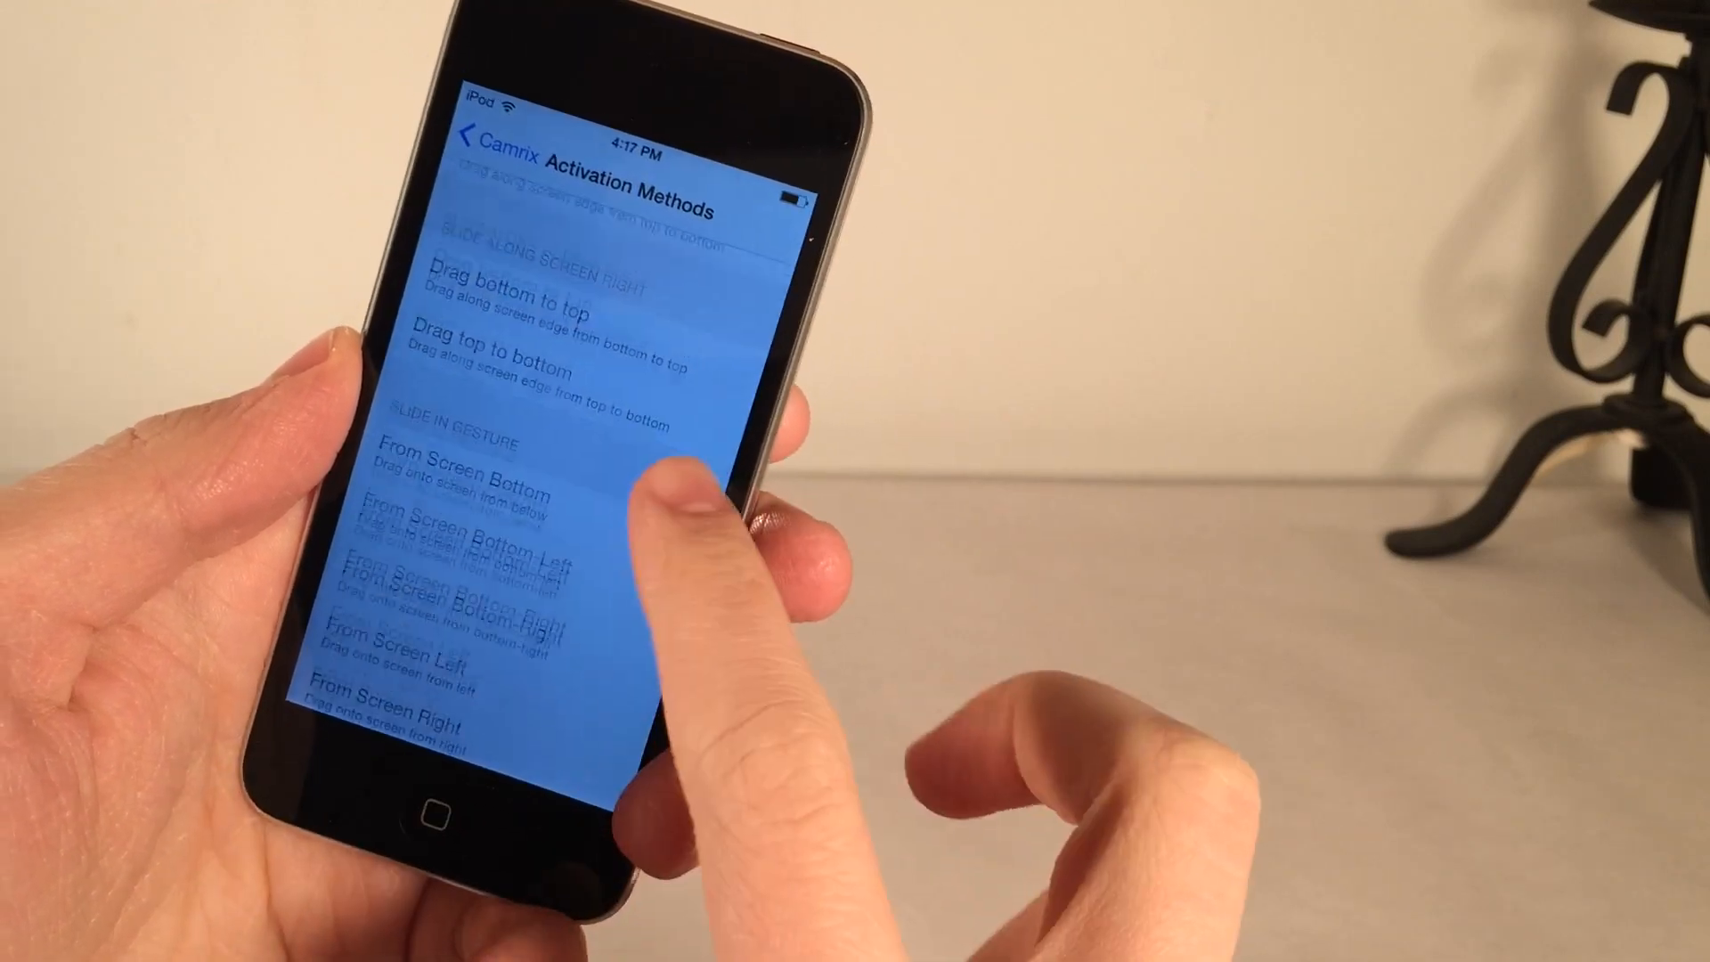
scroll(down, 3)
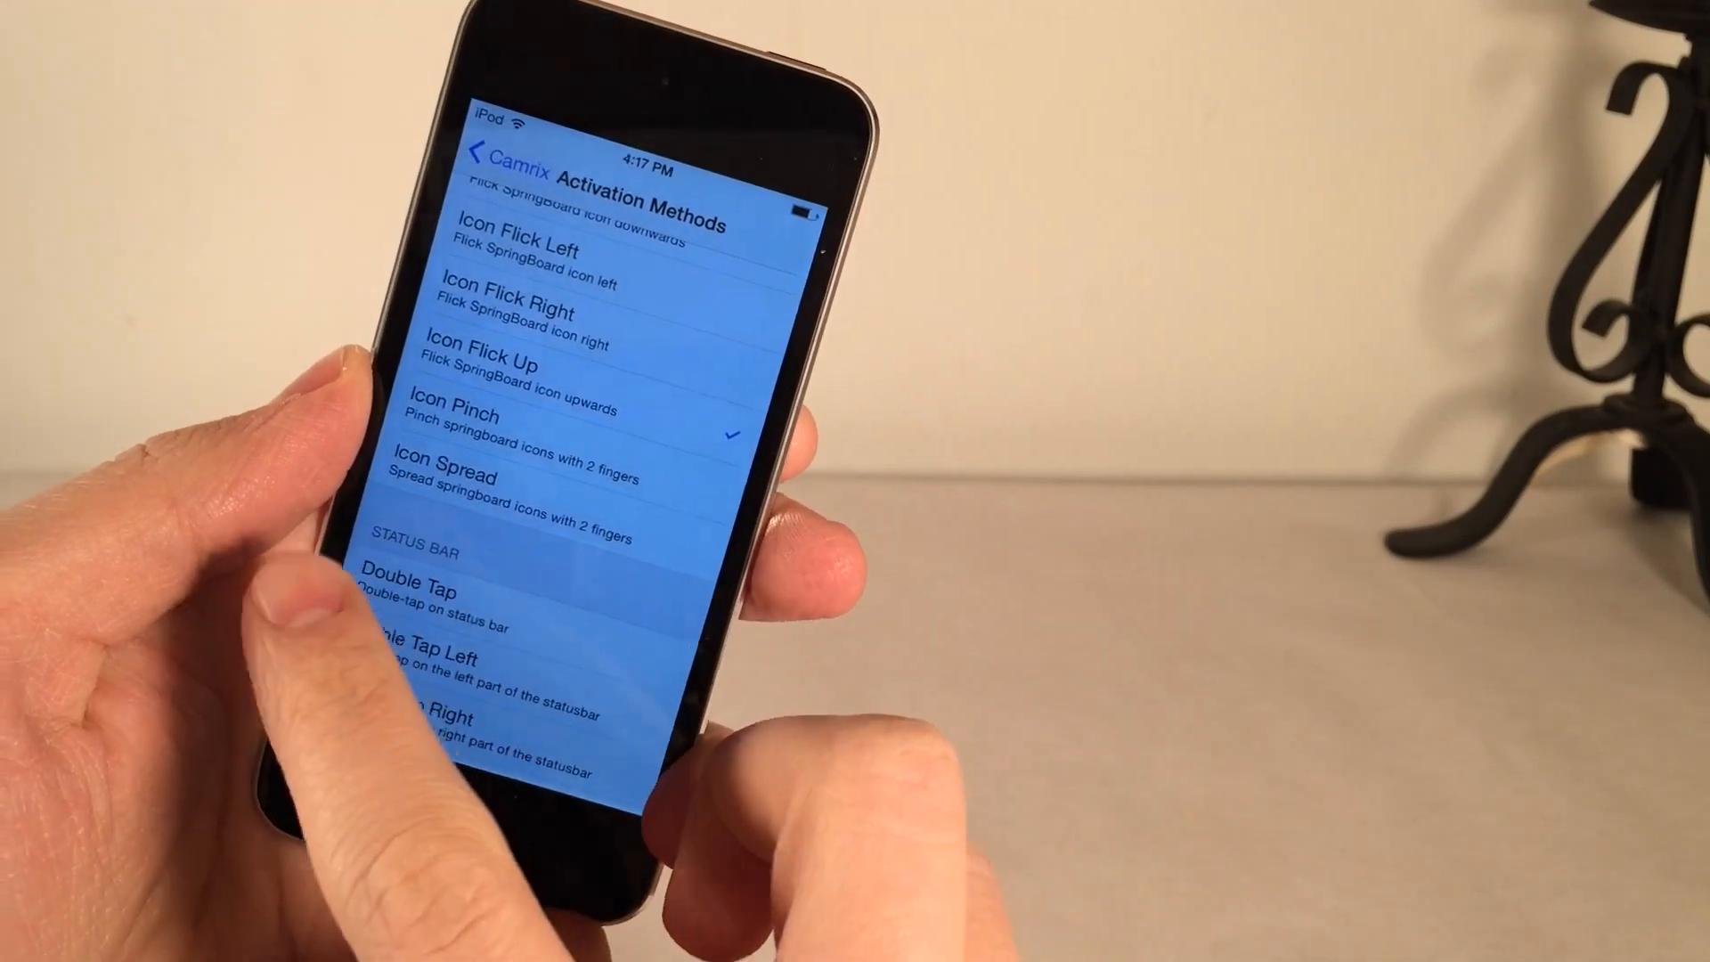
click(513, 153)
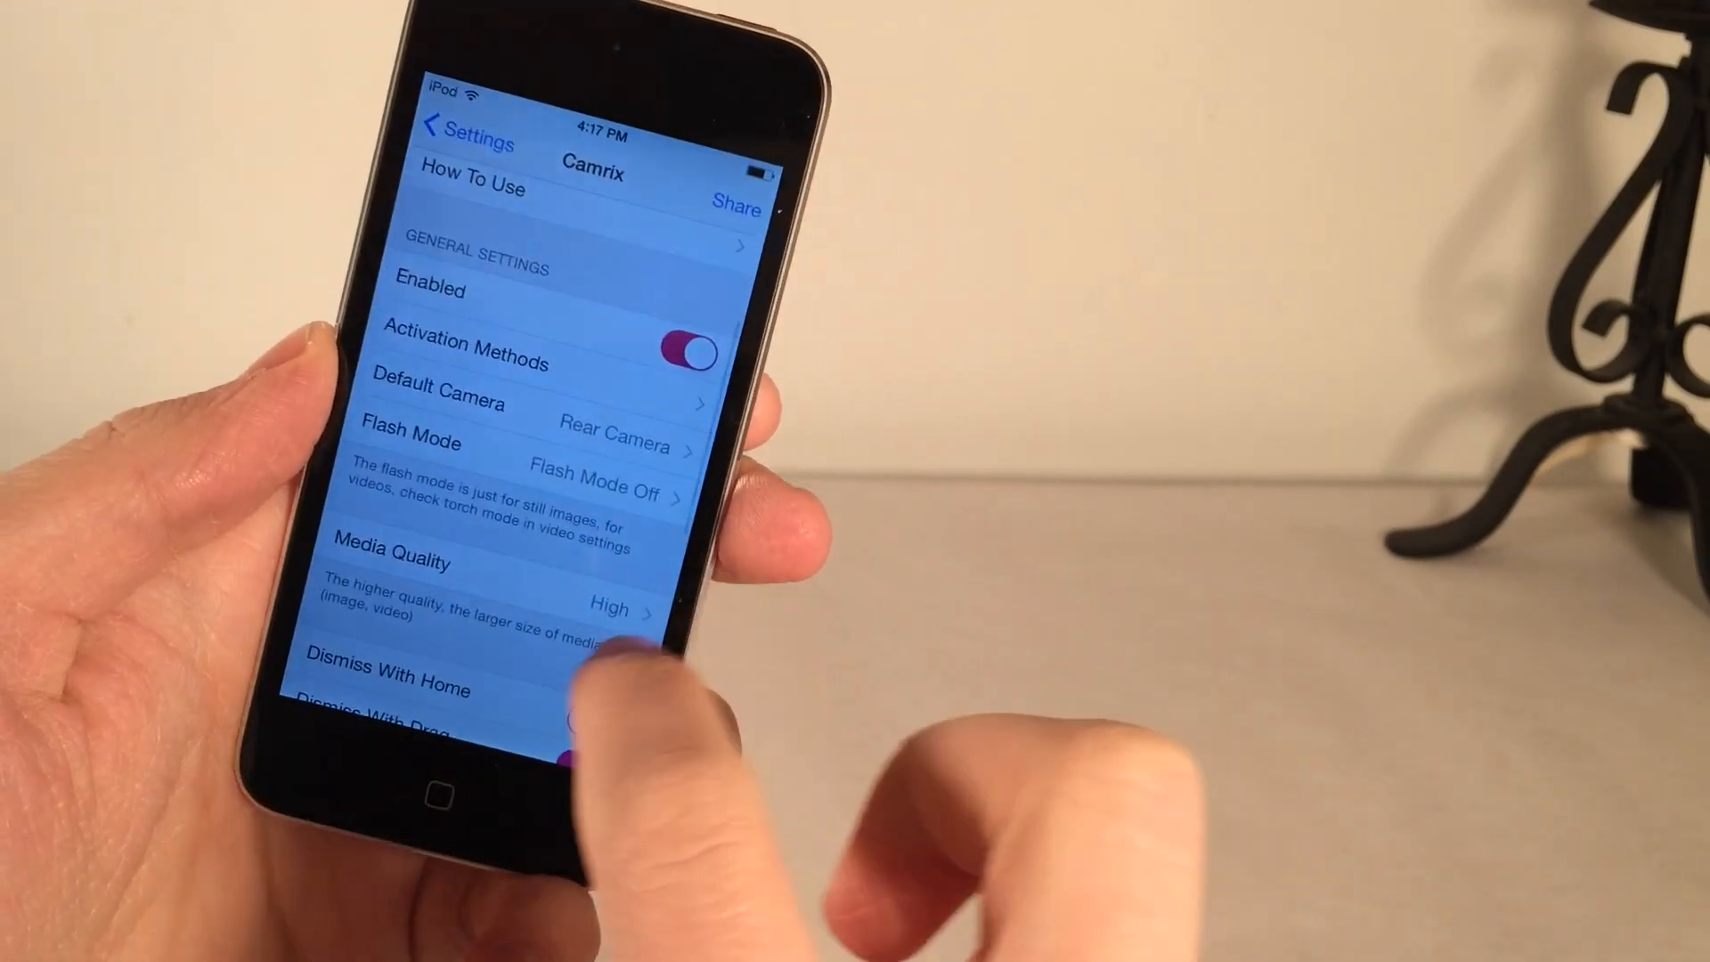
click(440, 401)
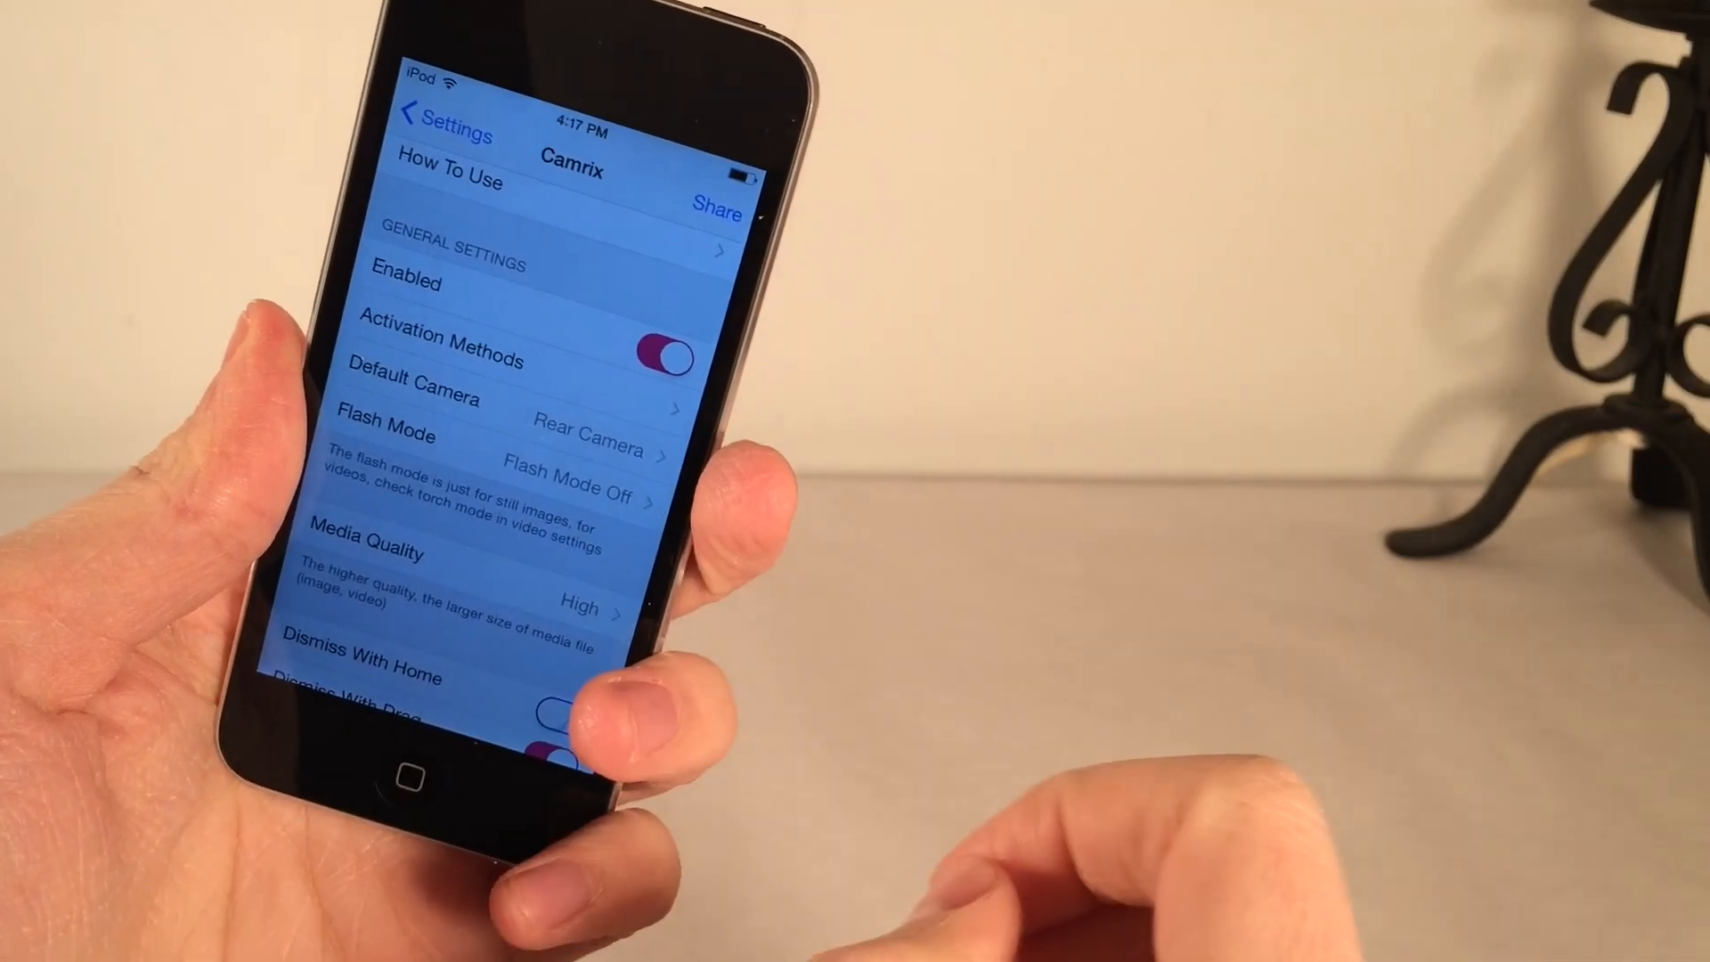
scroll(down, 3)
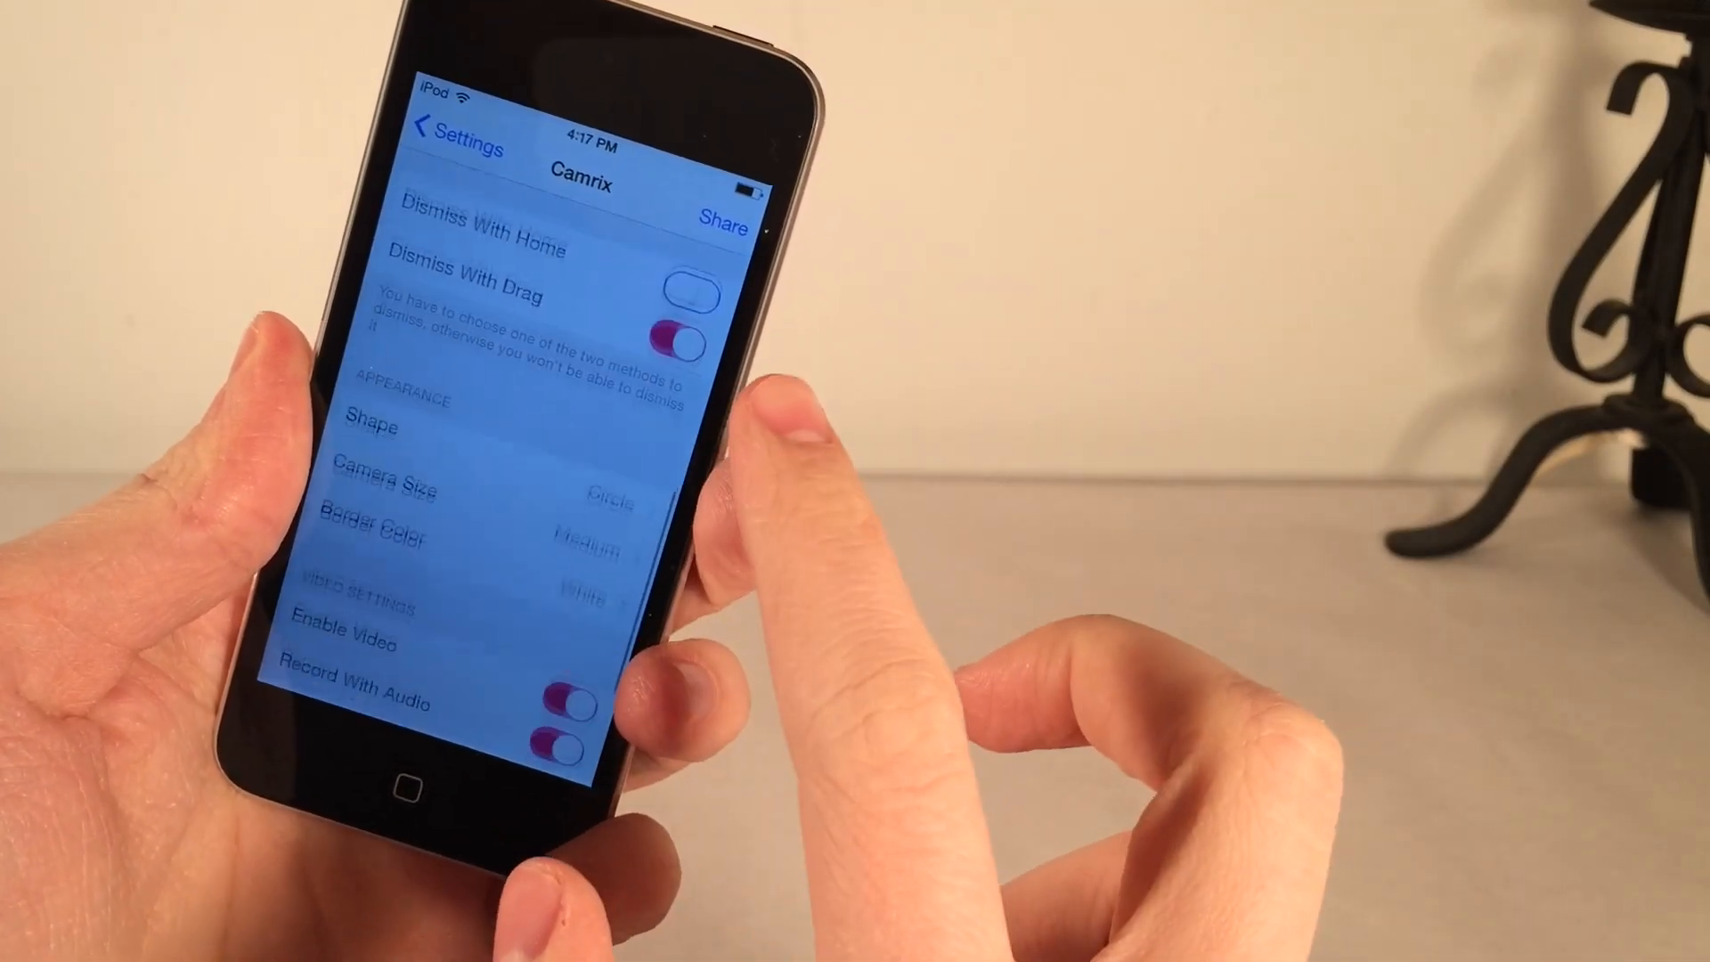
scroll(down, 3)
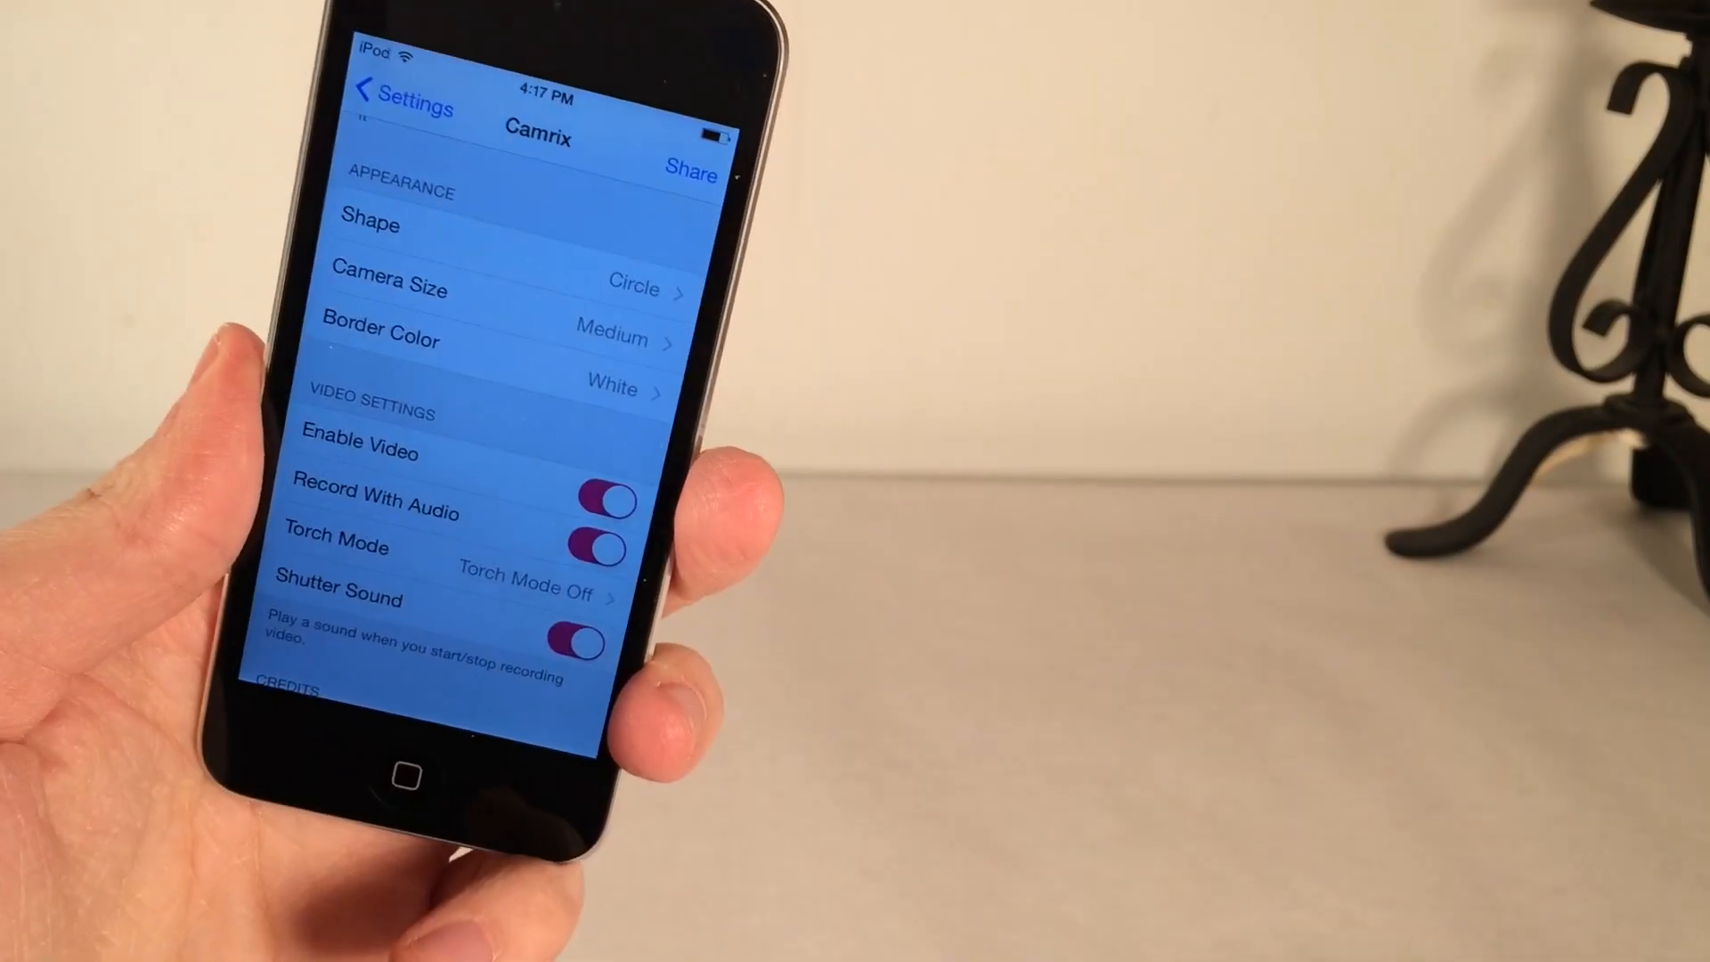
scroll(down, 3)
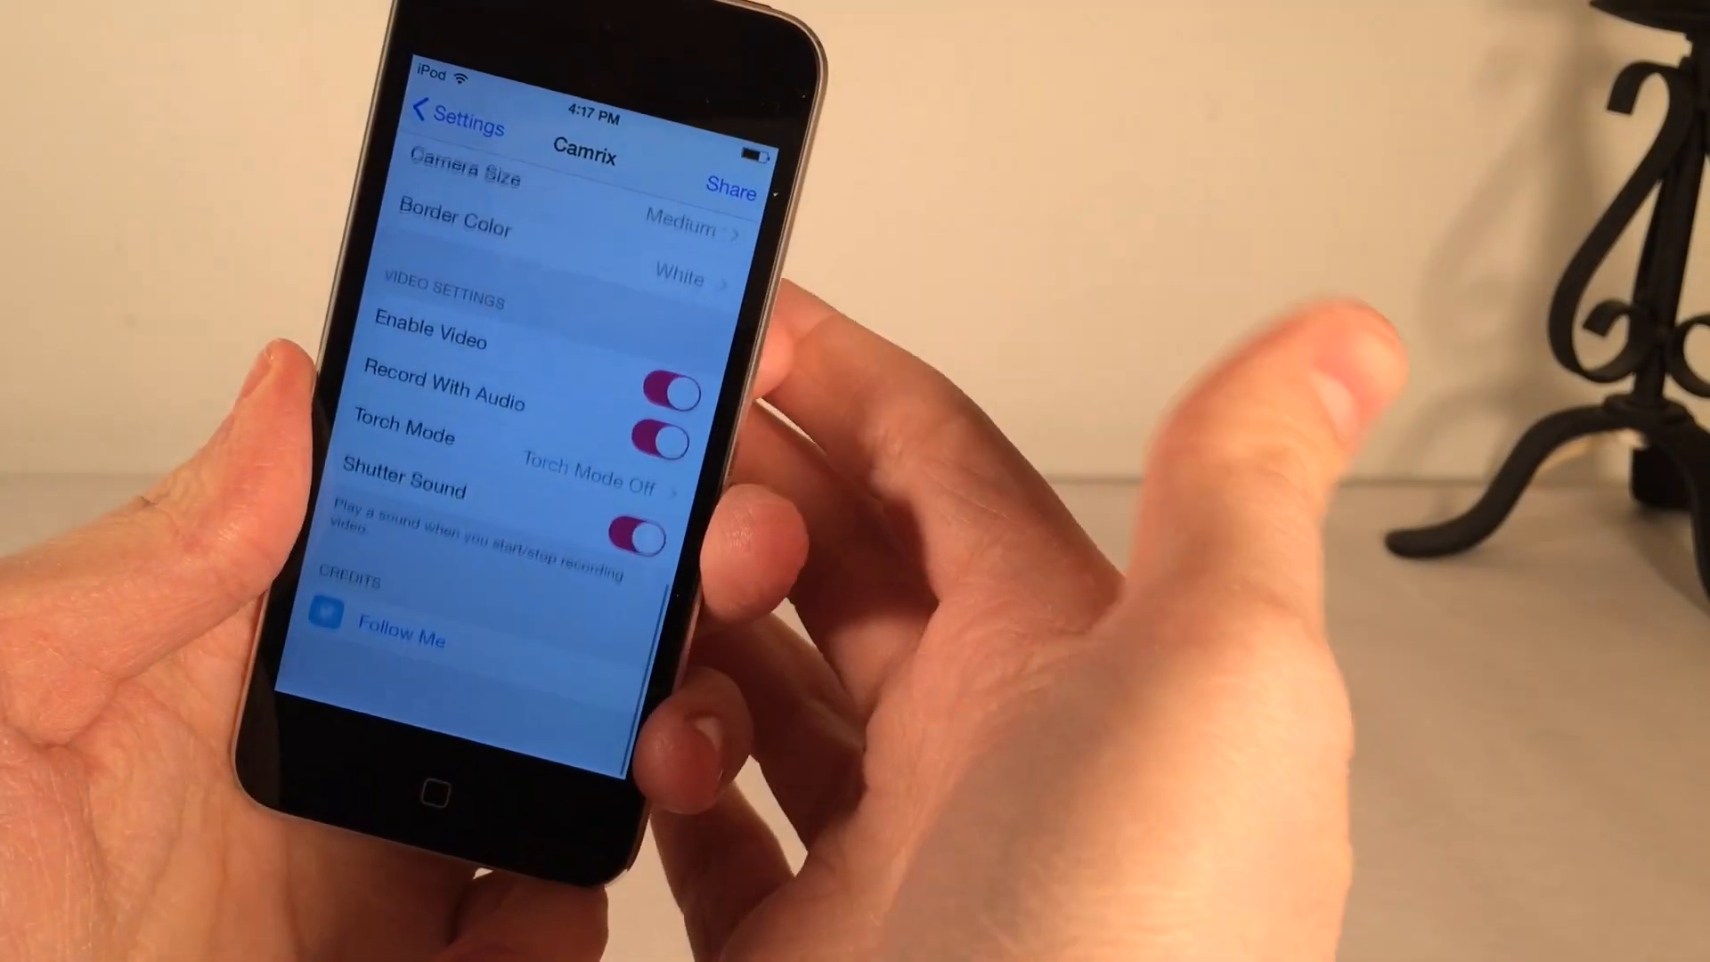
scroll(down, 3)
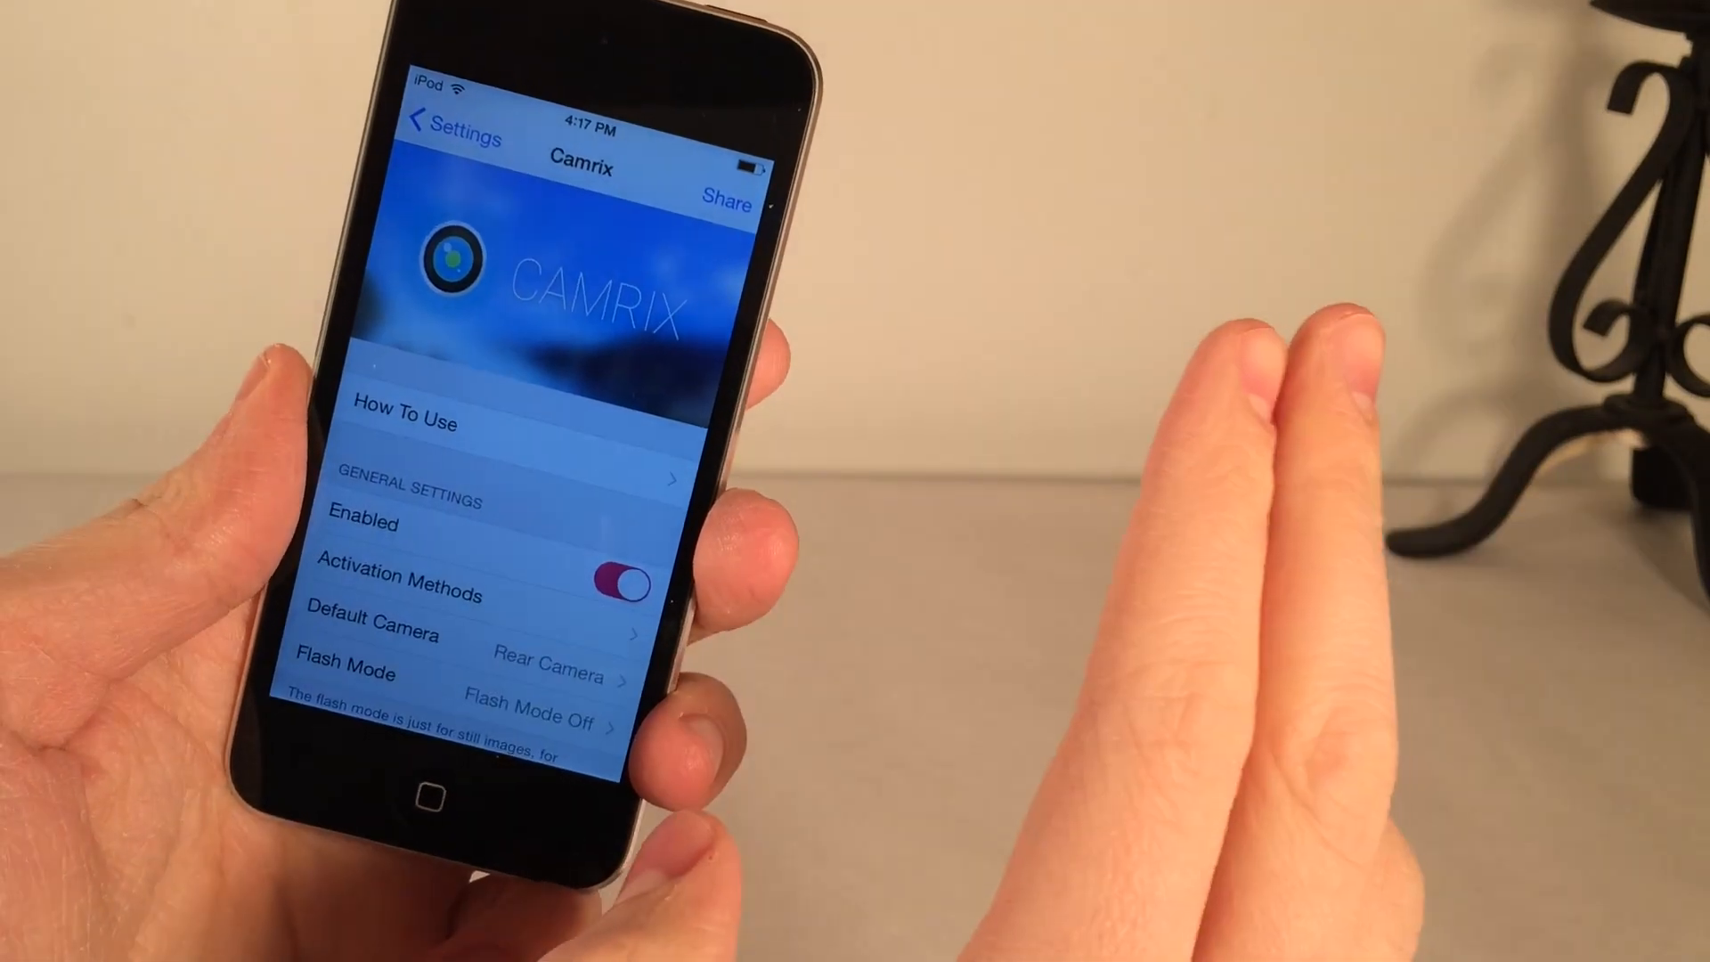
click(621, 584)
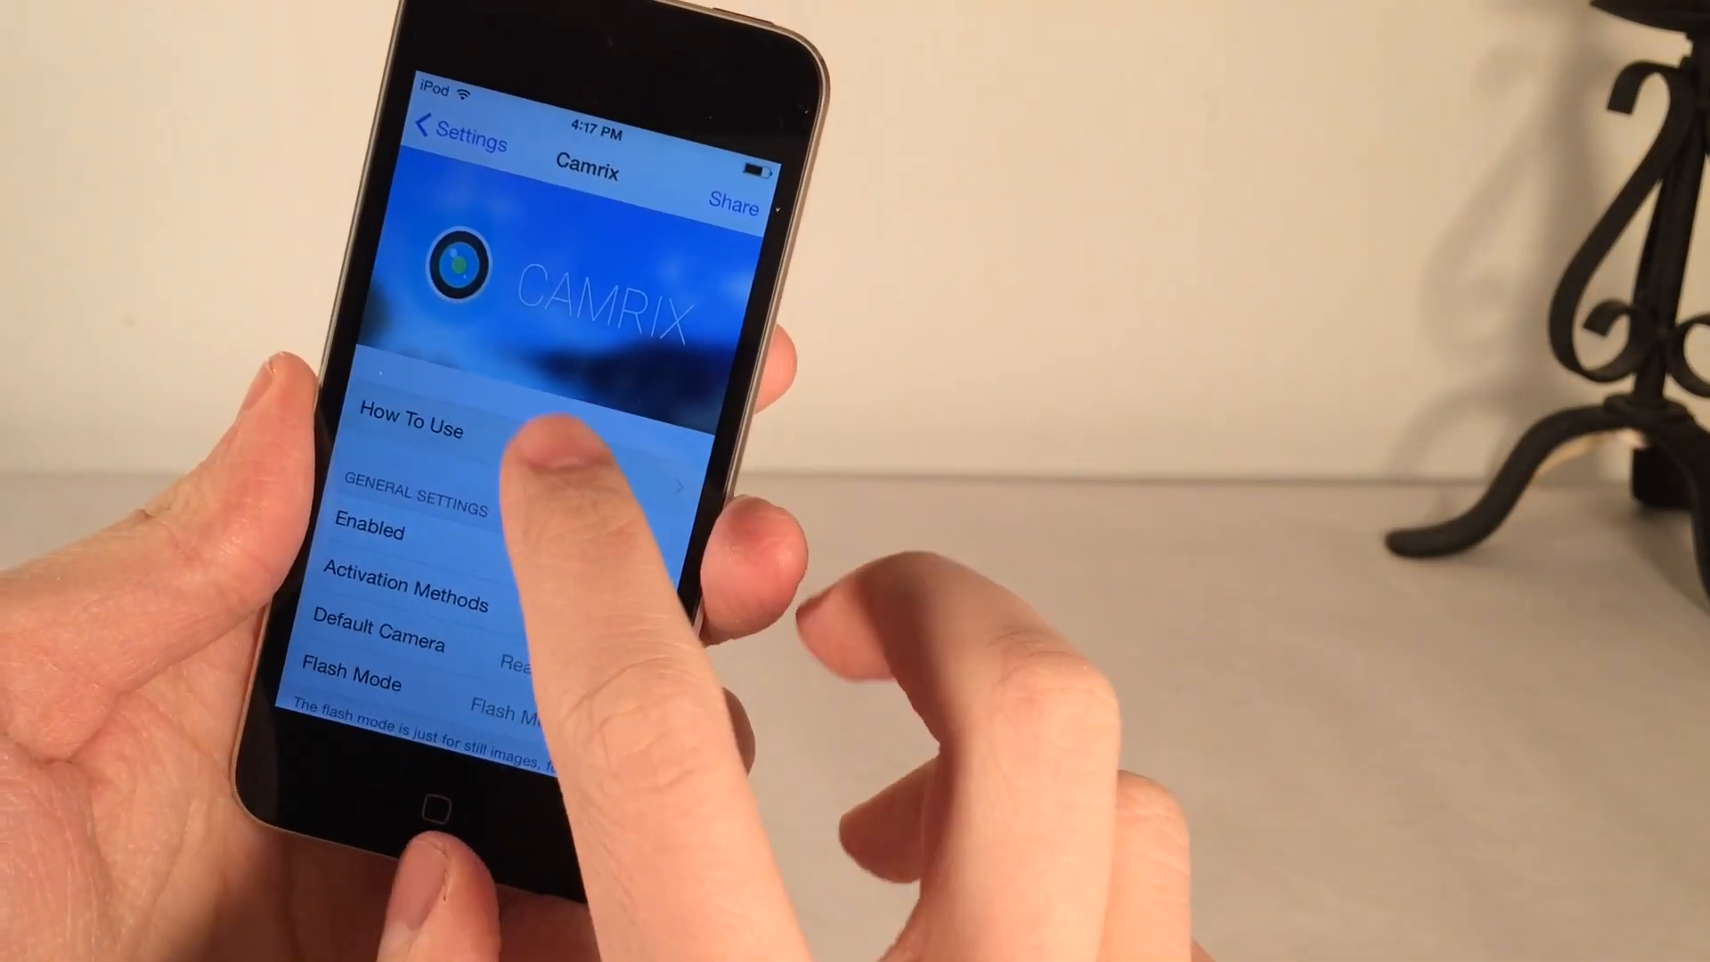
click(409, 426)
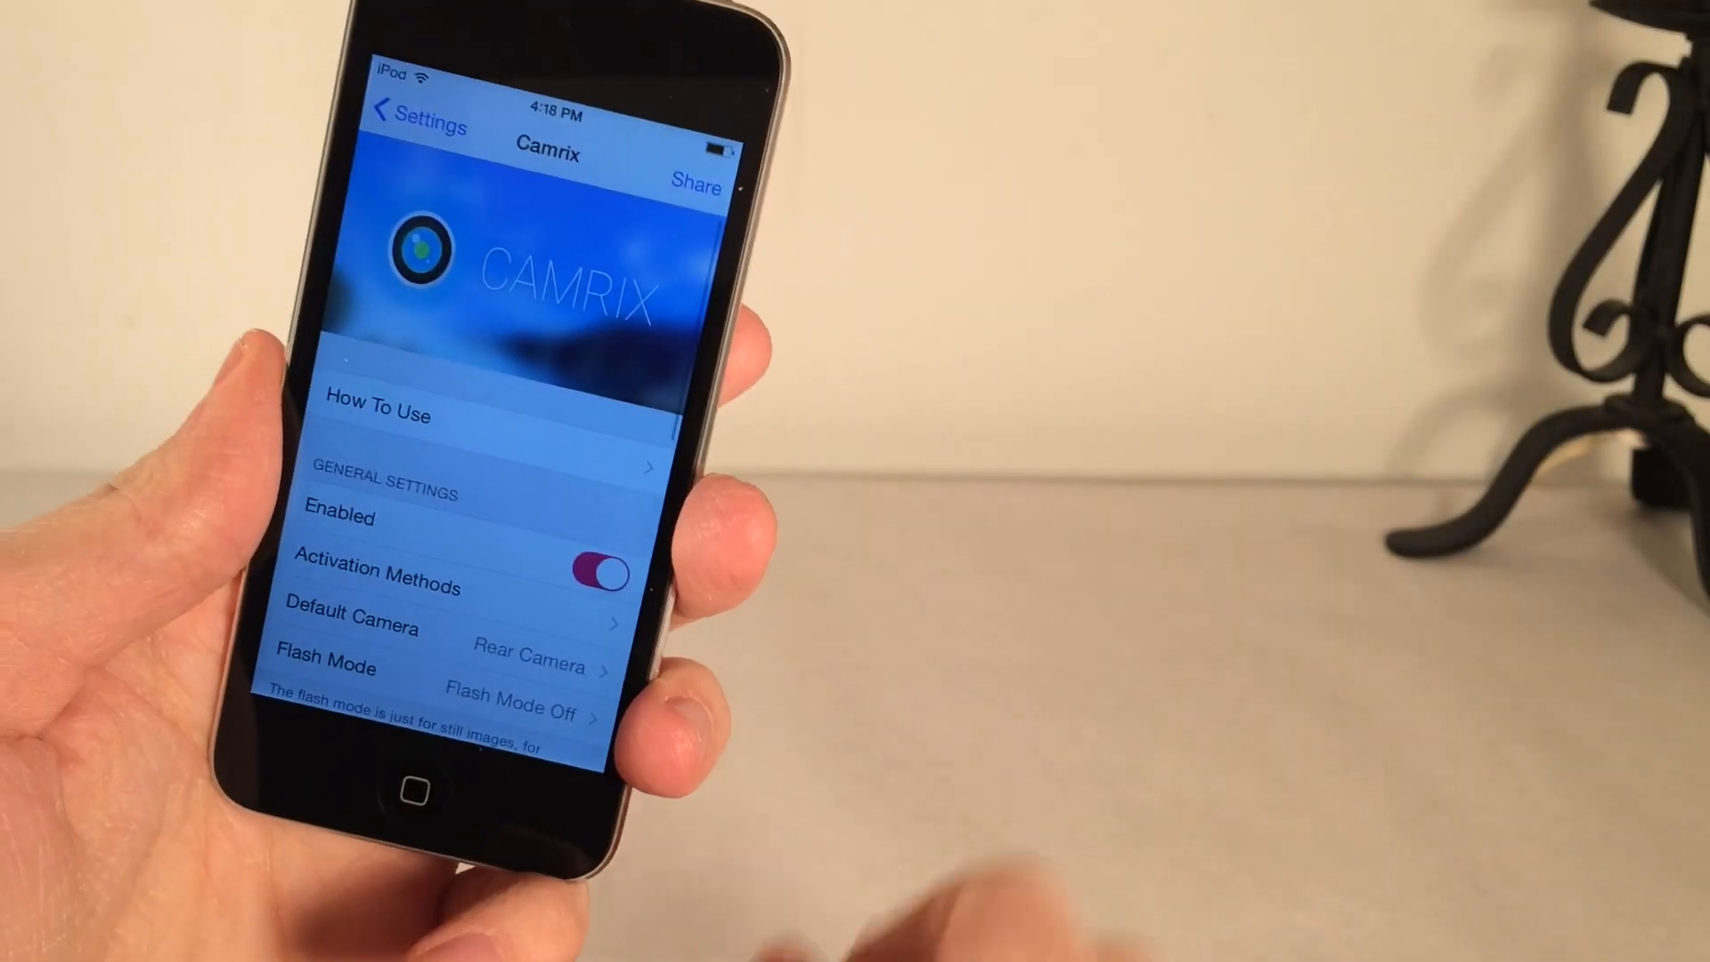
click(410, 114)
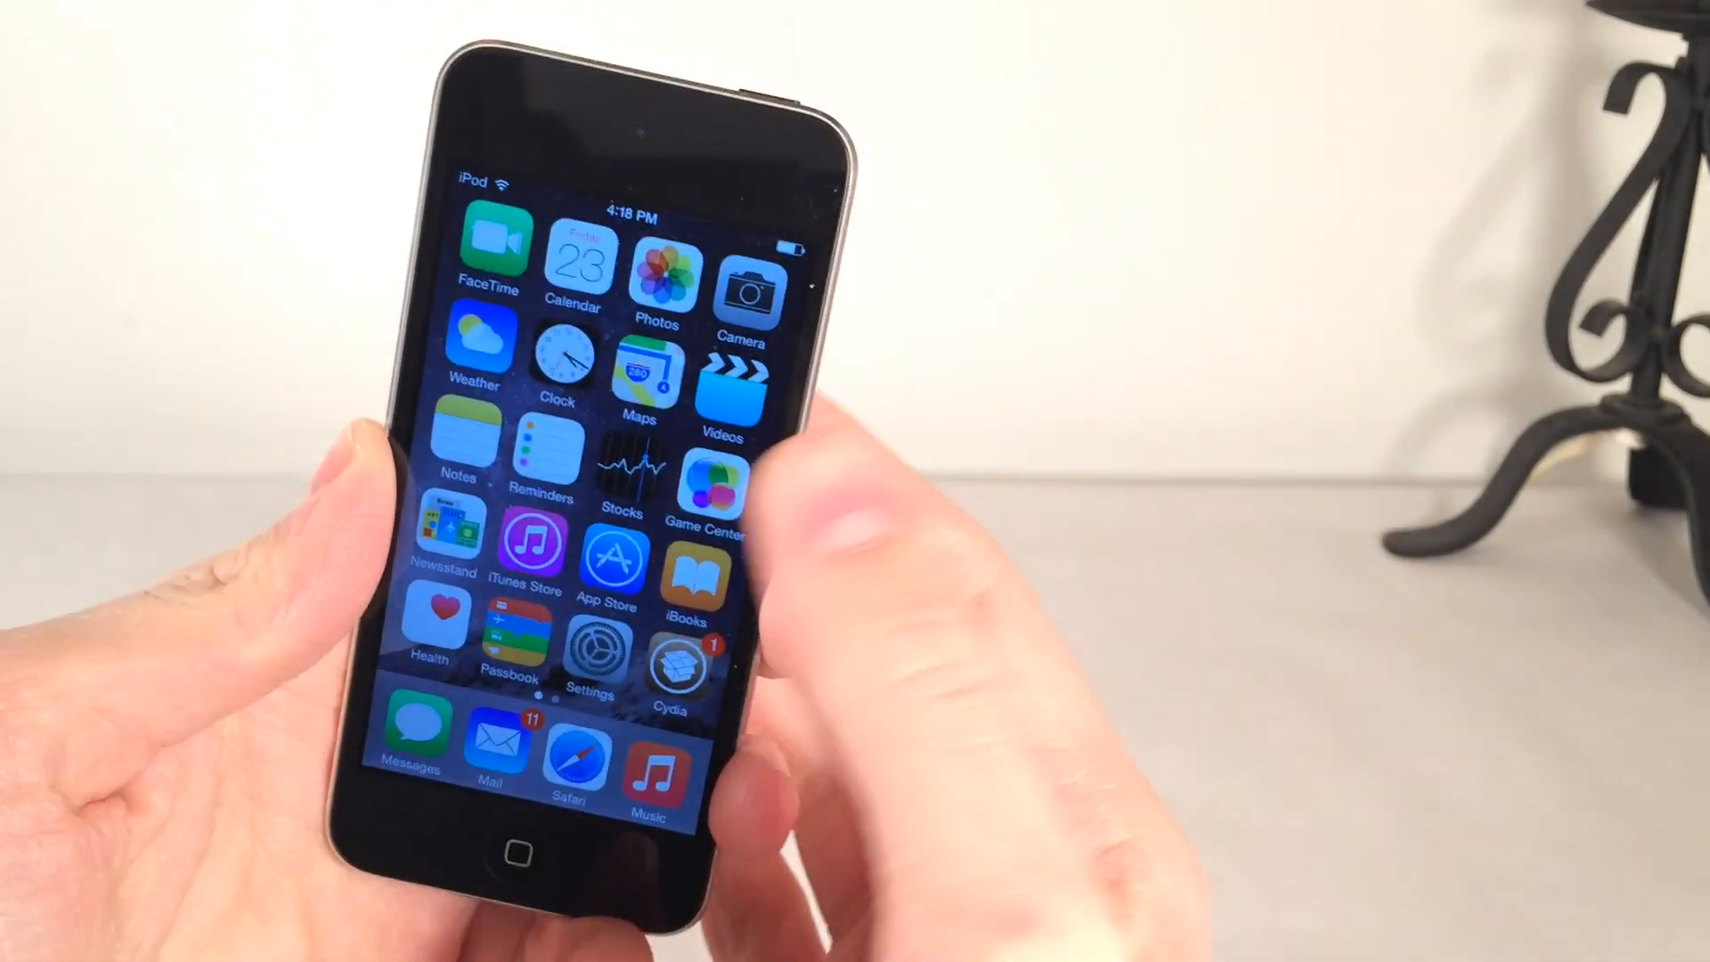
Turn on Airplane Mode to show the tinted switch, then go to Wi-Fi.
click(594, 652)
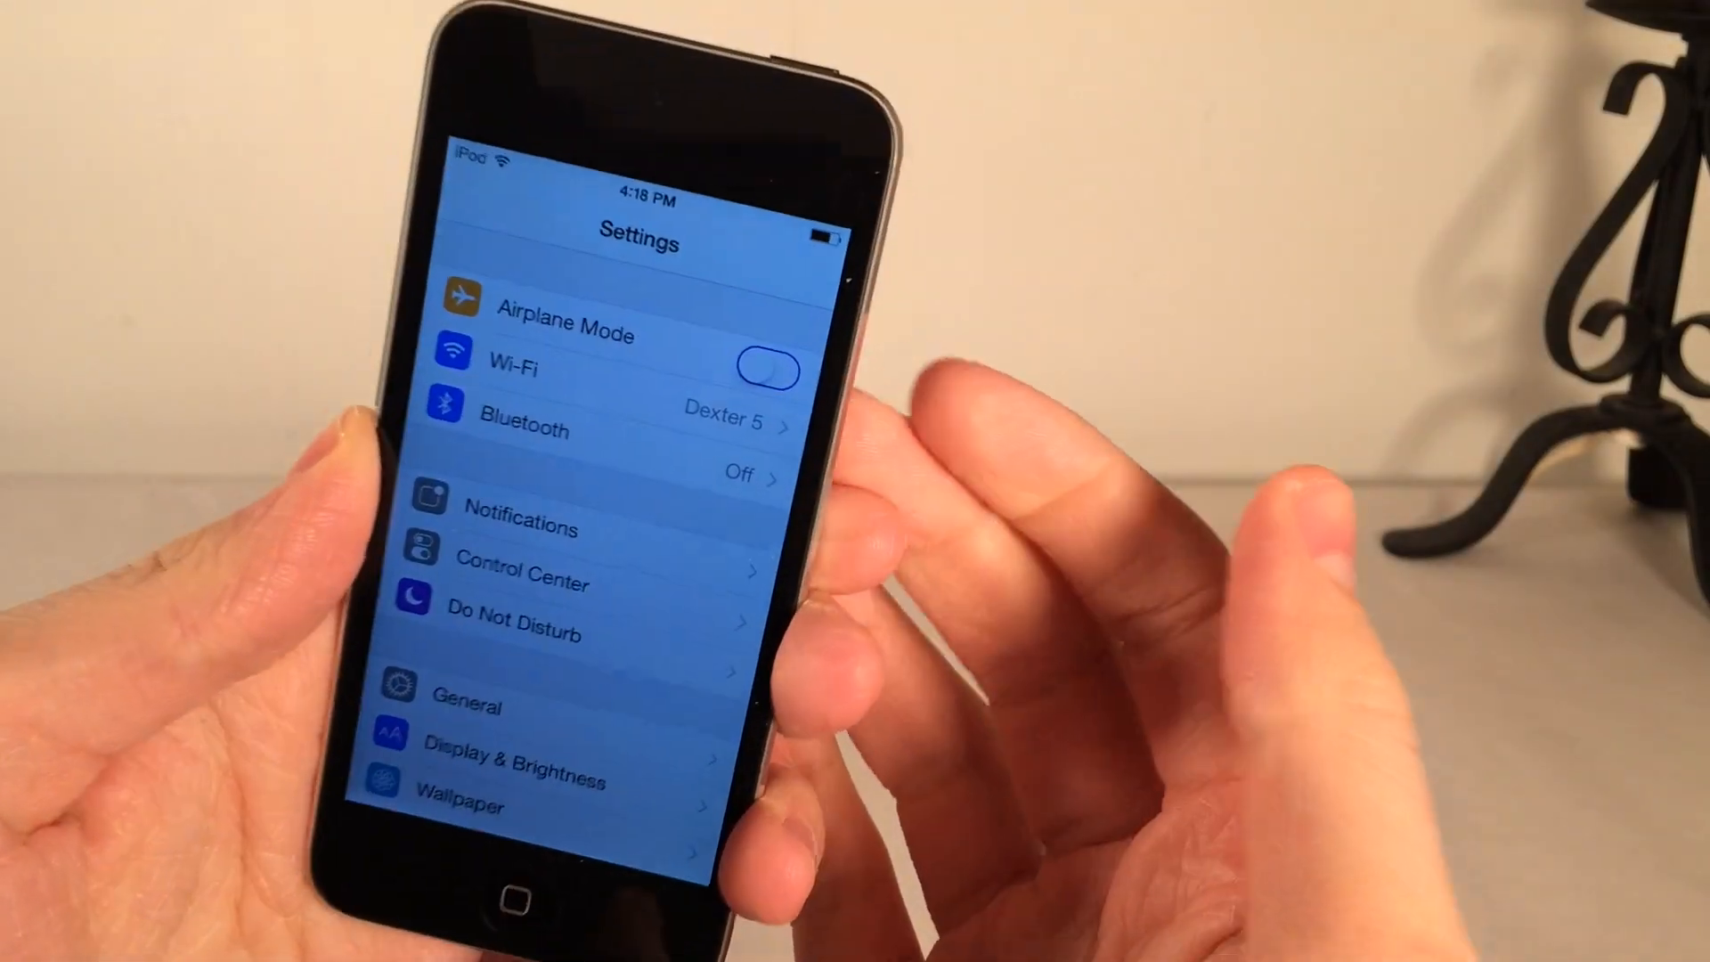
click(766, 371)
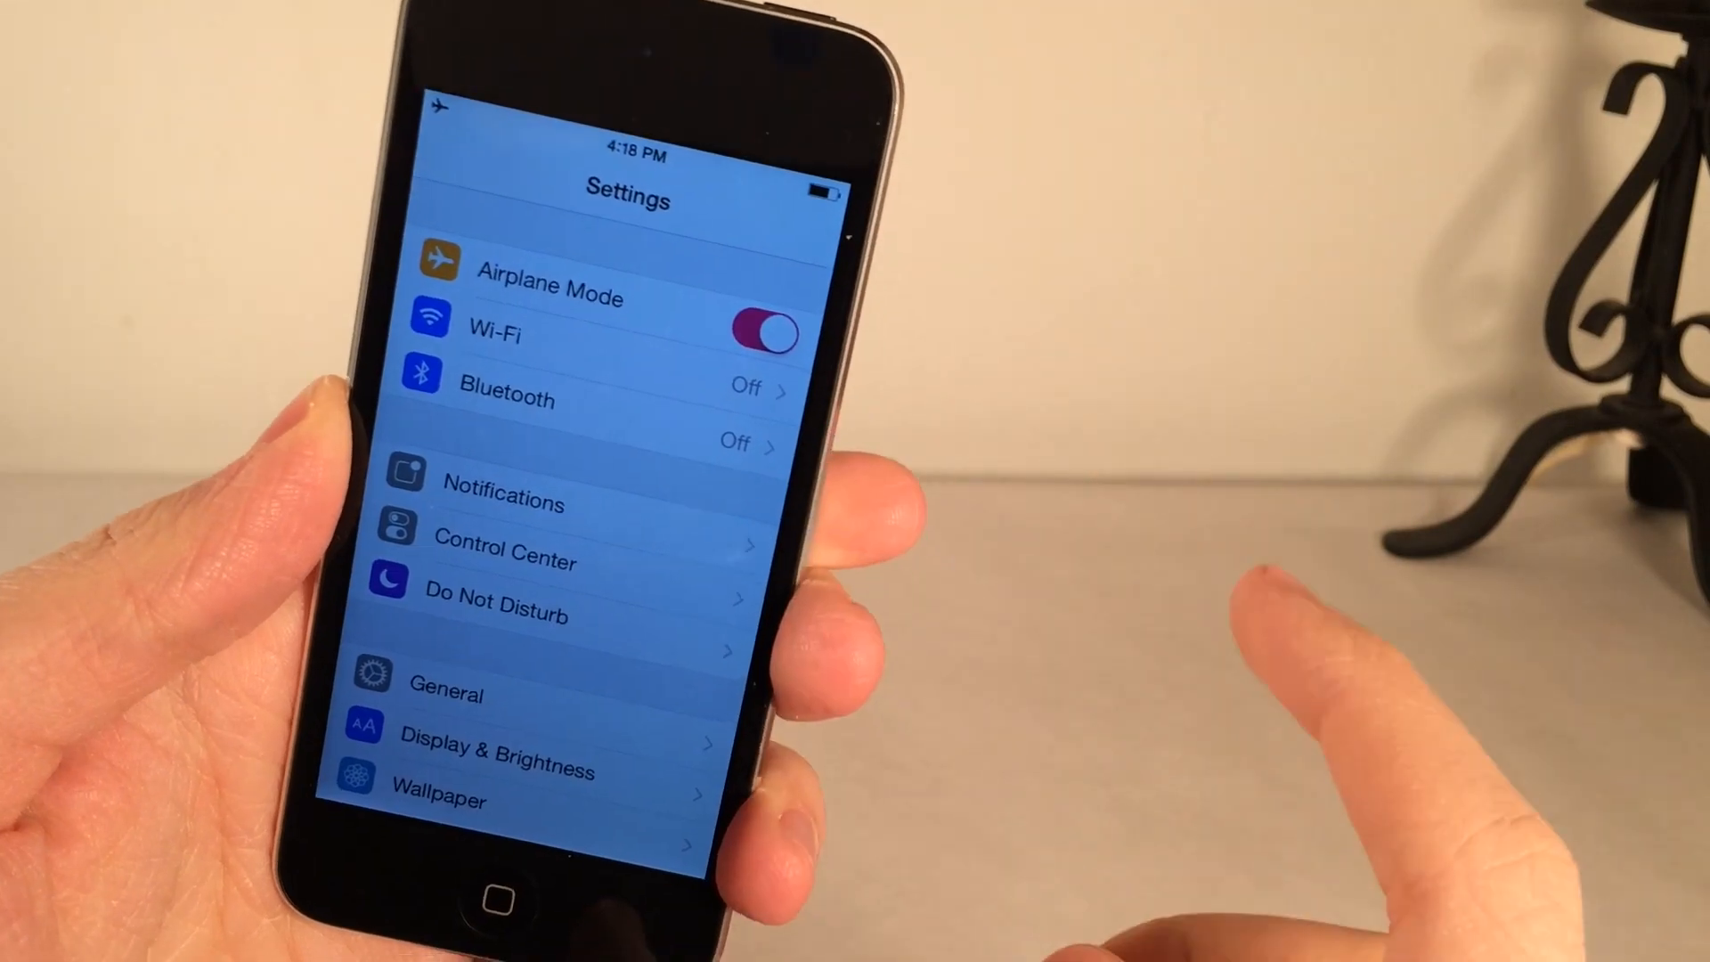
click(497, 333)
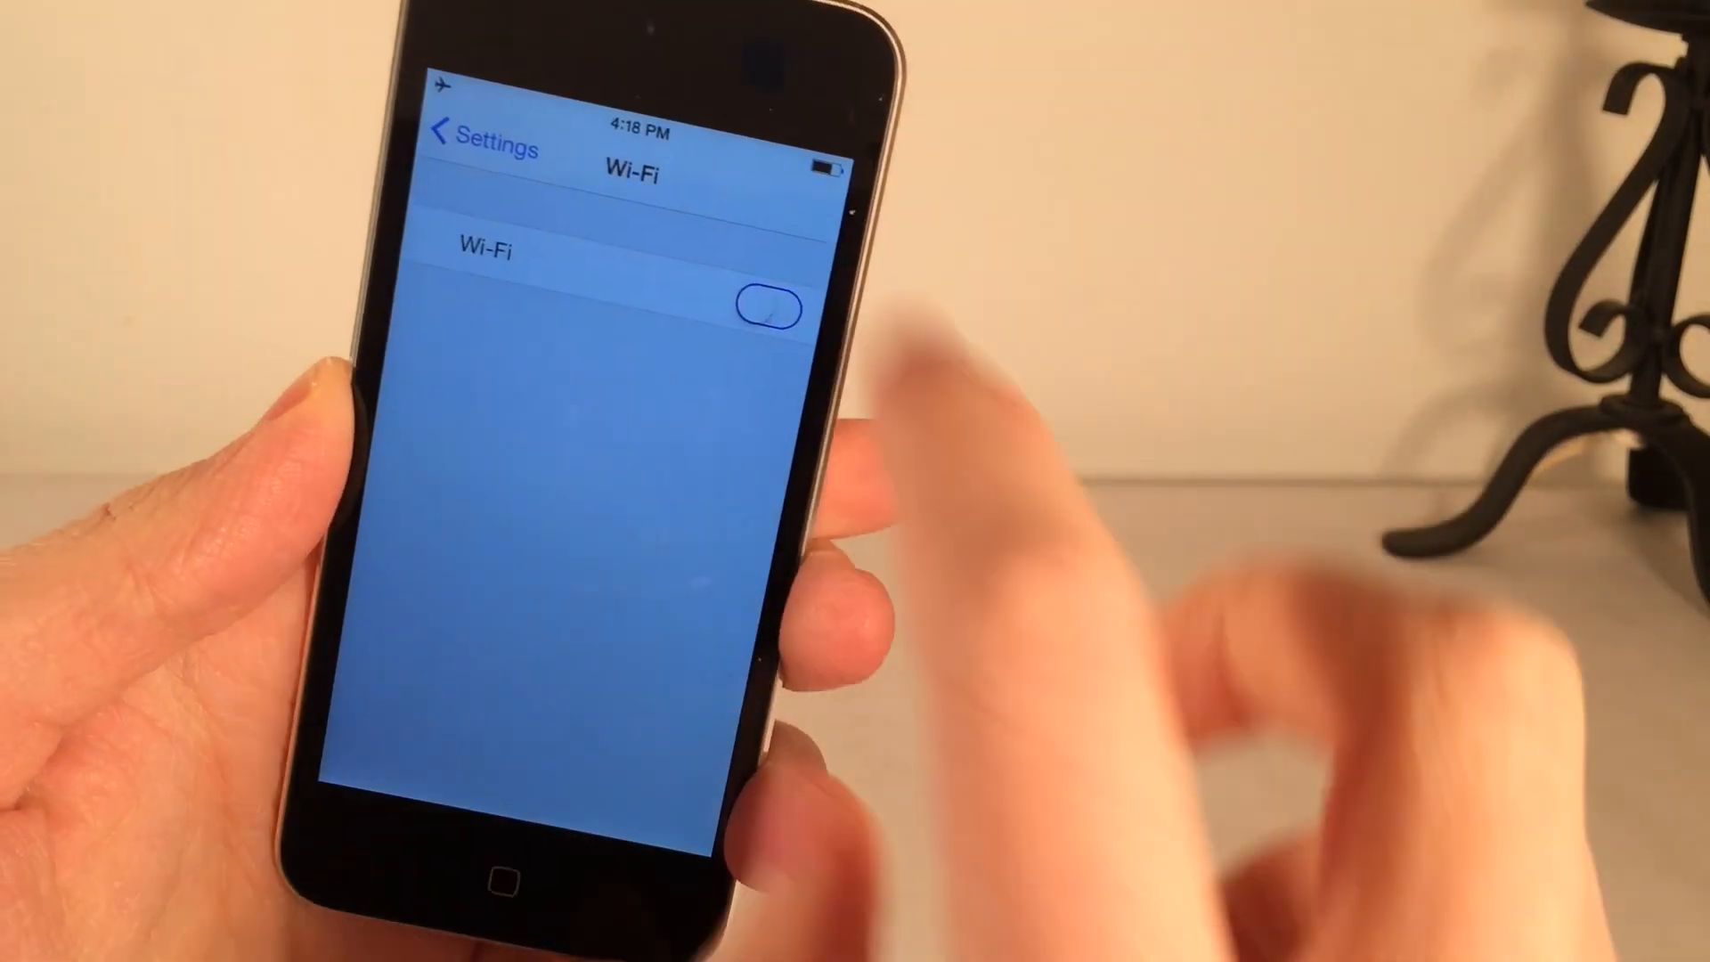
Toggle Wi-Fi on and off again, then return to the main Settings list.
click(766, 310)
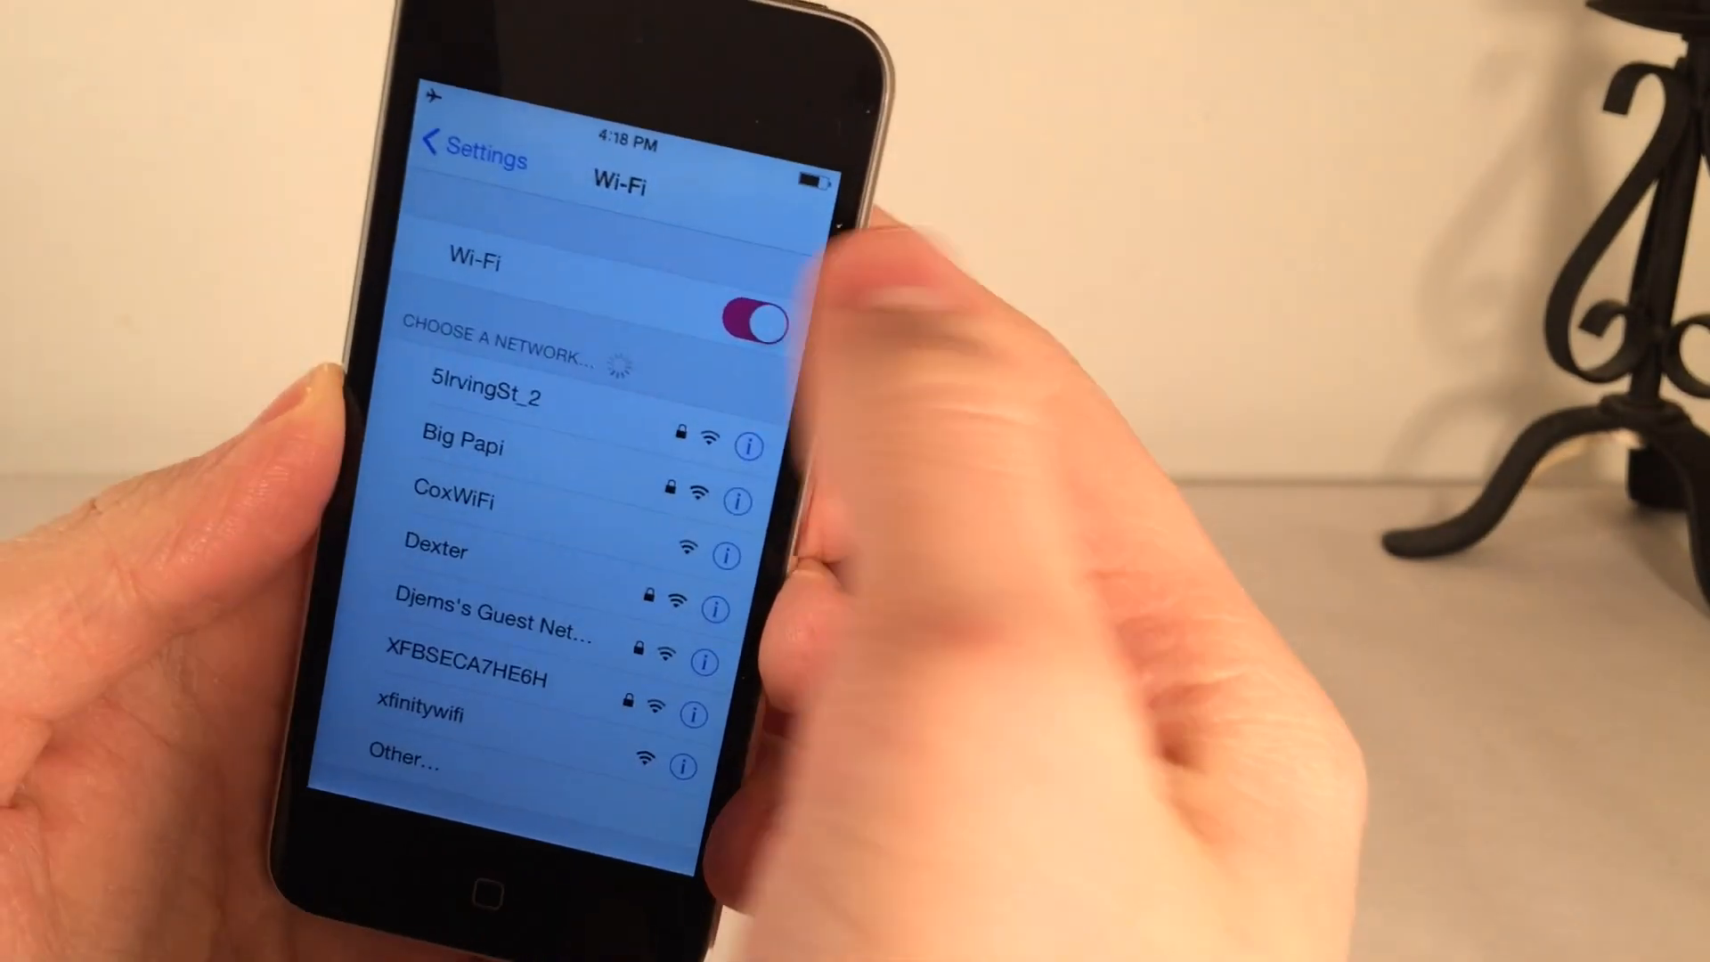
click(746, 323)
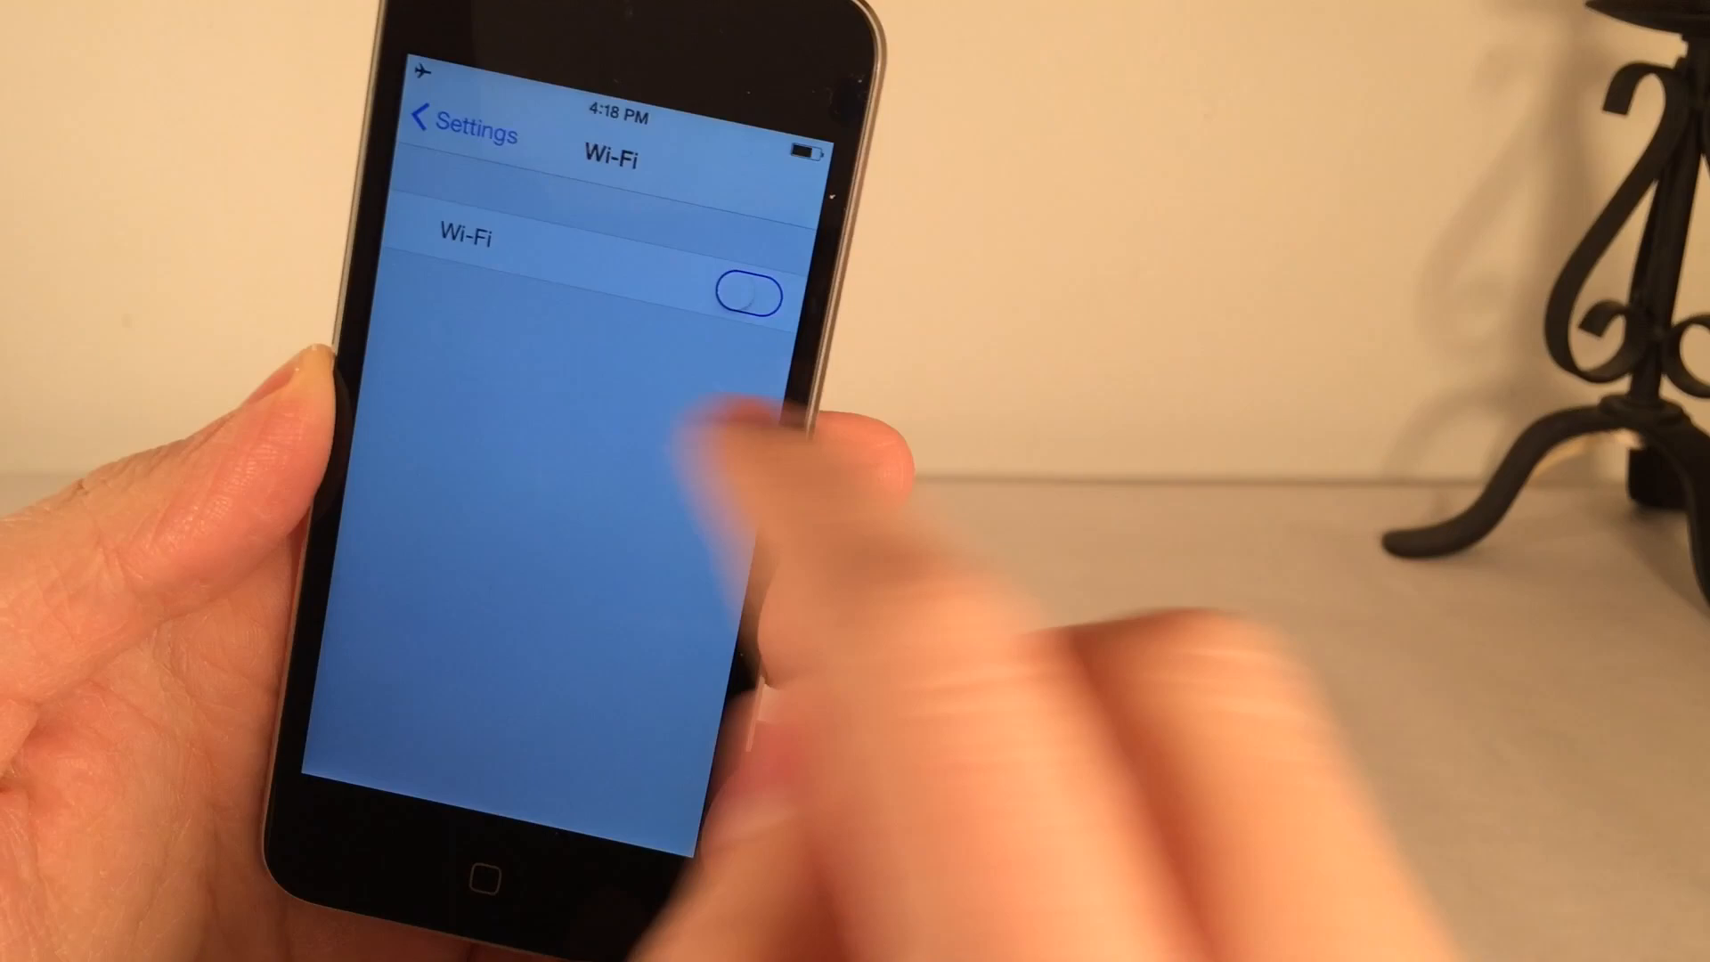
click(458, 133)
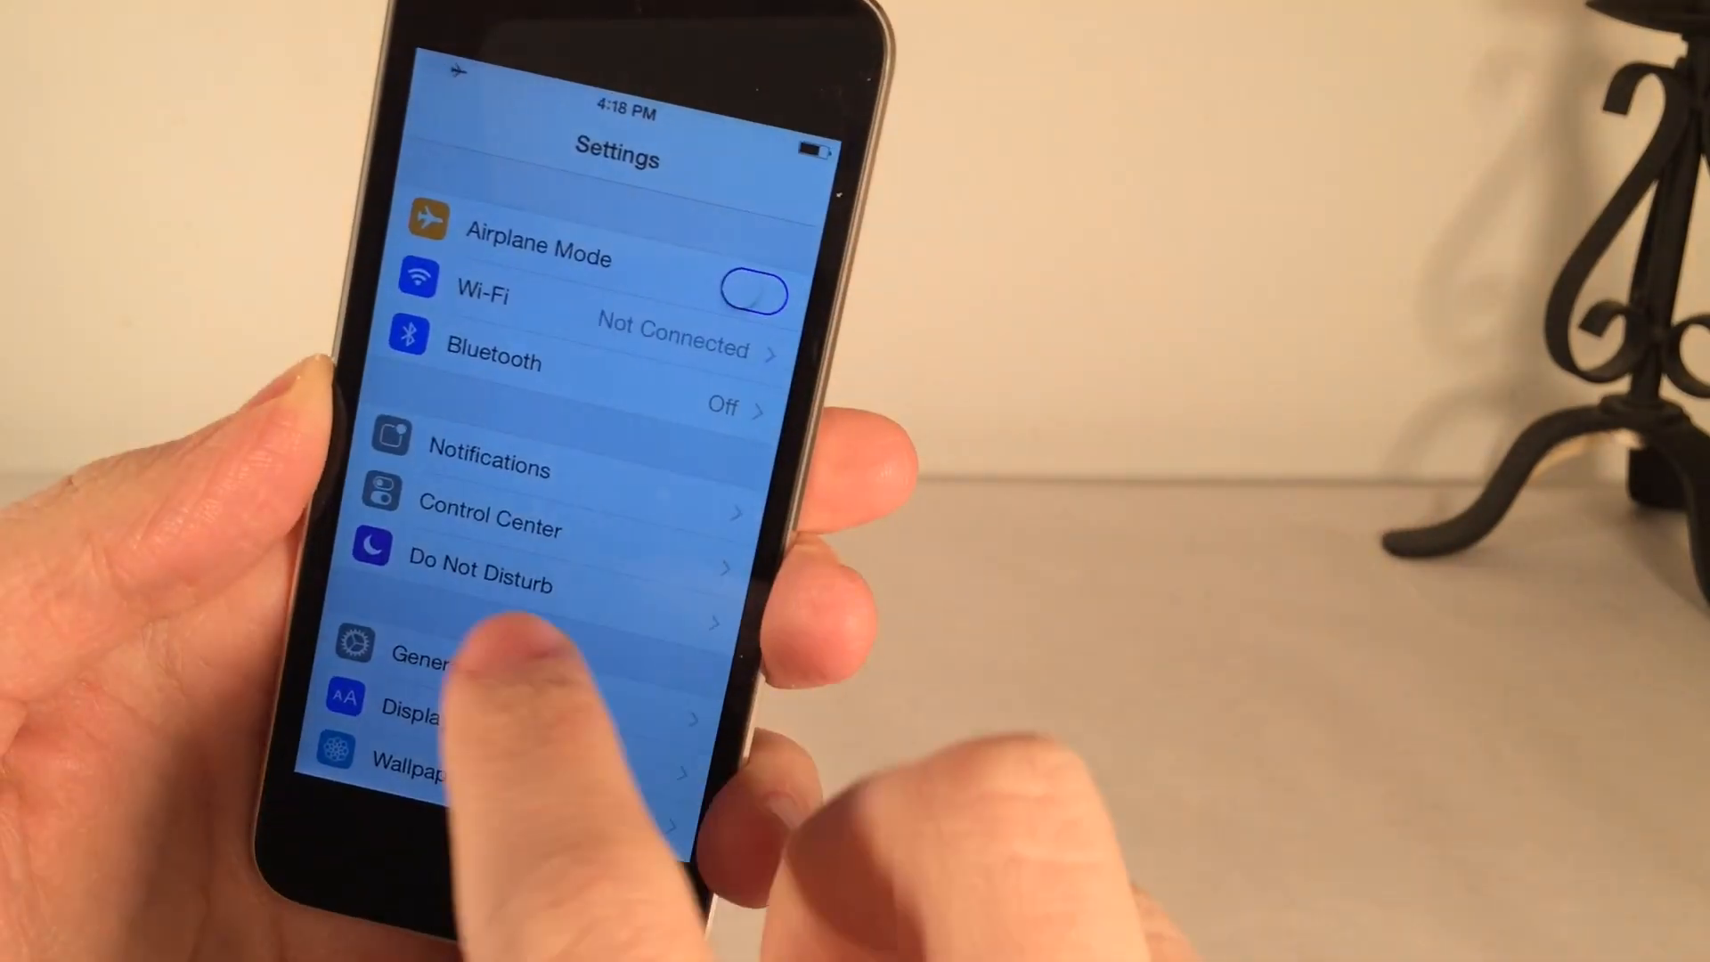
scroll(down, 3)
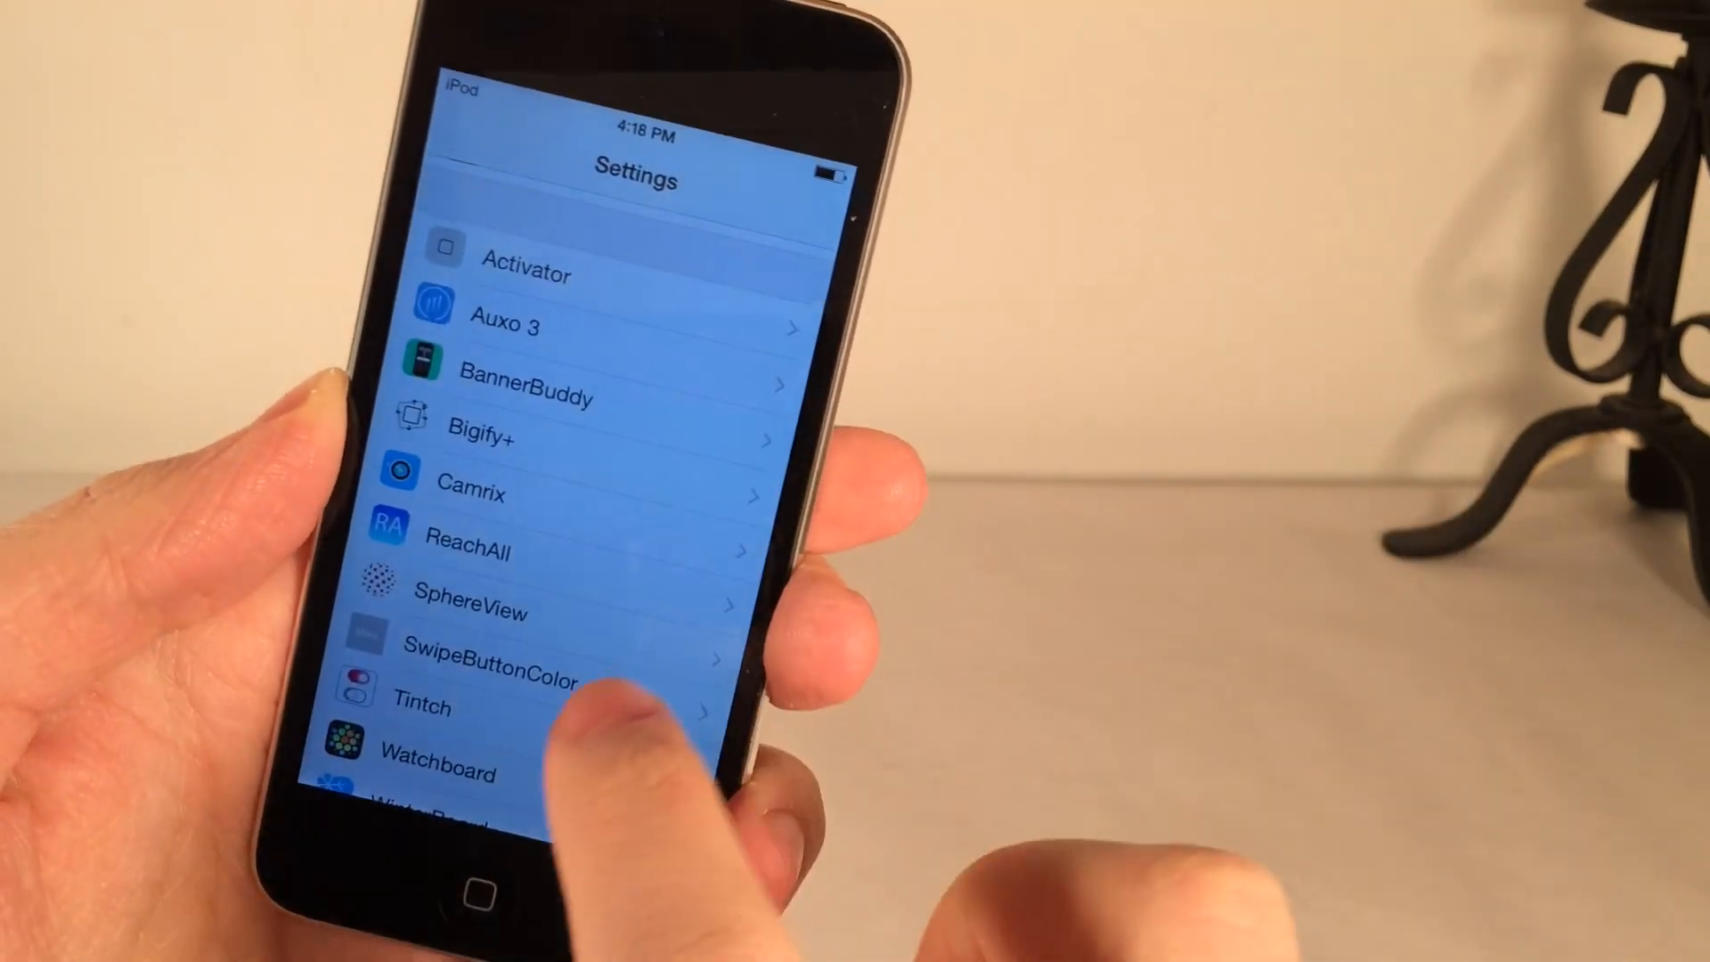
View the Tintch preferences page, then leave Settings for the home screen.
scroll(down, 3)
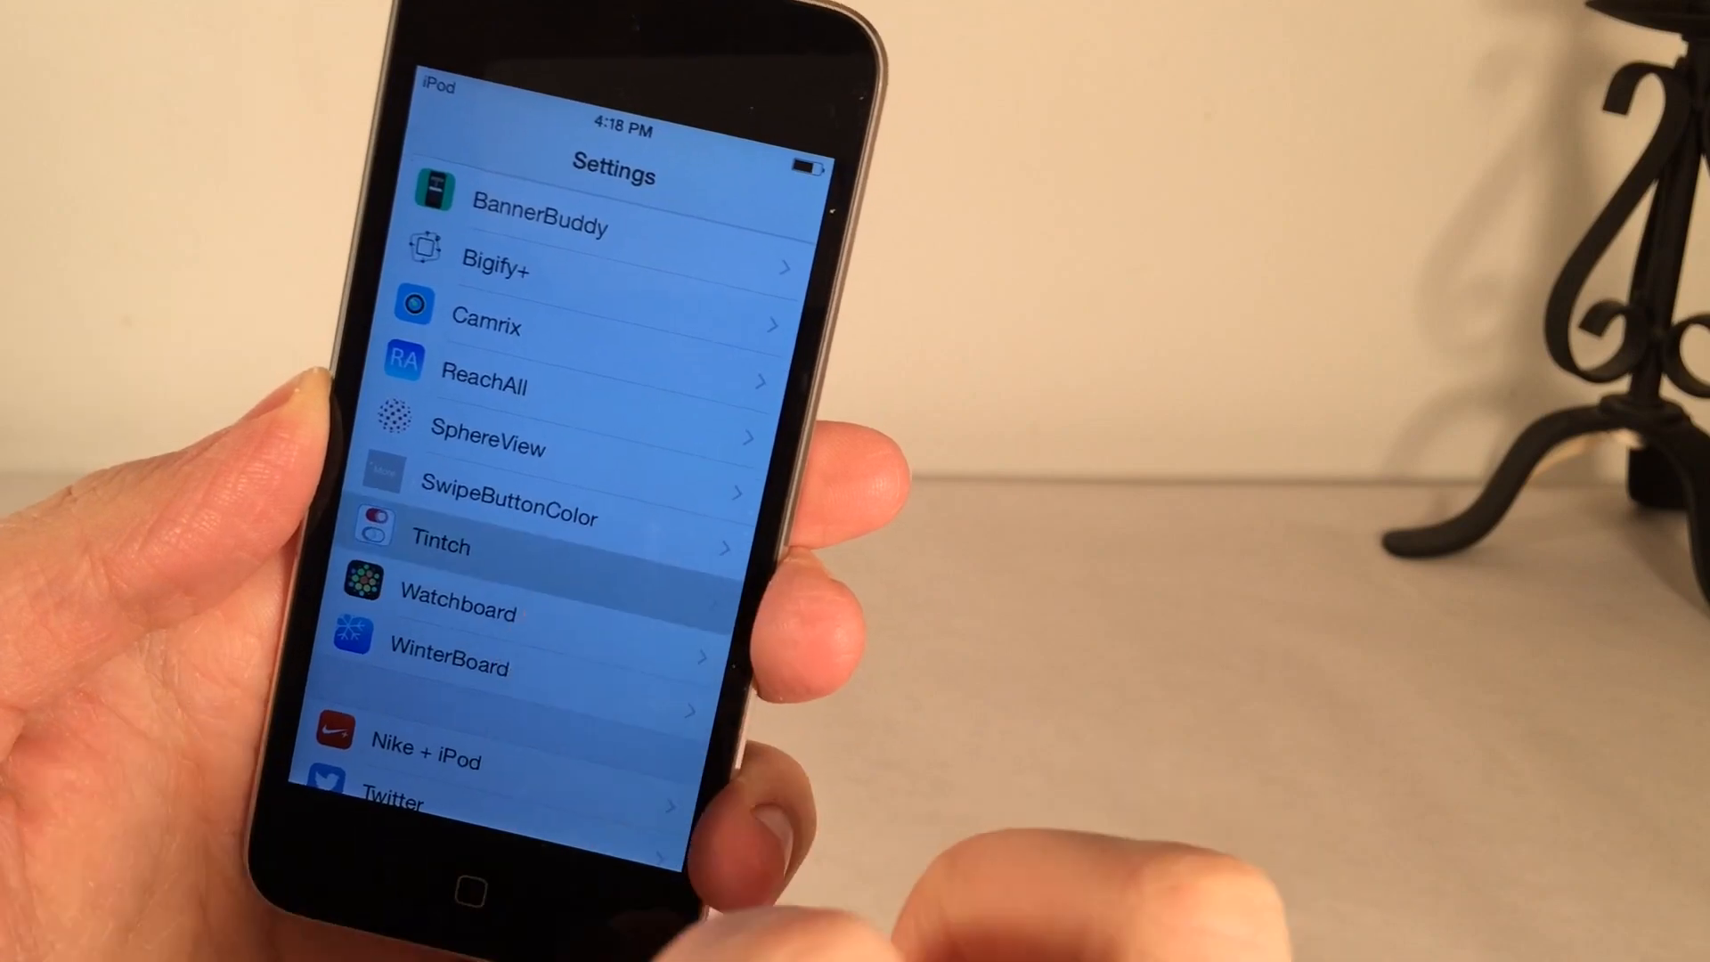
click(440, 547)
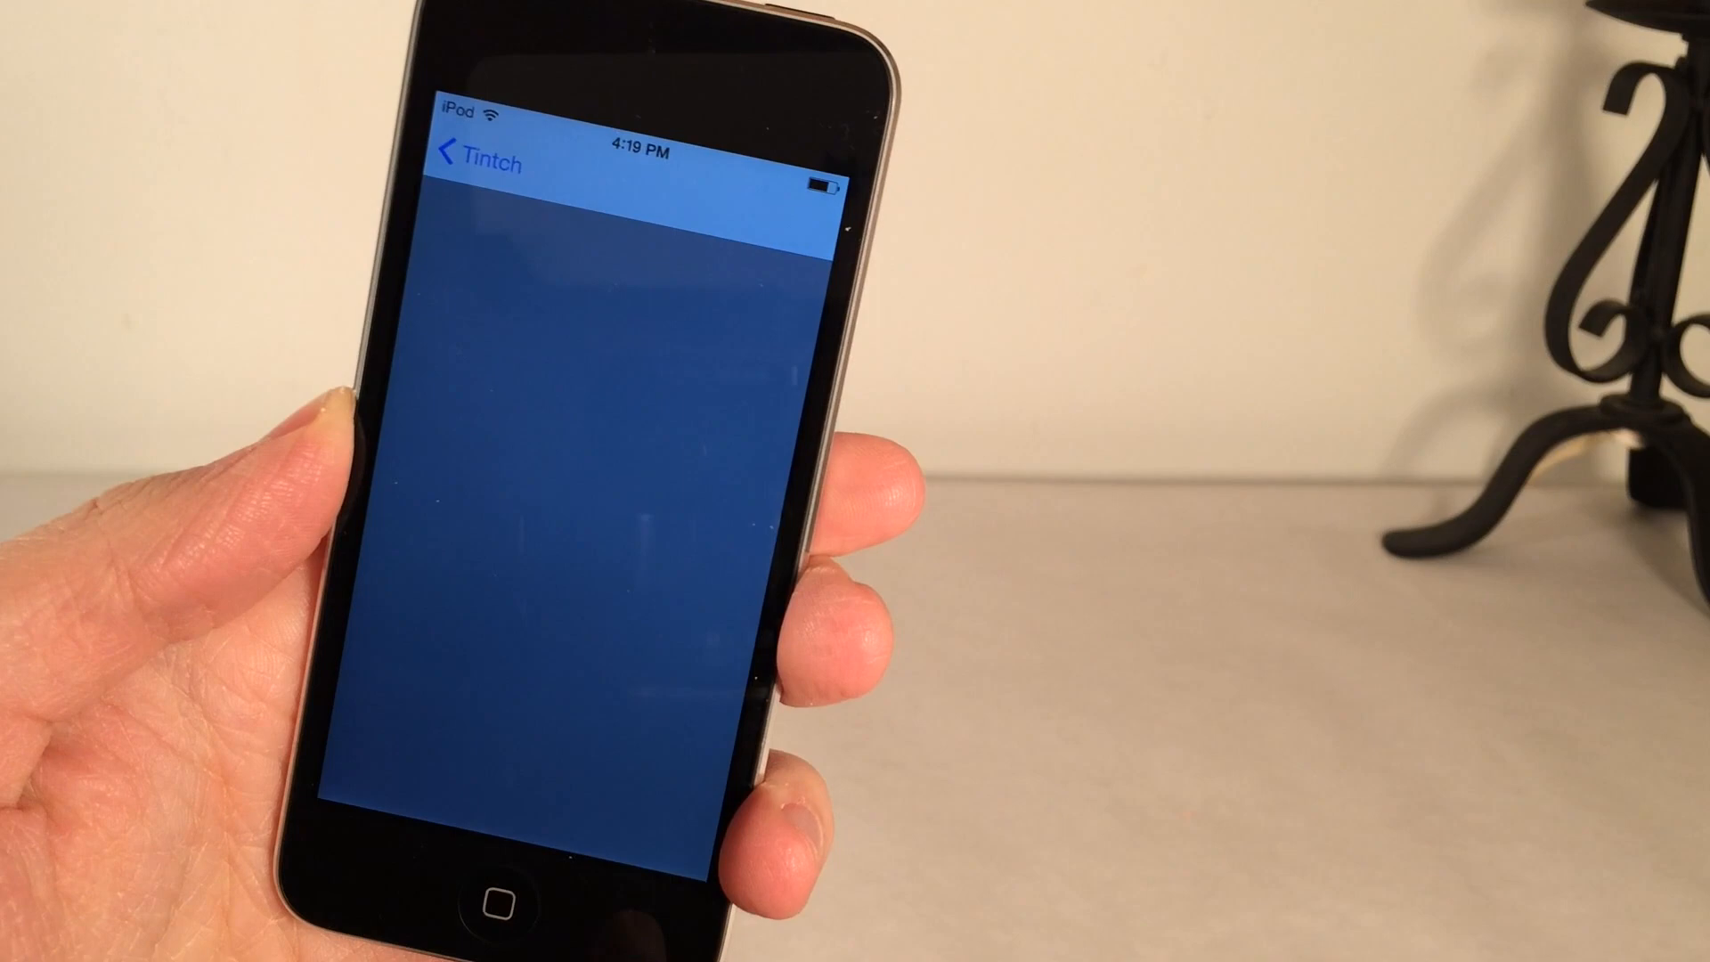
click(589, 317)
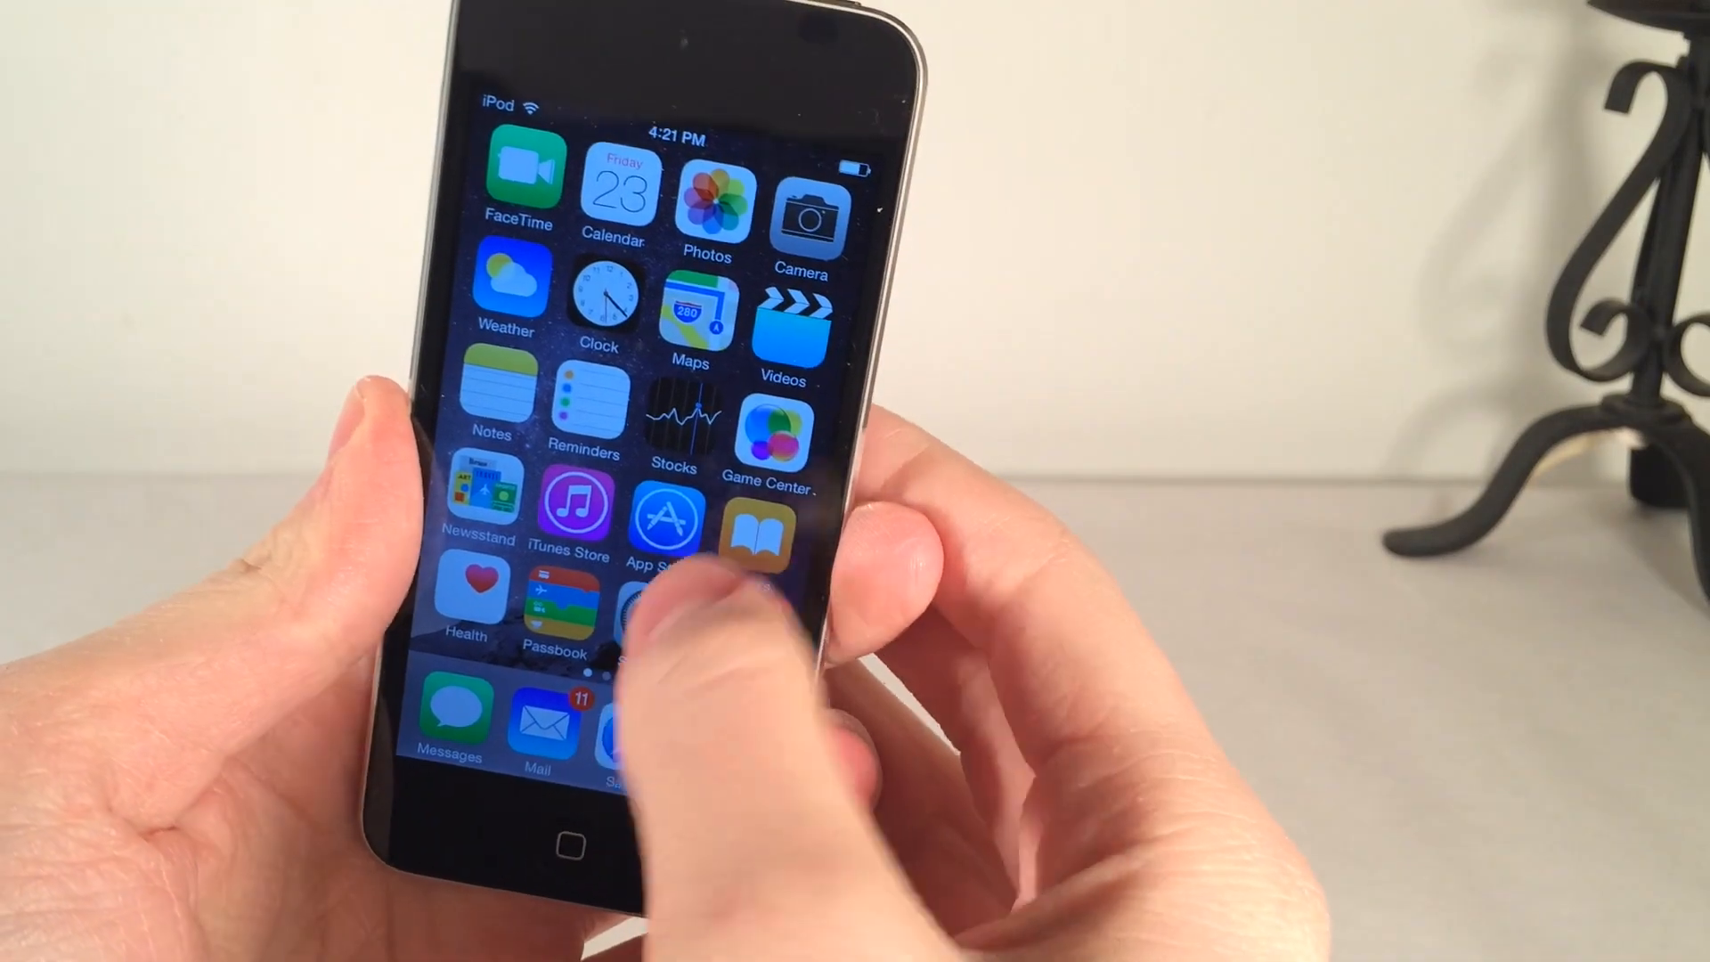
Turn Airplane Mode off in Settings to show the toggle colours.
click(615, 621)
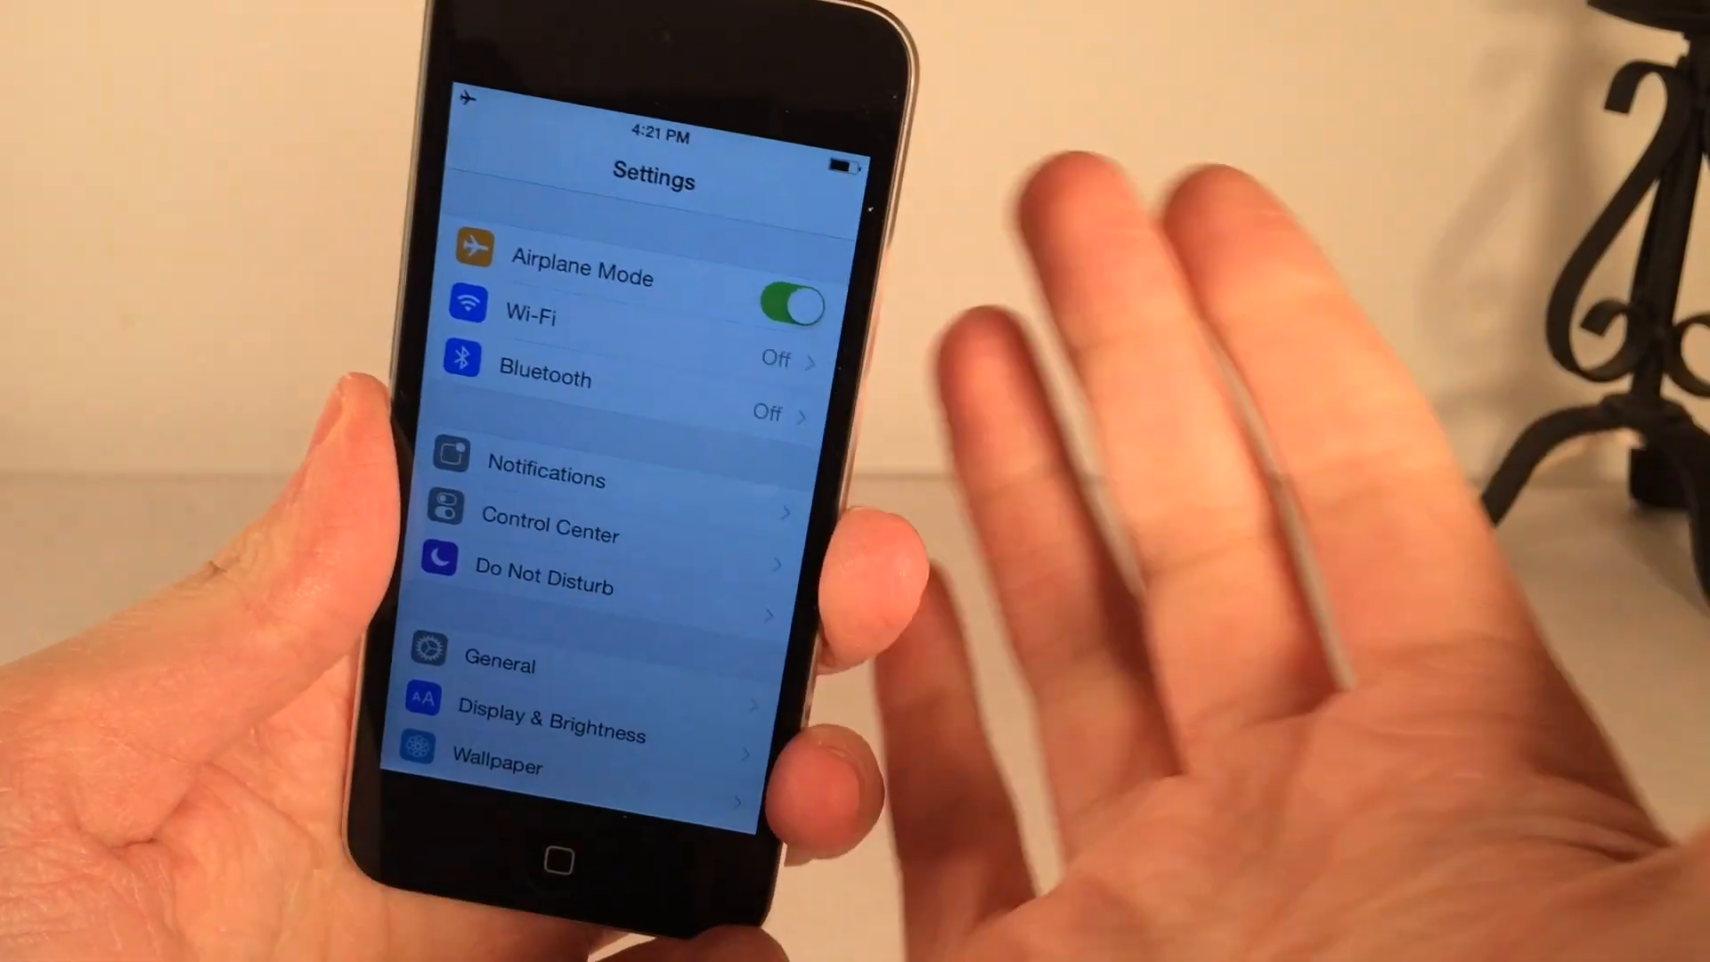
click(789, 304)
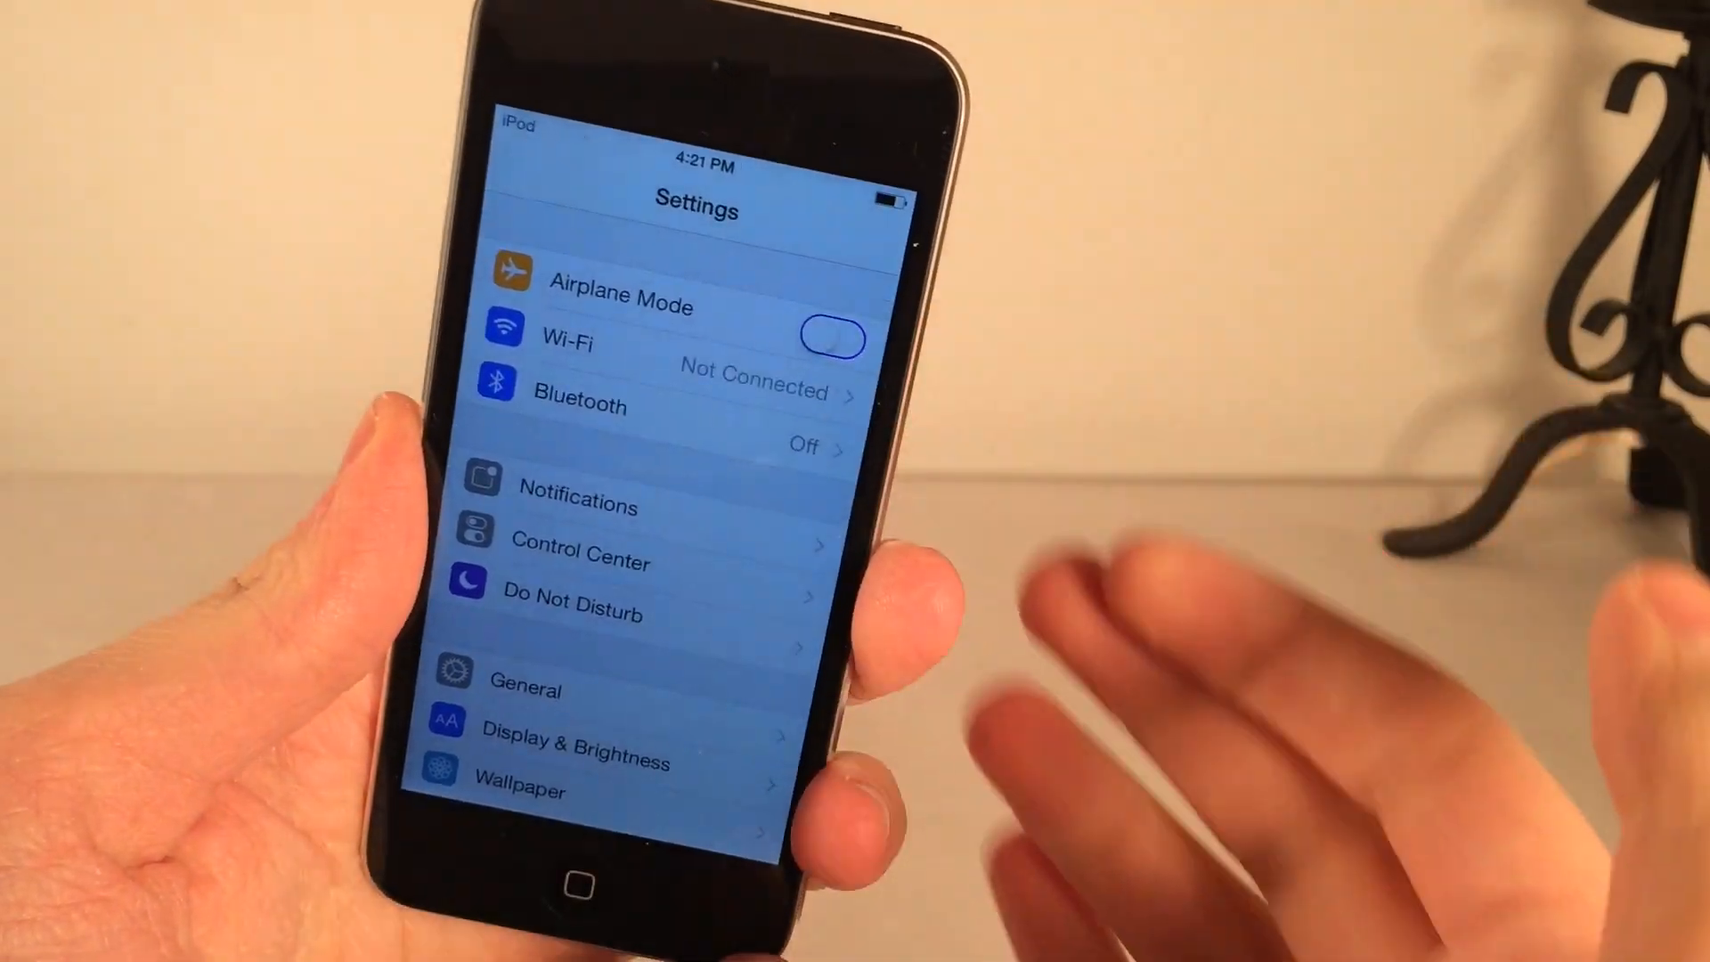
click(830, 339)
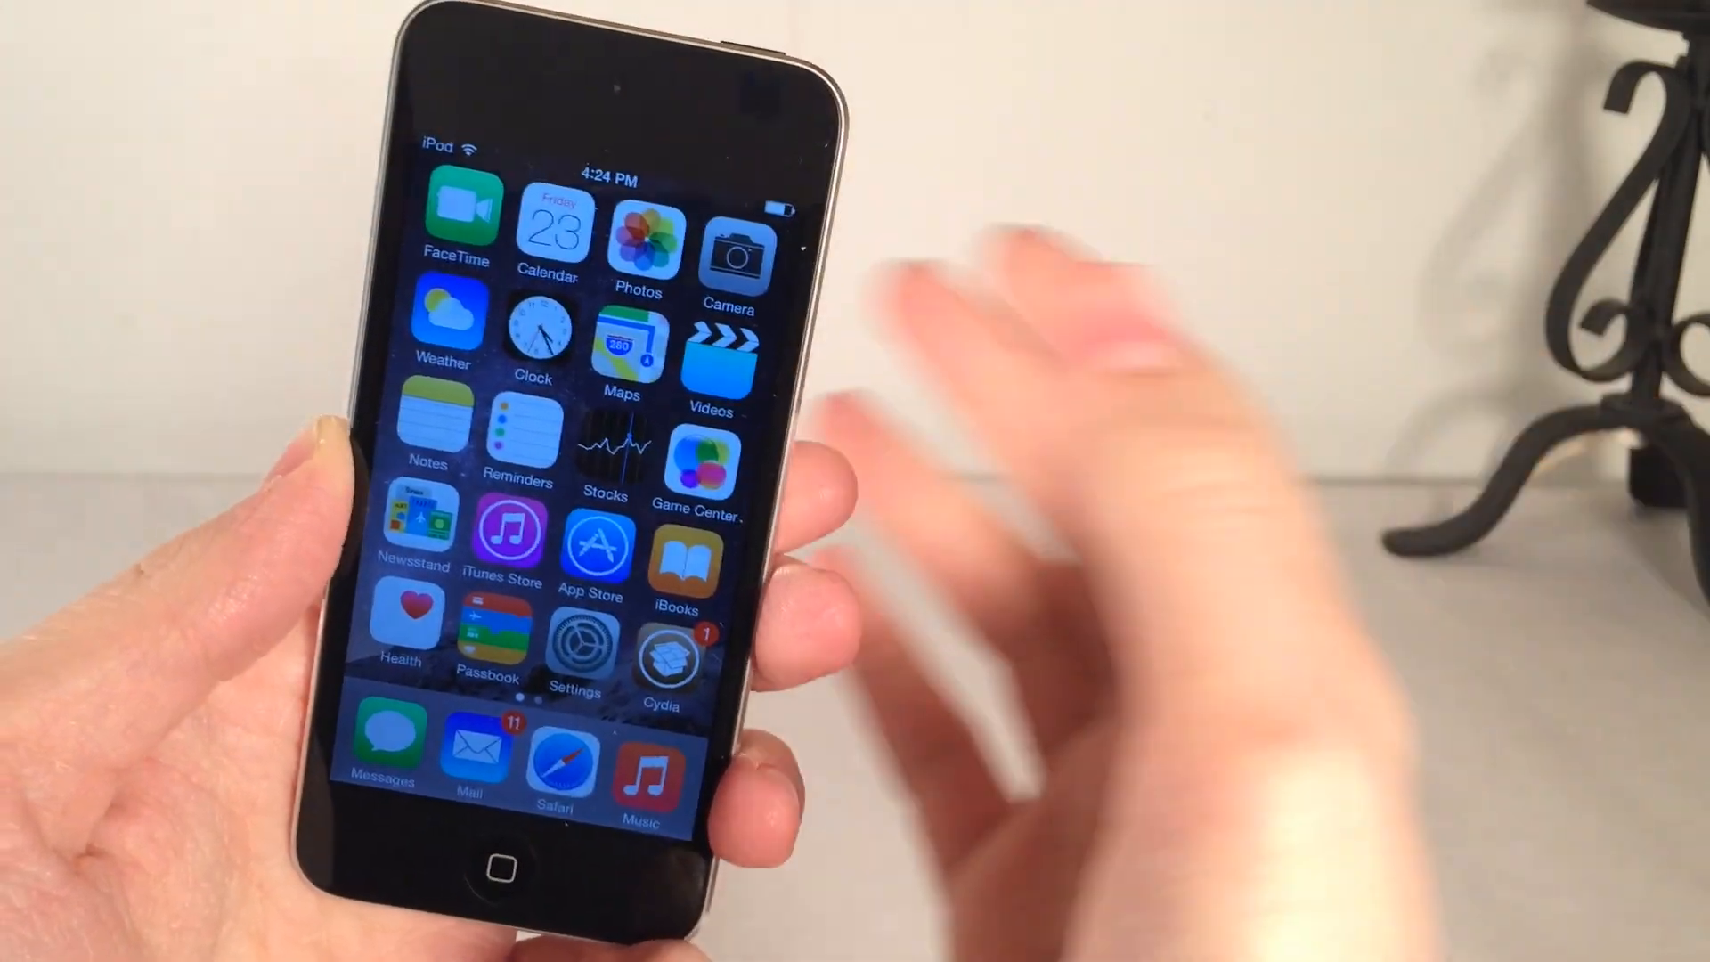
In Bigify+ Size options, raise the icon Scale to 114%.
click(571, 648)
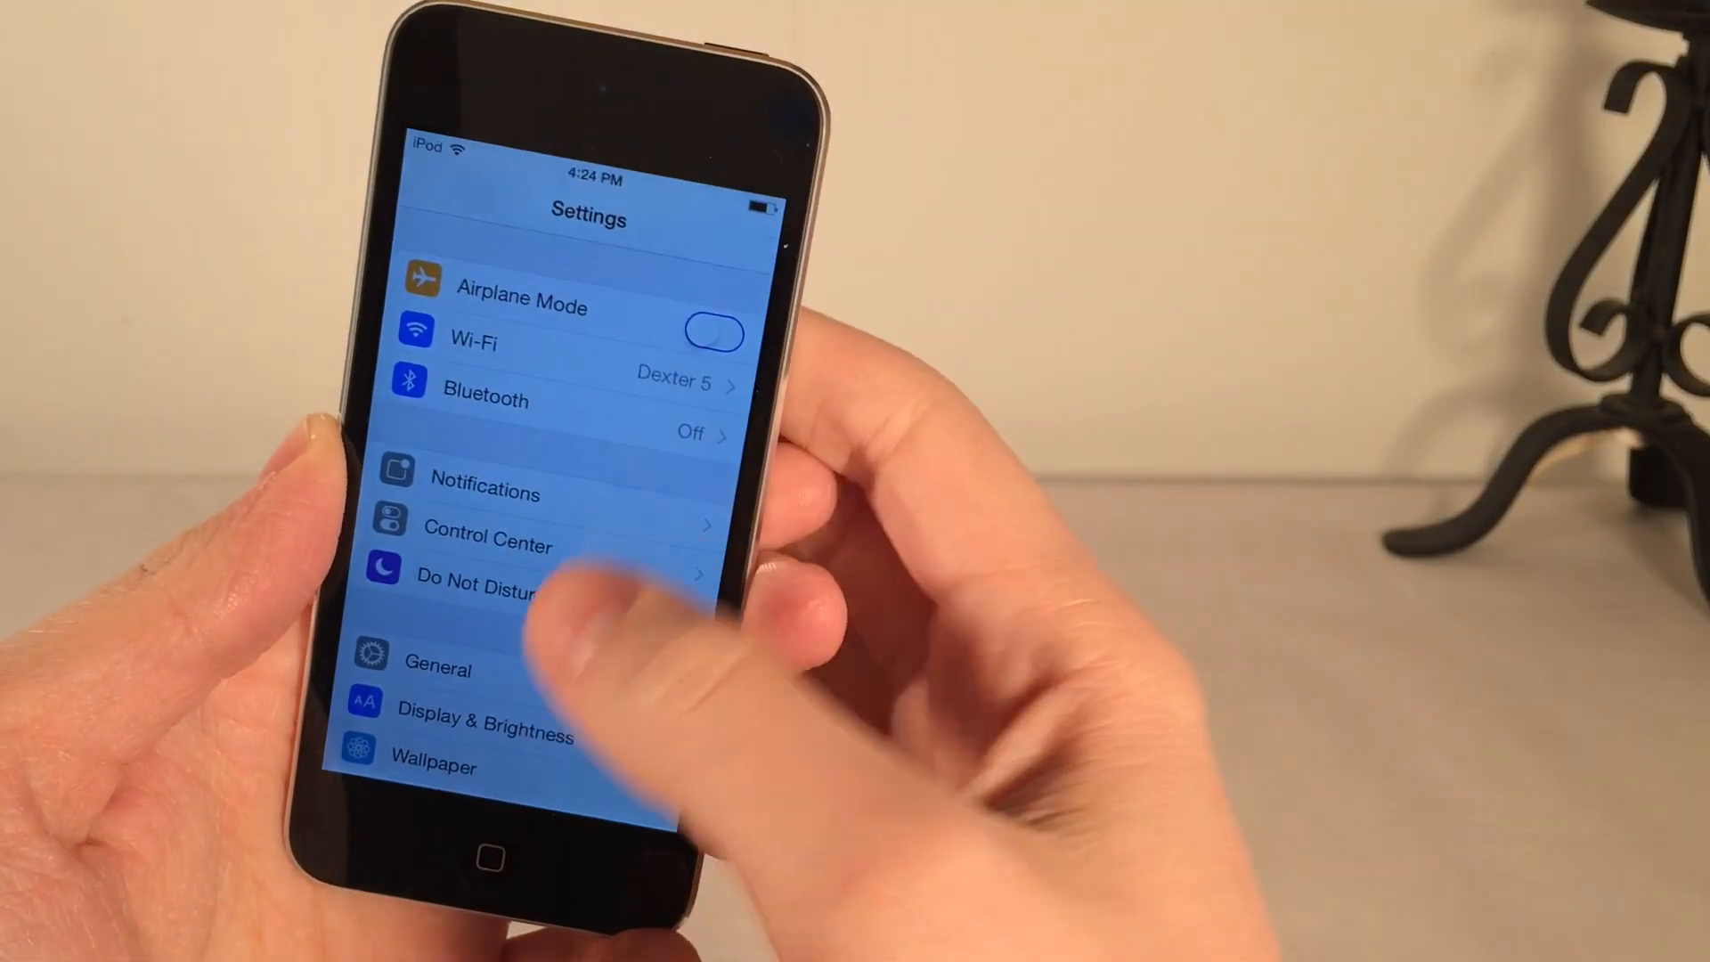
scroll(down, 3)
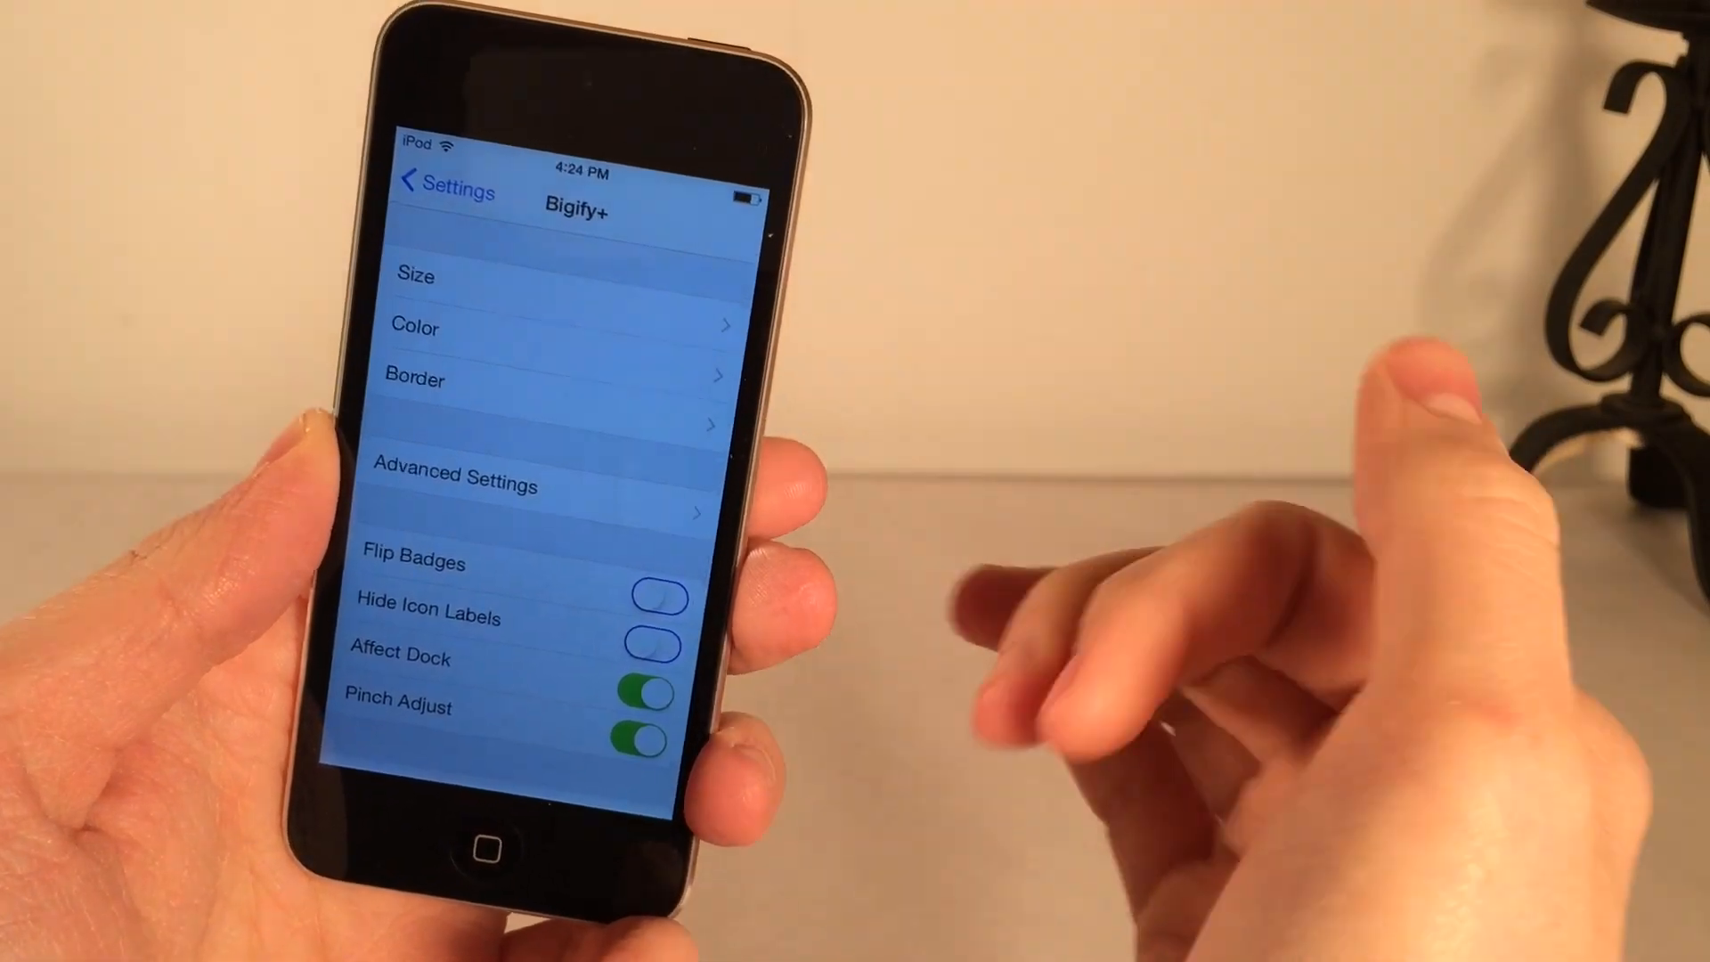
click(415, 276)
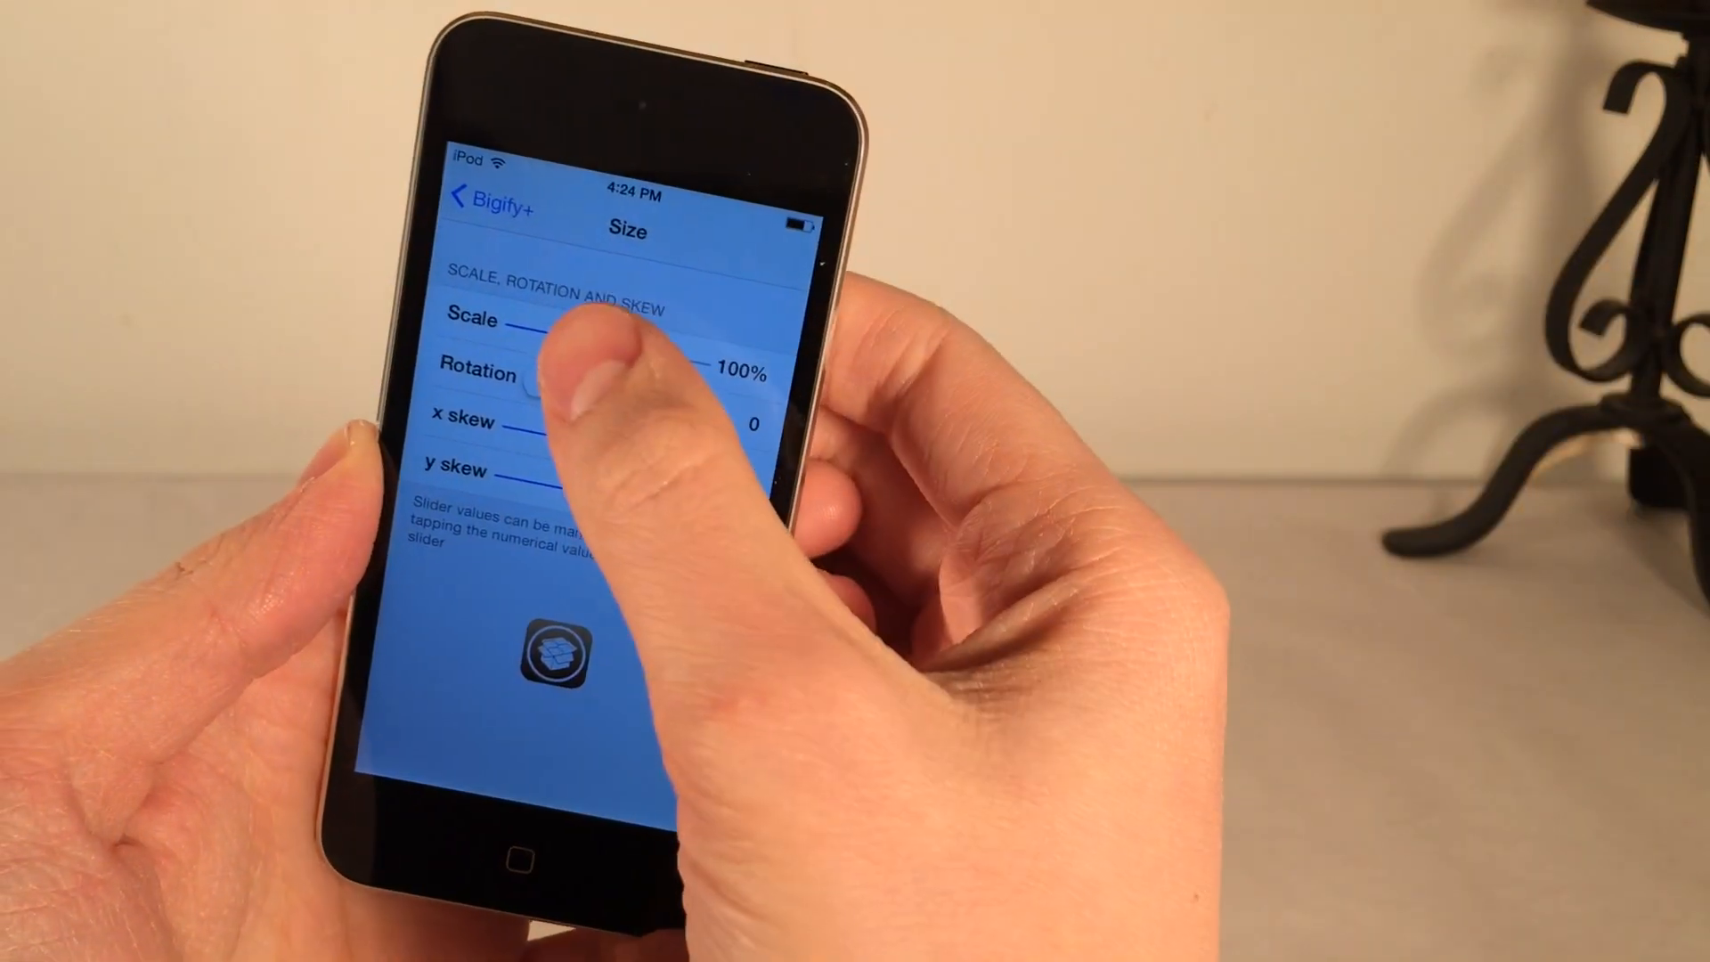
drag(534, 333, 653, 333)
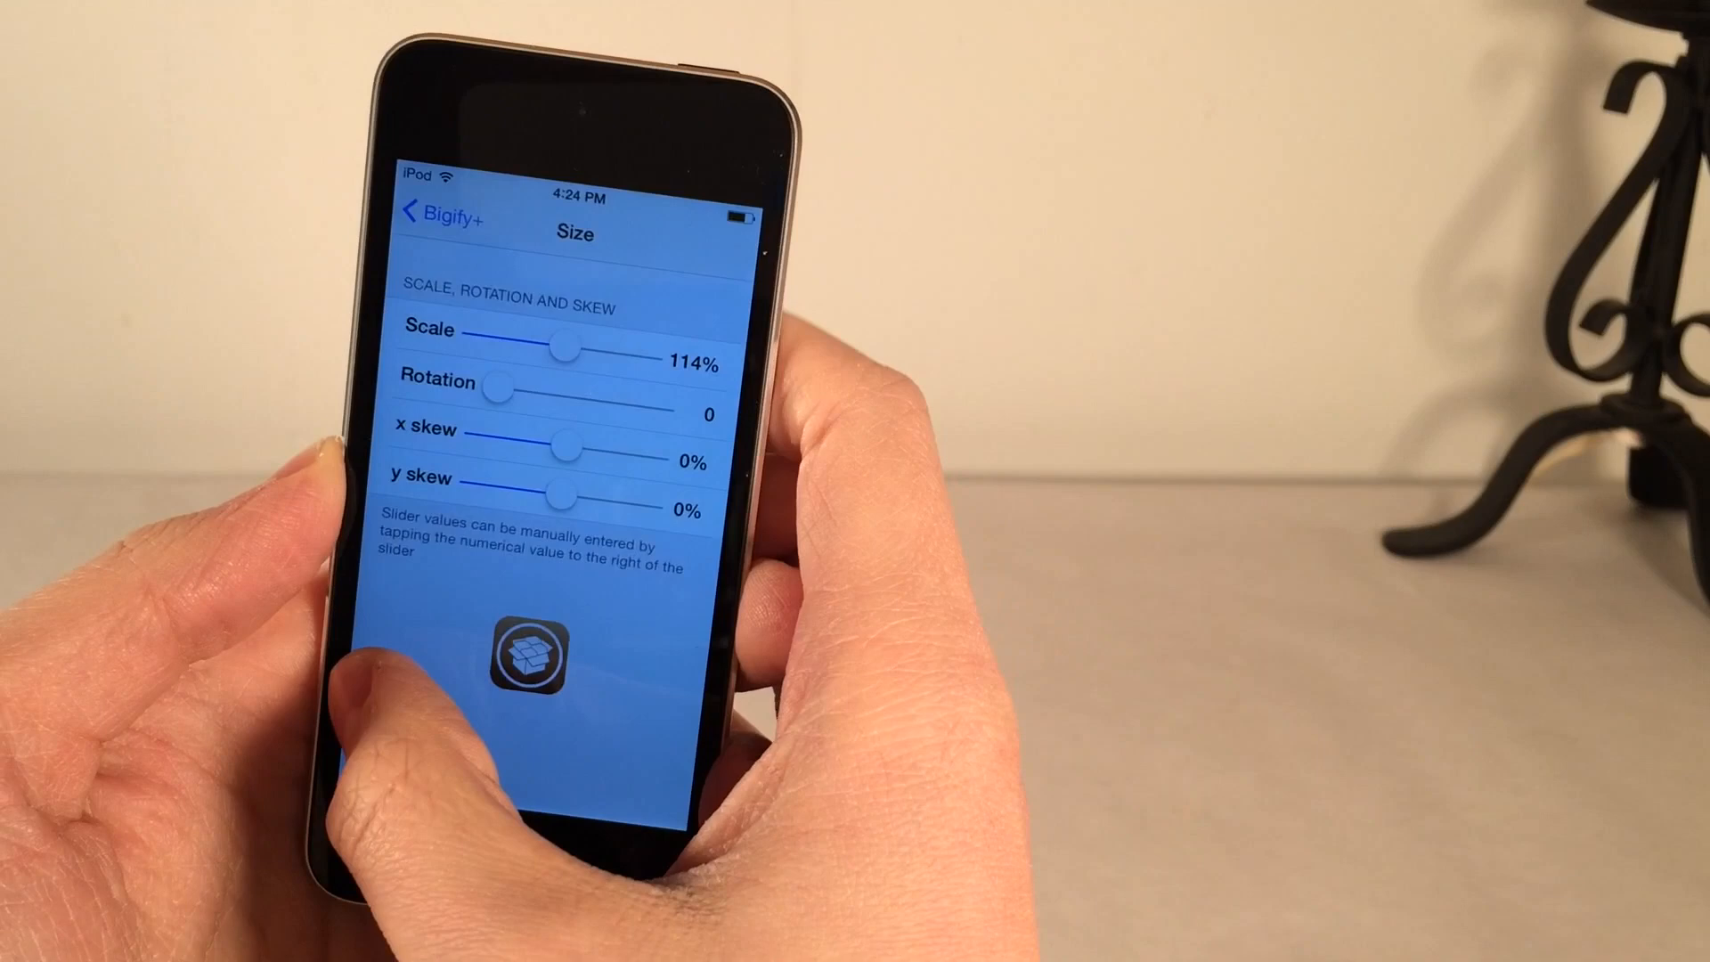
Try icon Rotation values of 360, 225 and 341 with the slider.
drag(502, 388, 672, 404)
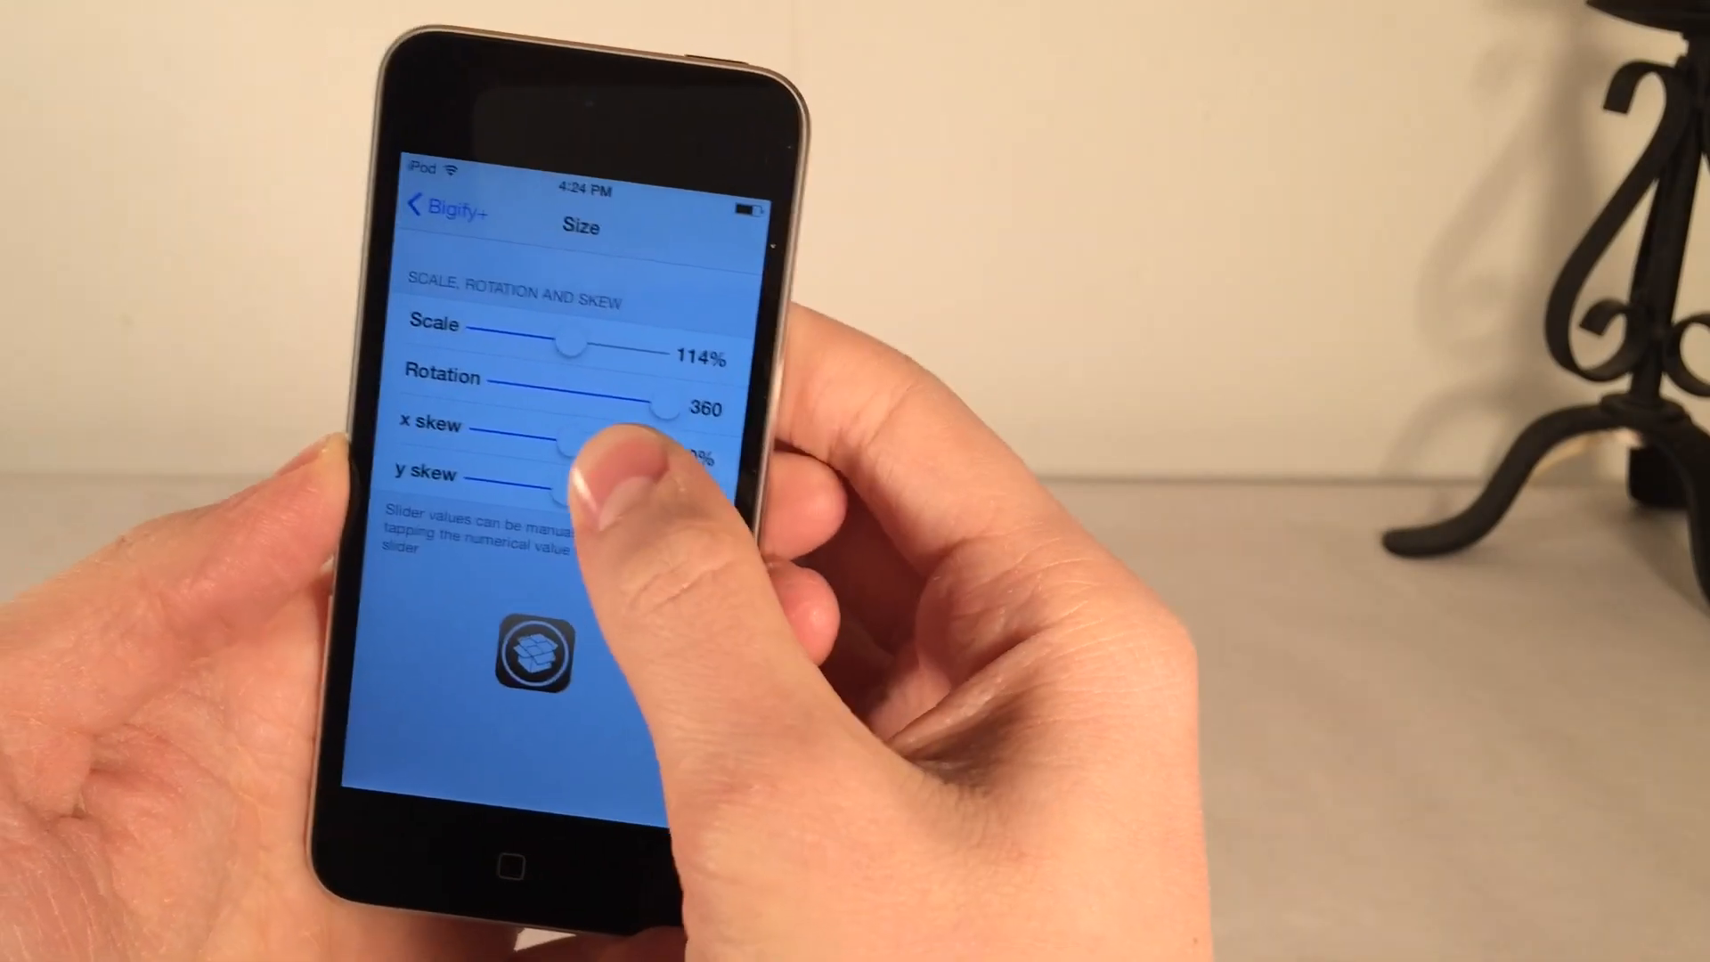
drag(664, 403, 616, 405)
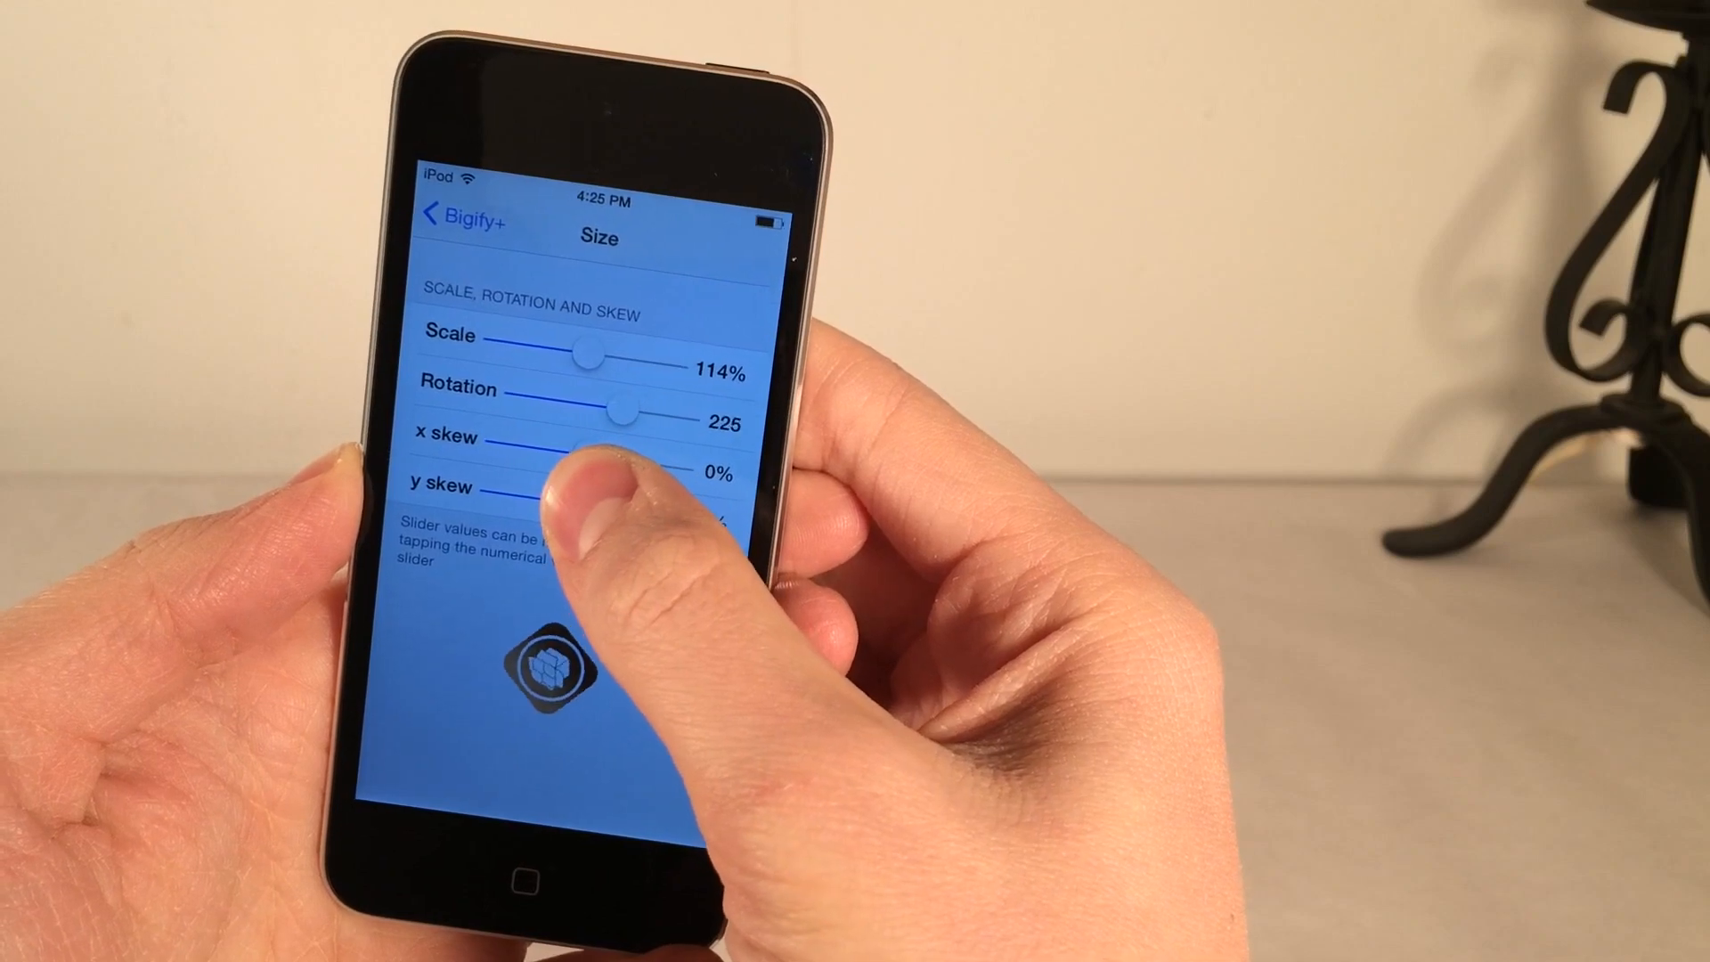
drag(616, 406, 648, 404)
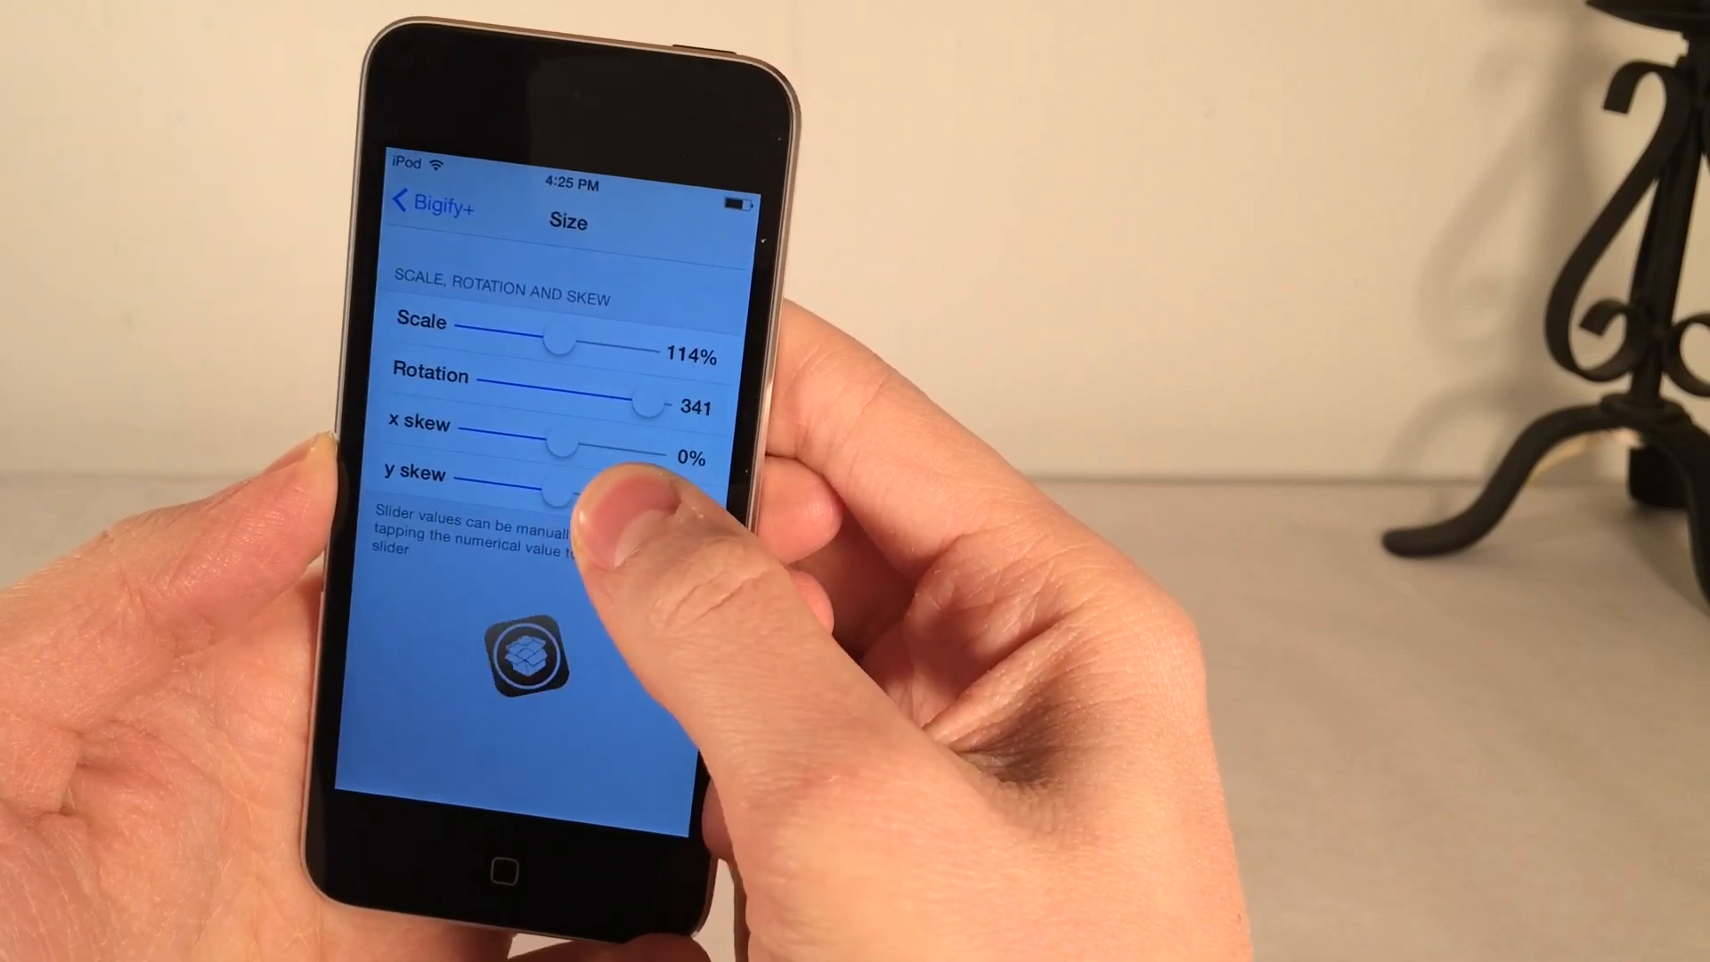
drag(643, 401, 616, 400)
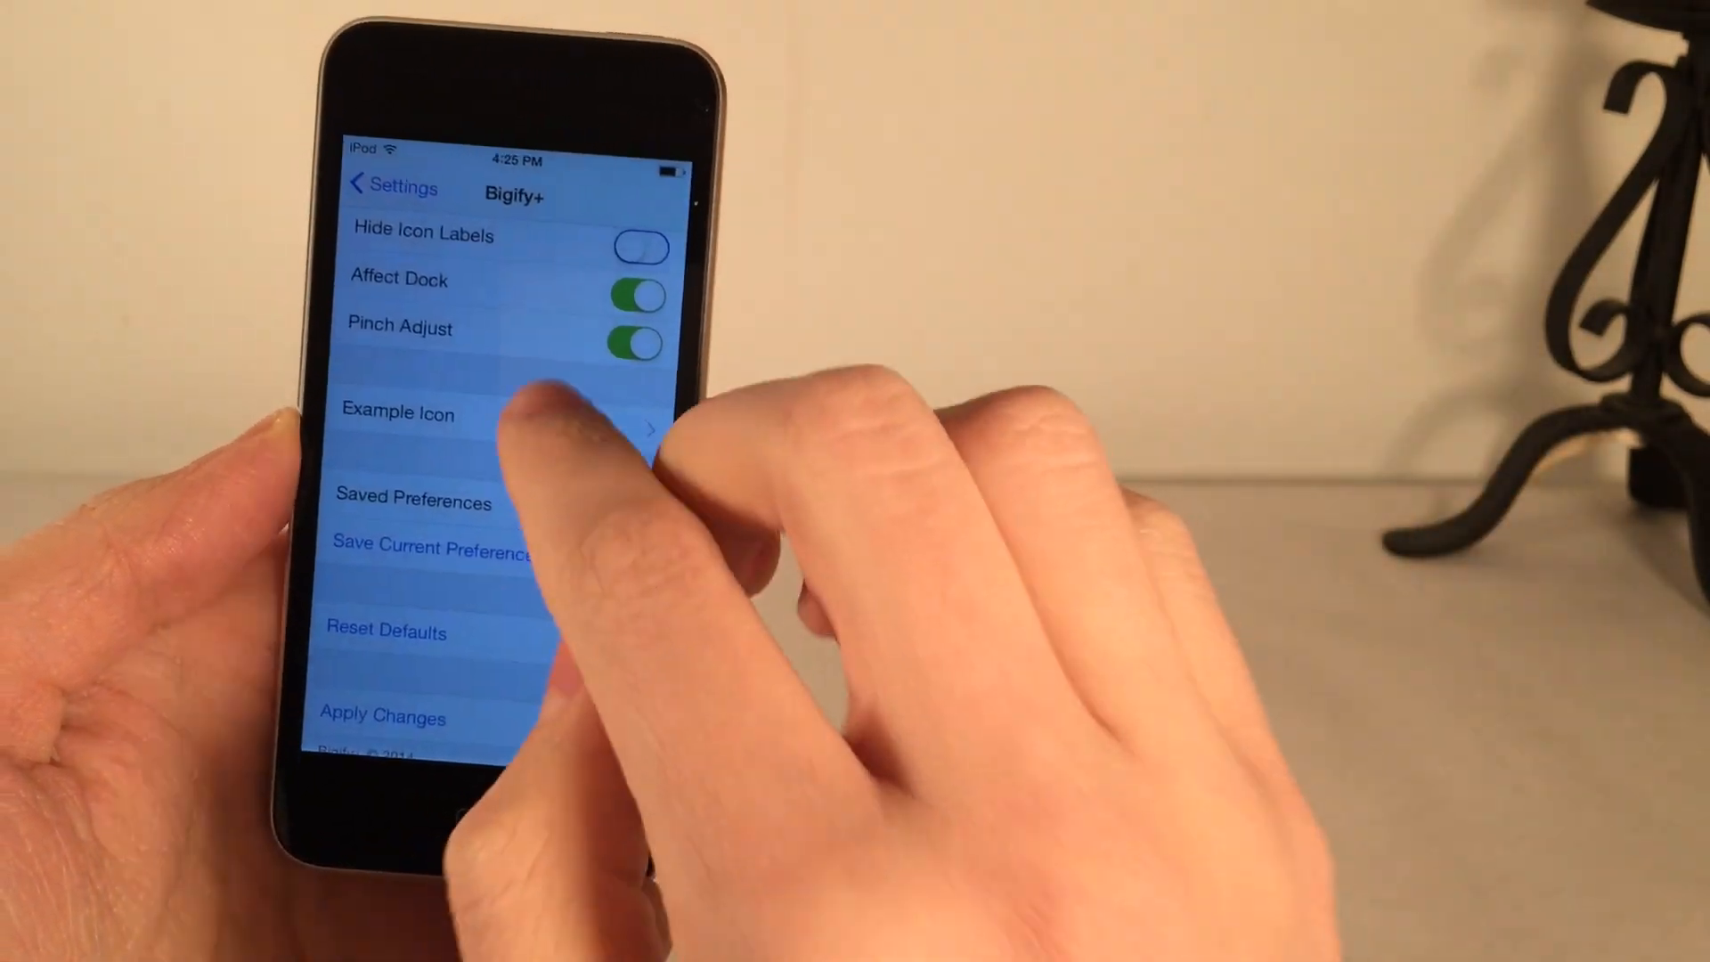
Make the icons partly transparent in Bigify+ Color, then apply the changes to the home screen.
scroll(down, 3)
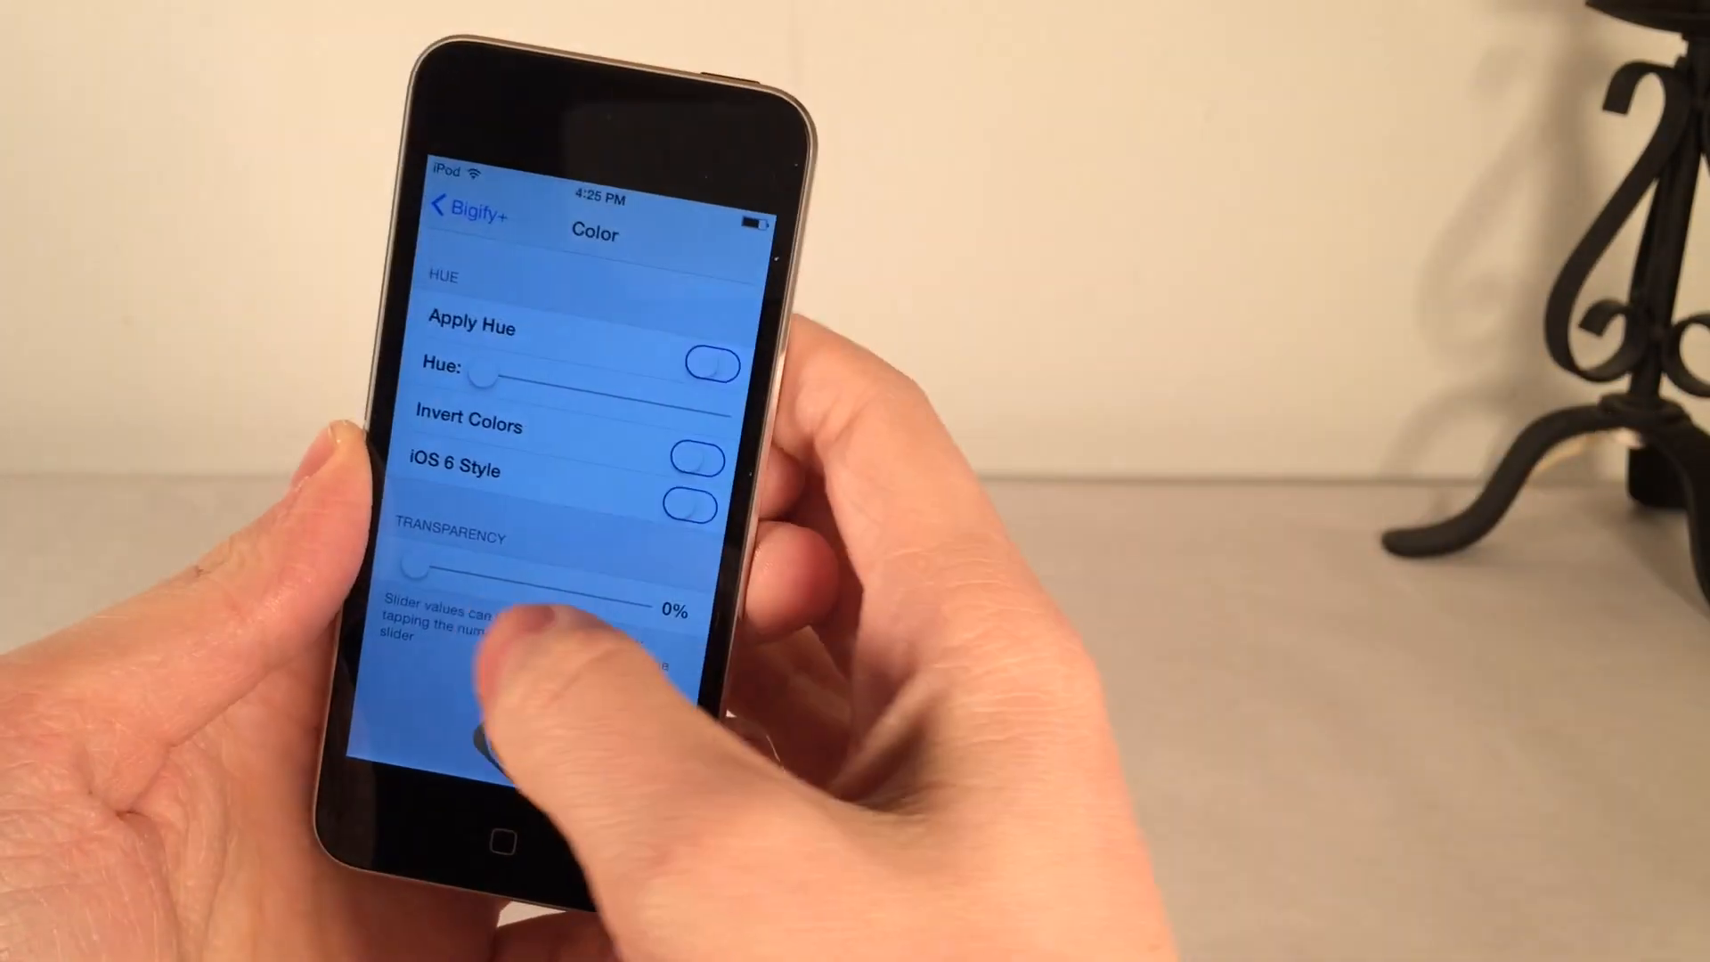
drag(409, 565, 545, 580)
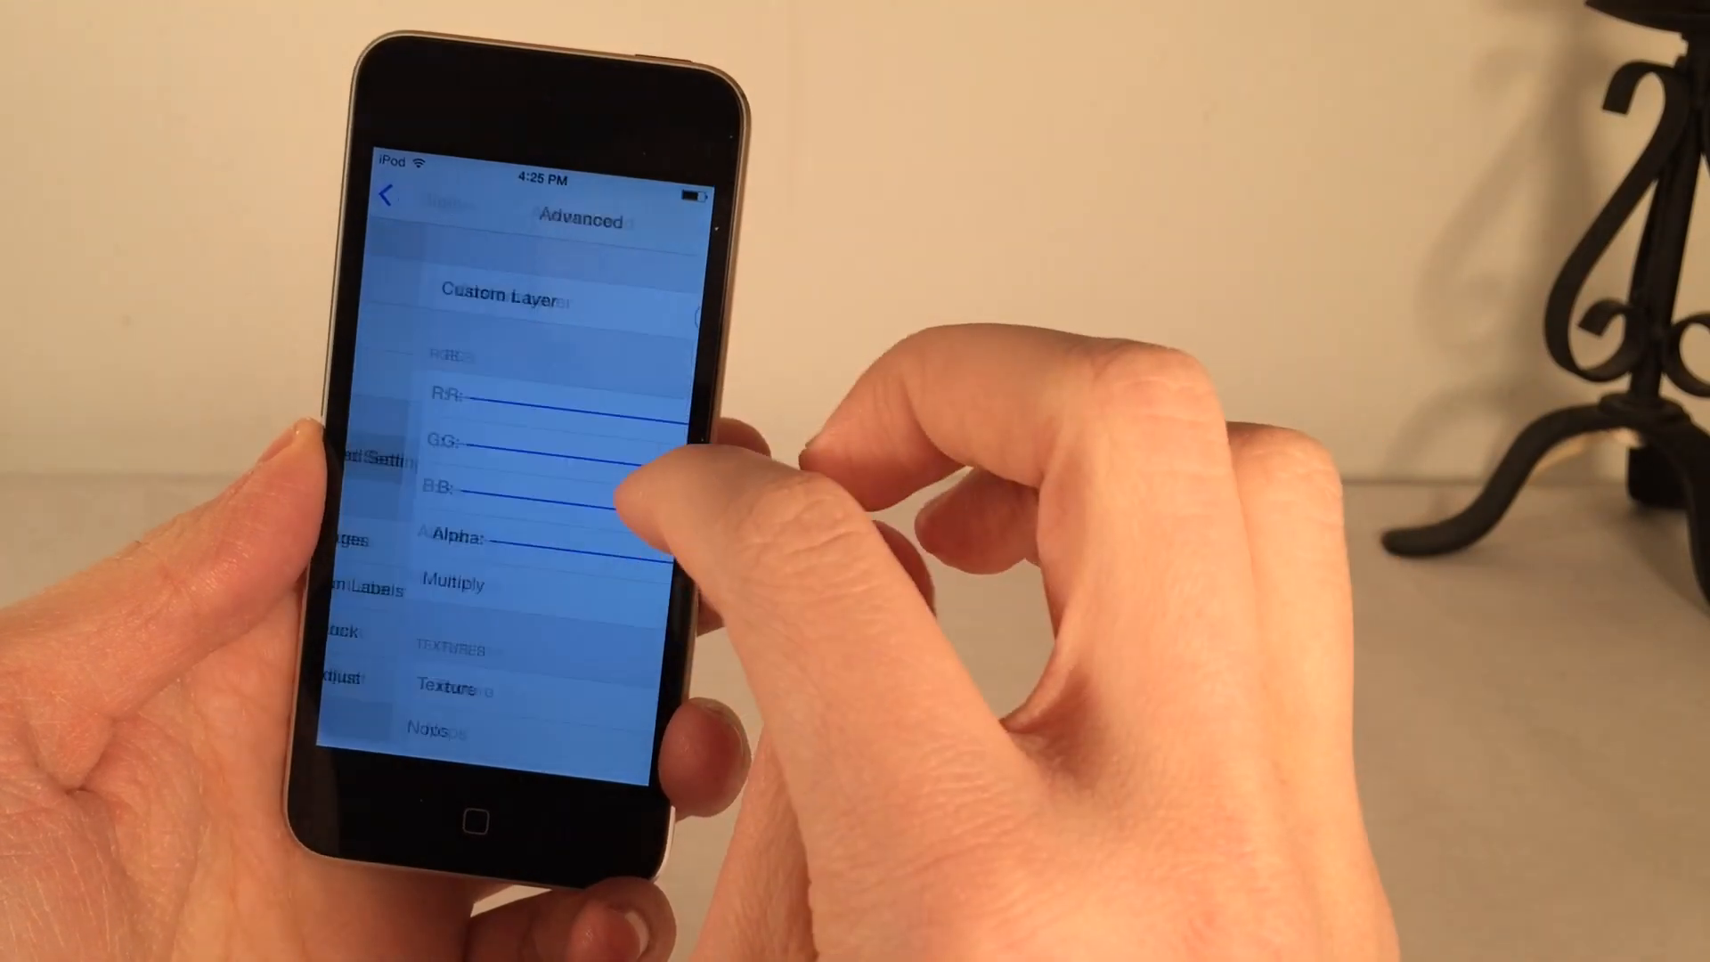
click(386, 198)
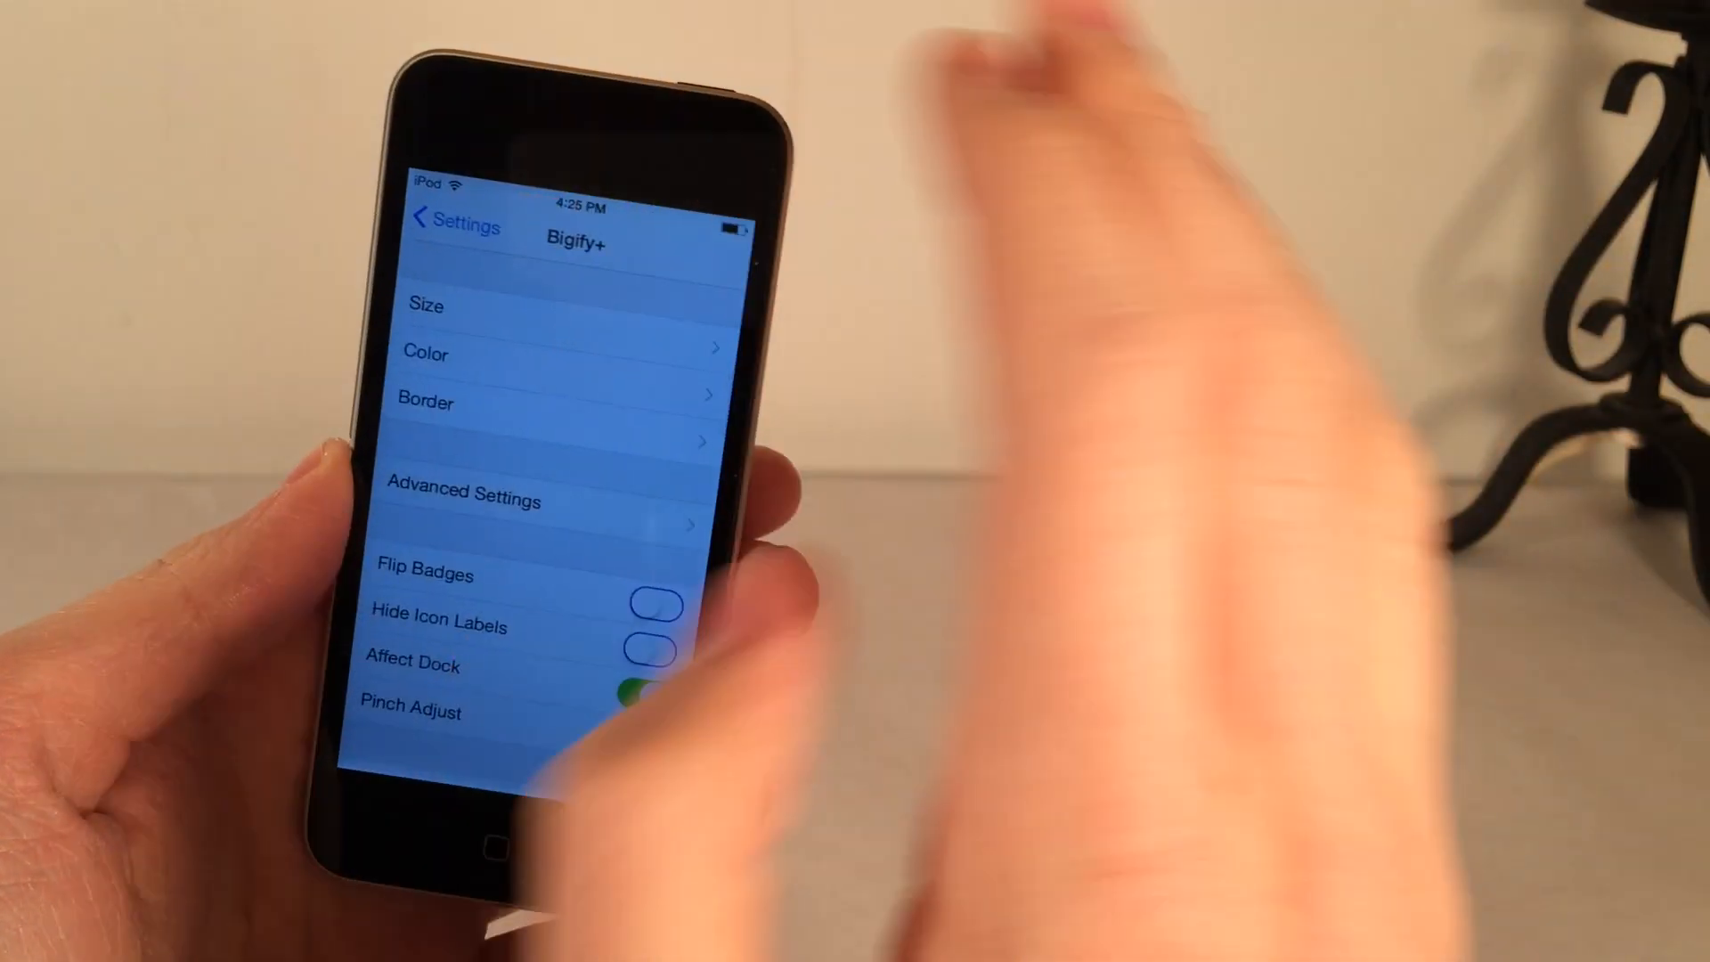
scroll(up, 3)
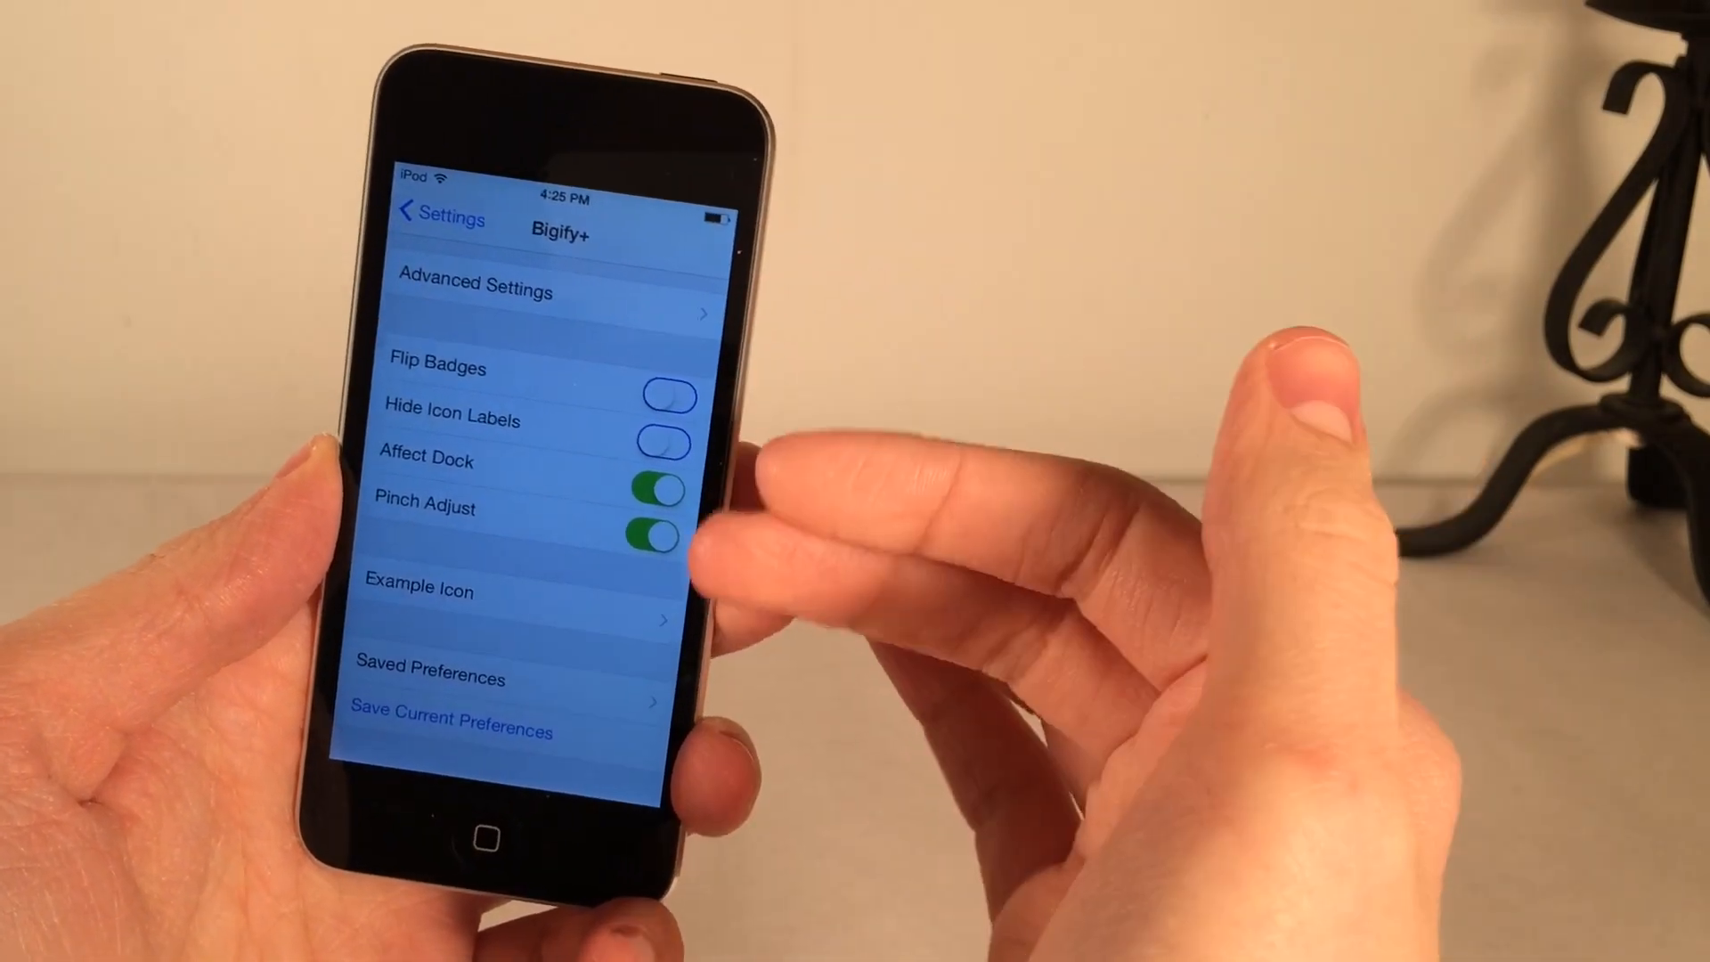
scroll(down, 3)
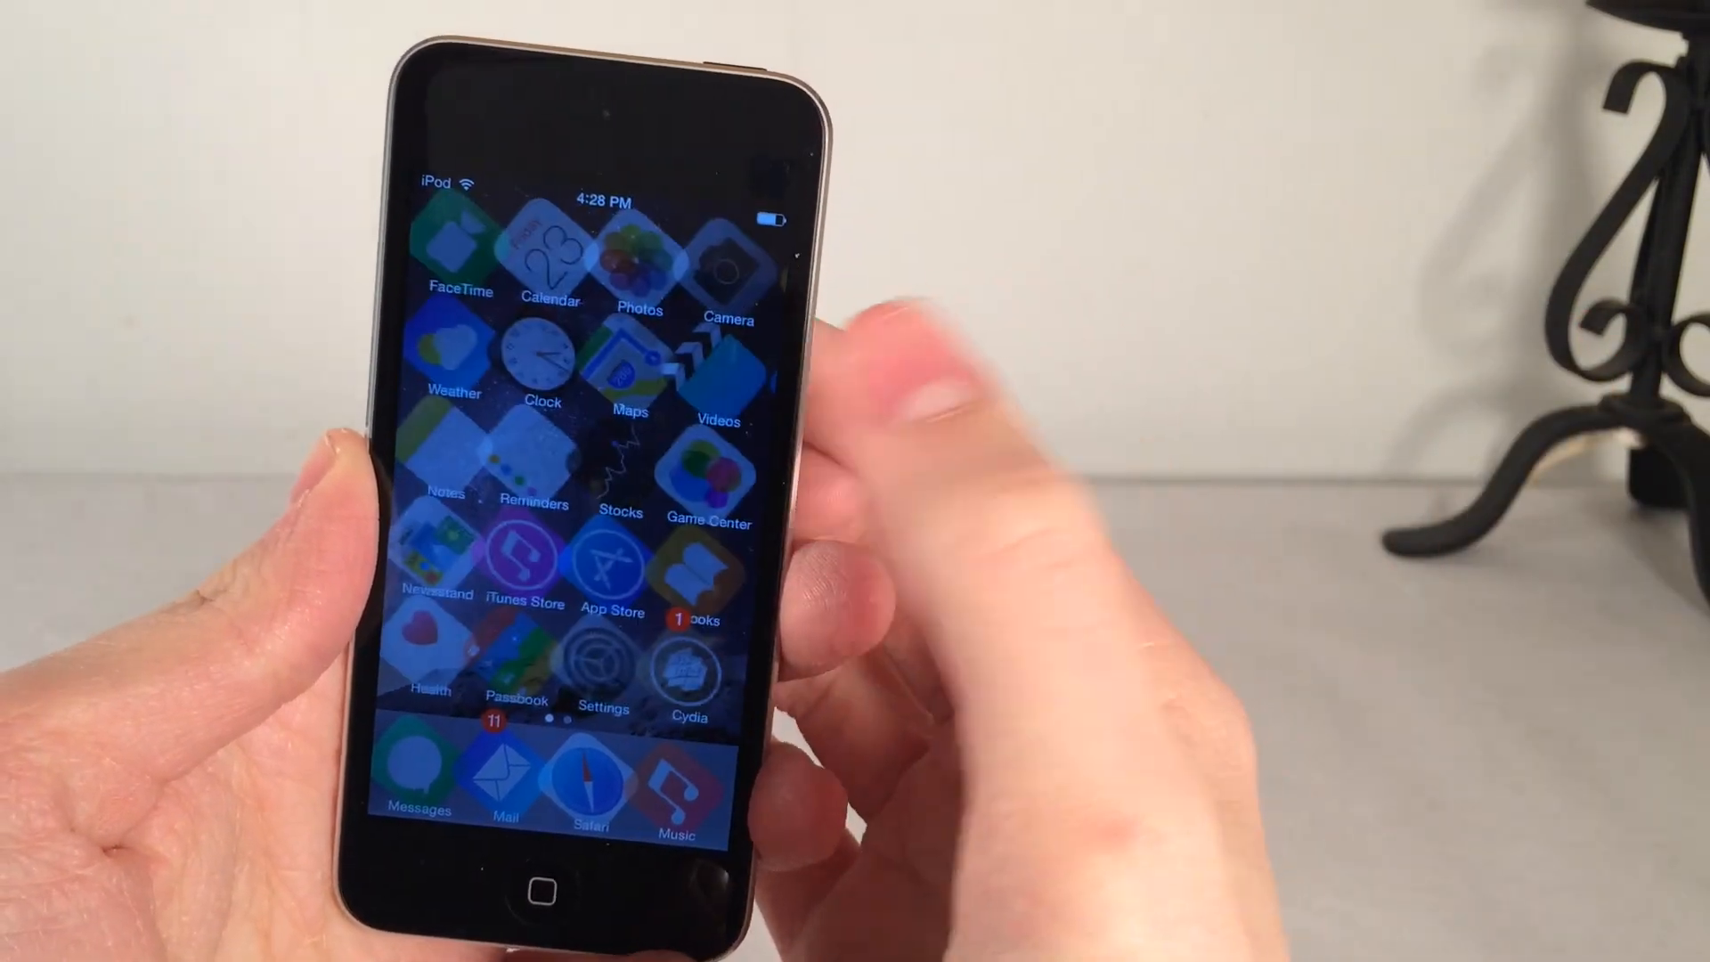
Return to the Bigify+ preferences from the Settings tweak list.
click(600, 662)
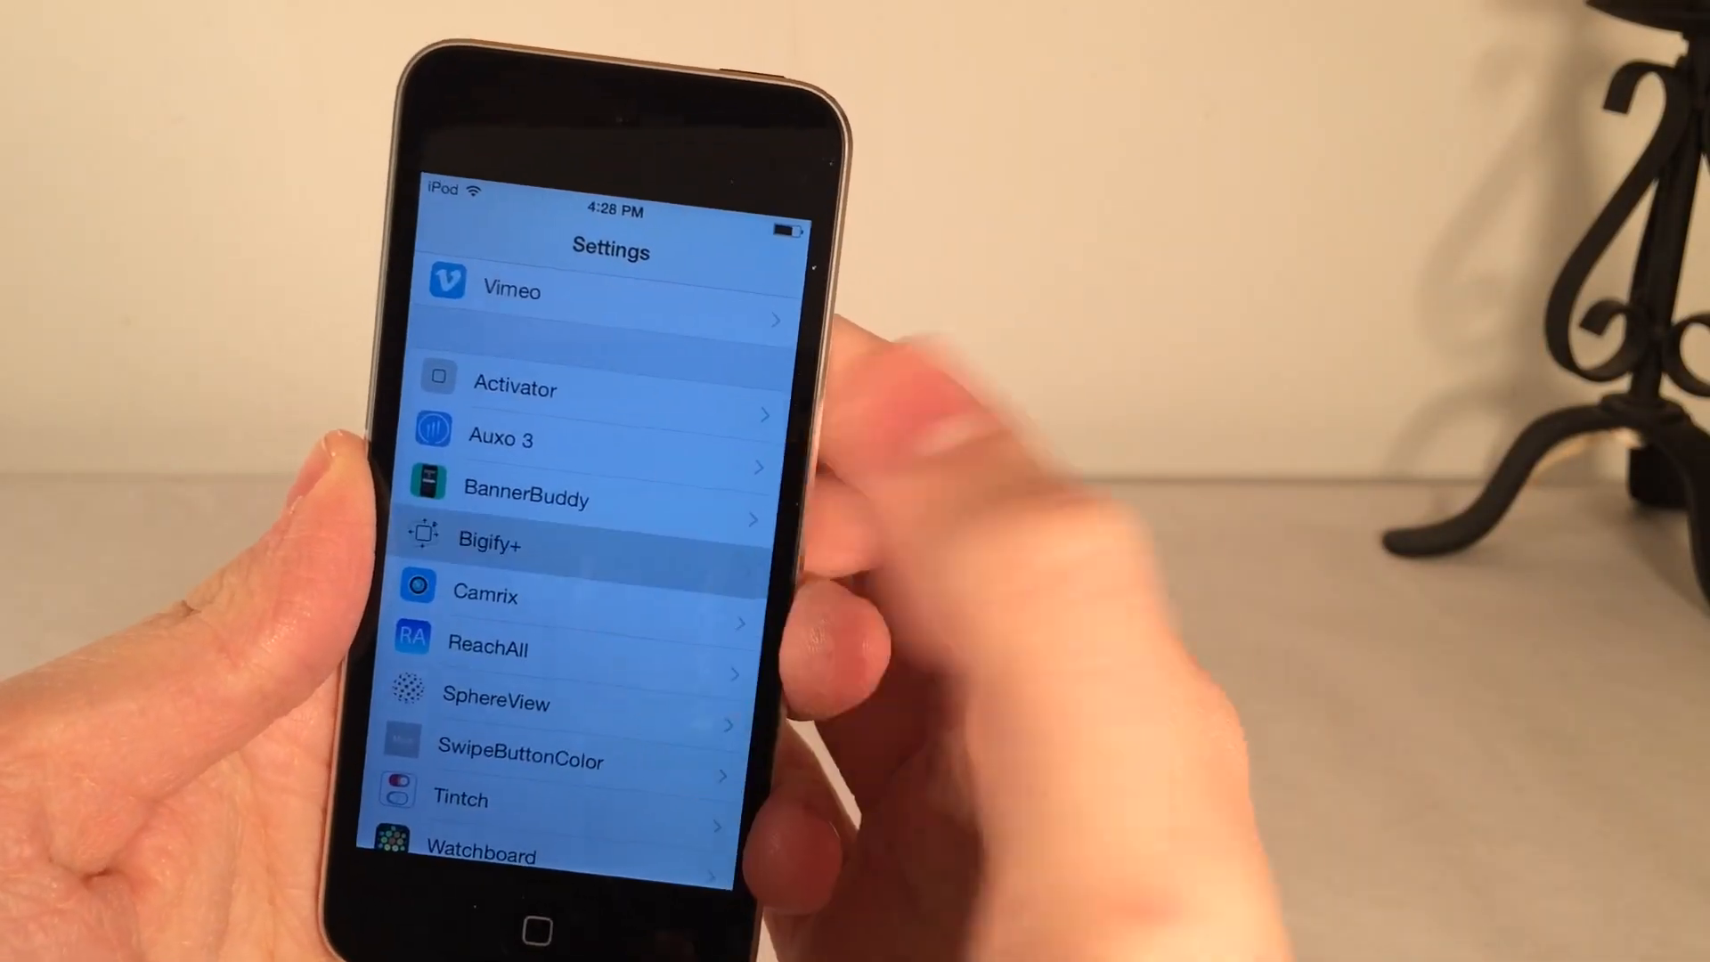
click(489, 543)
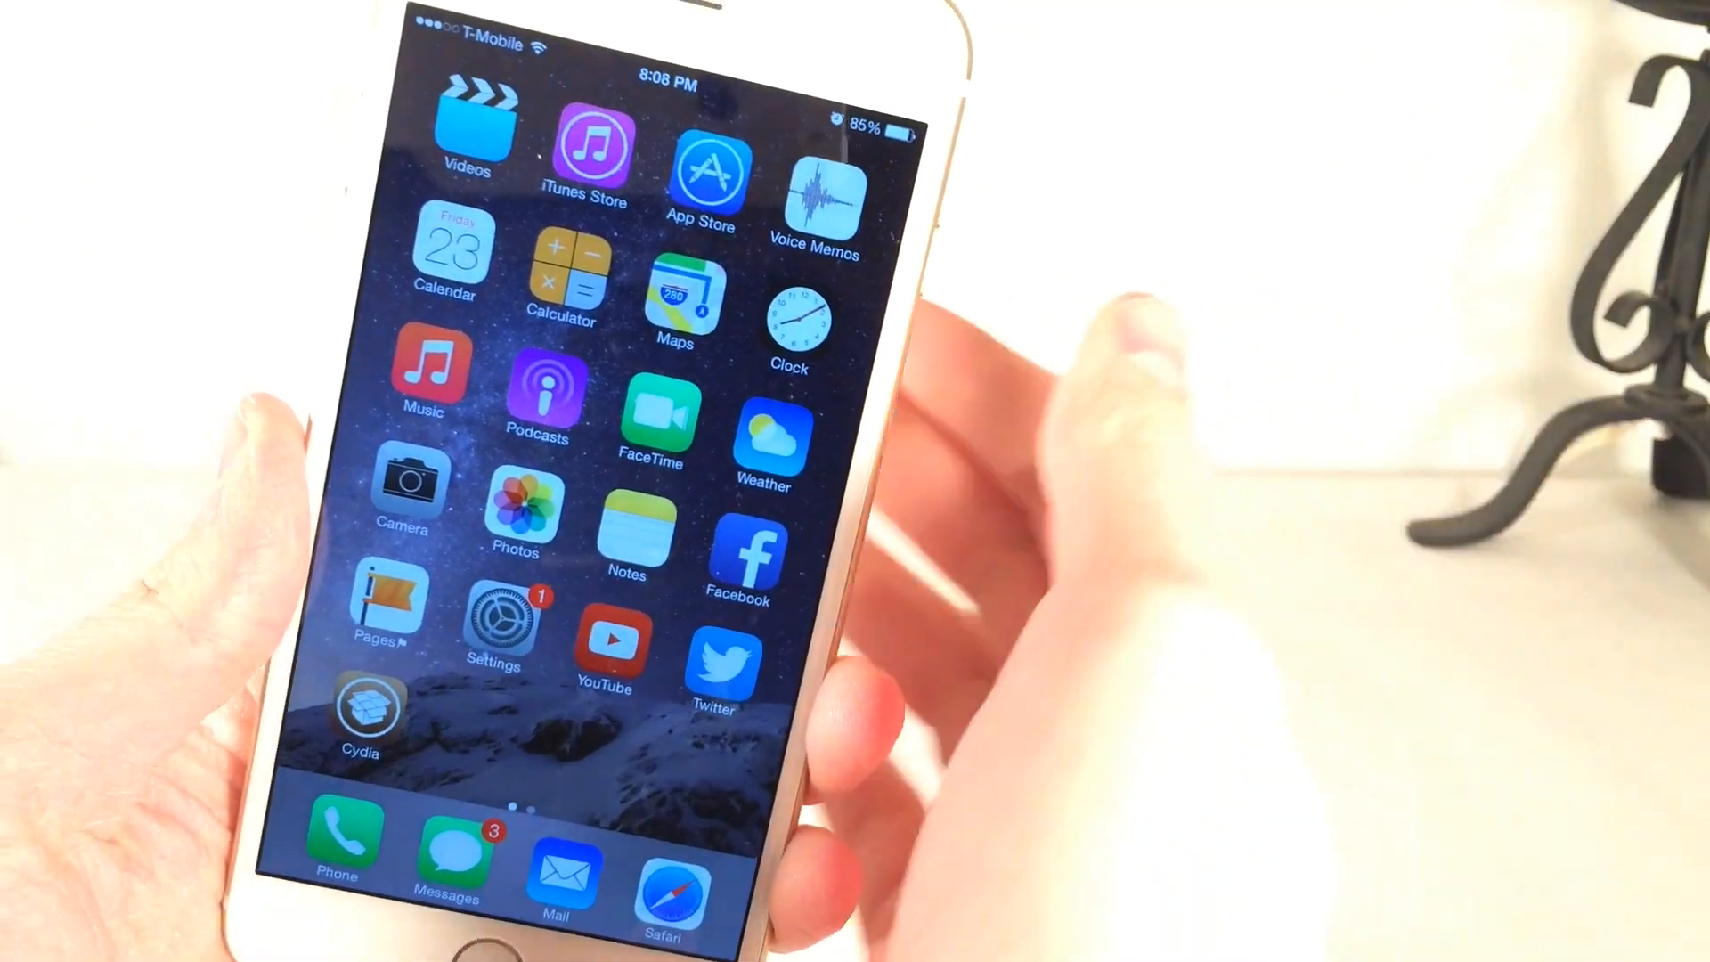
Launch Twitter and discard the empty tweet draft before composing a mention.
click(714, 664)
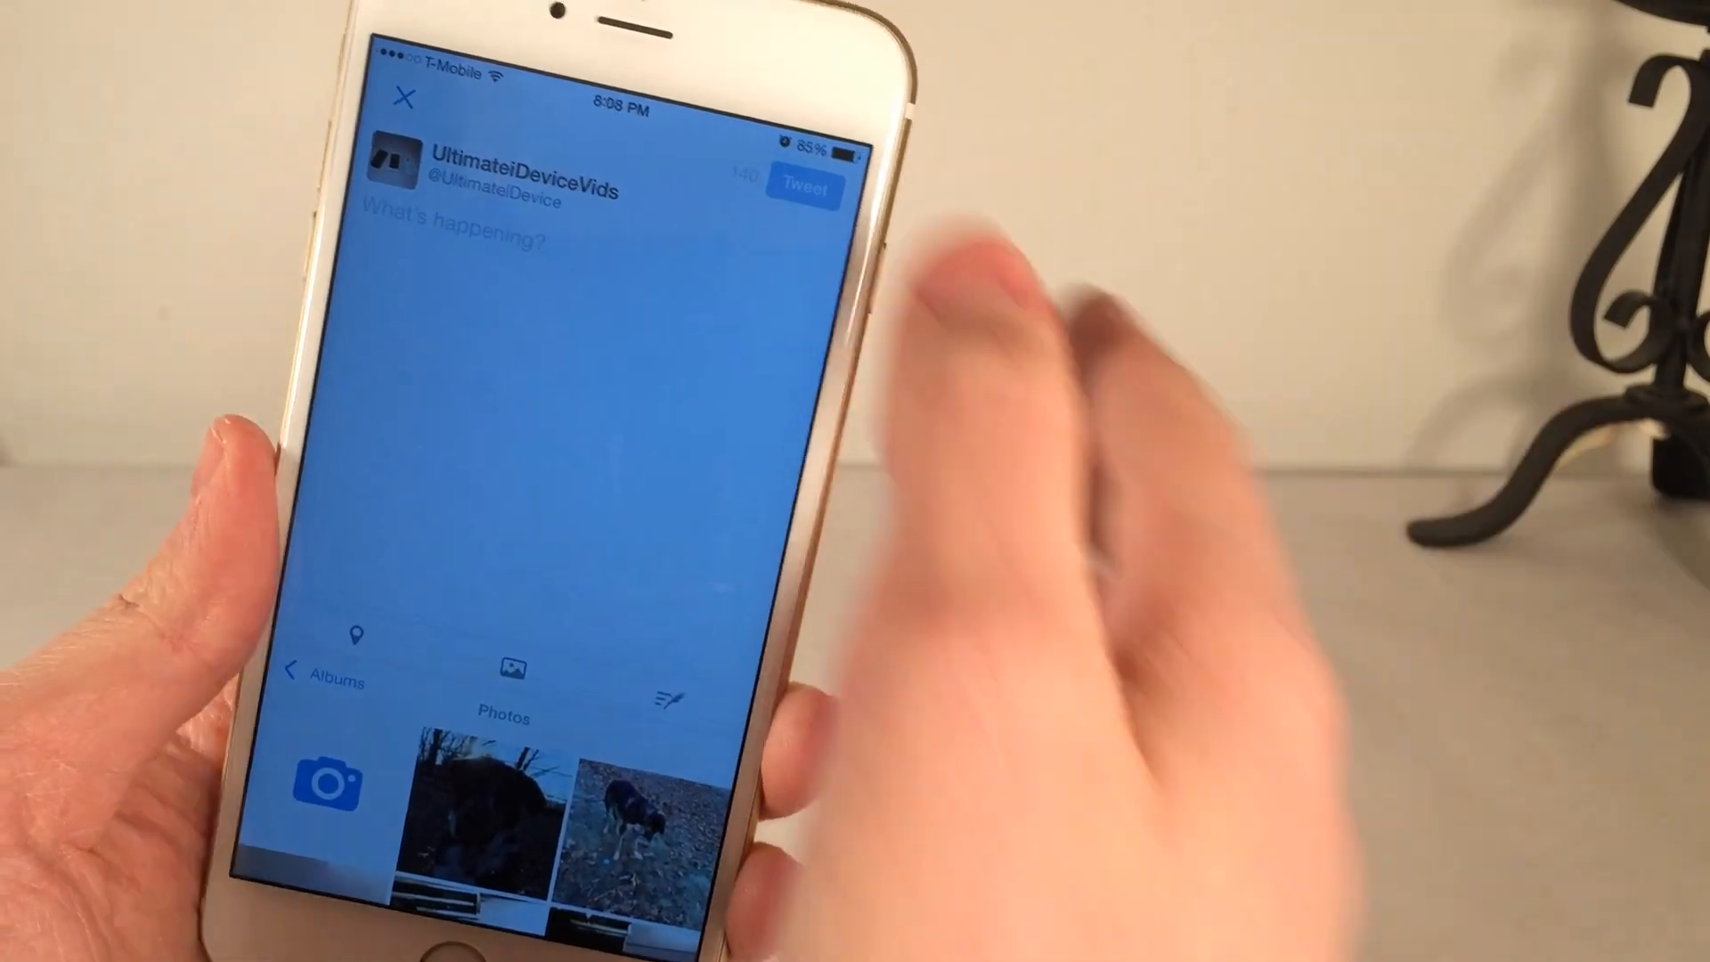
click(408, 100)
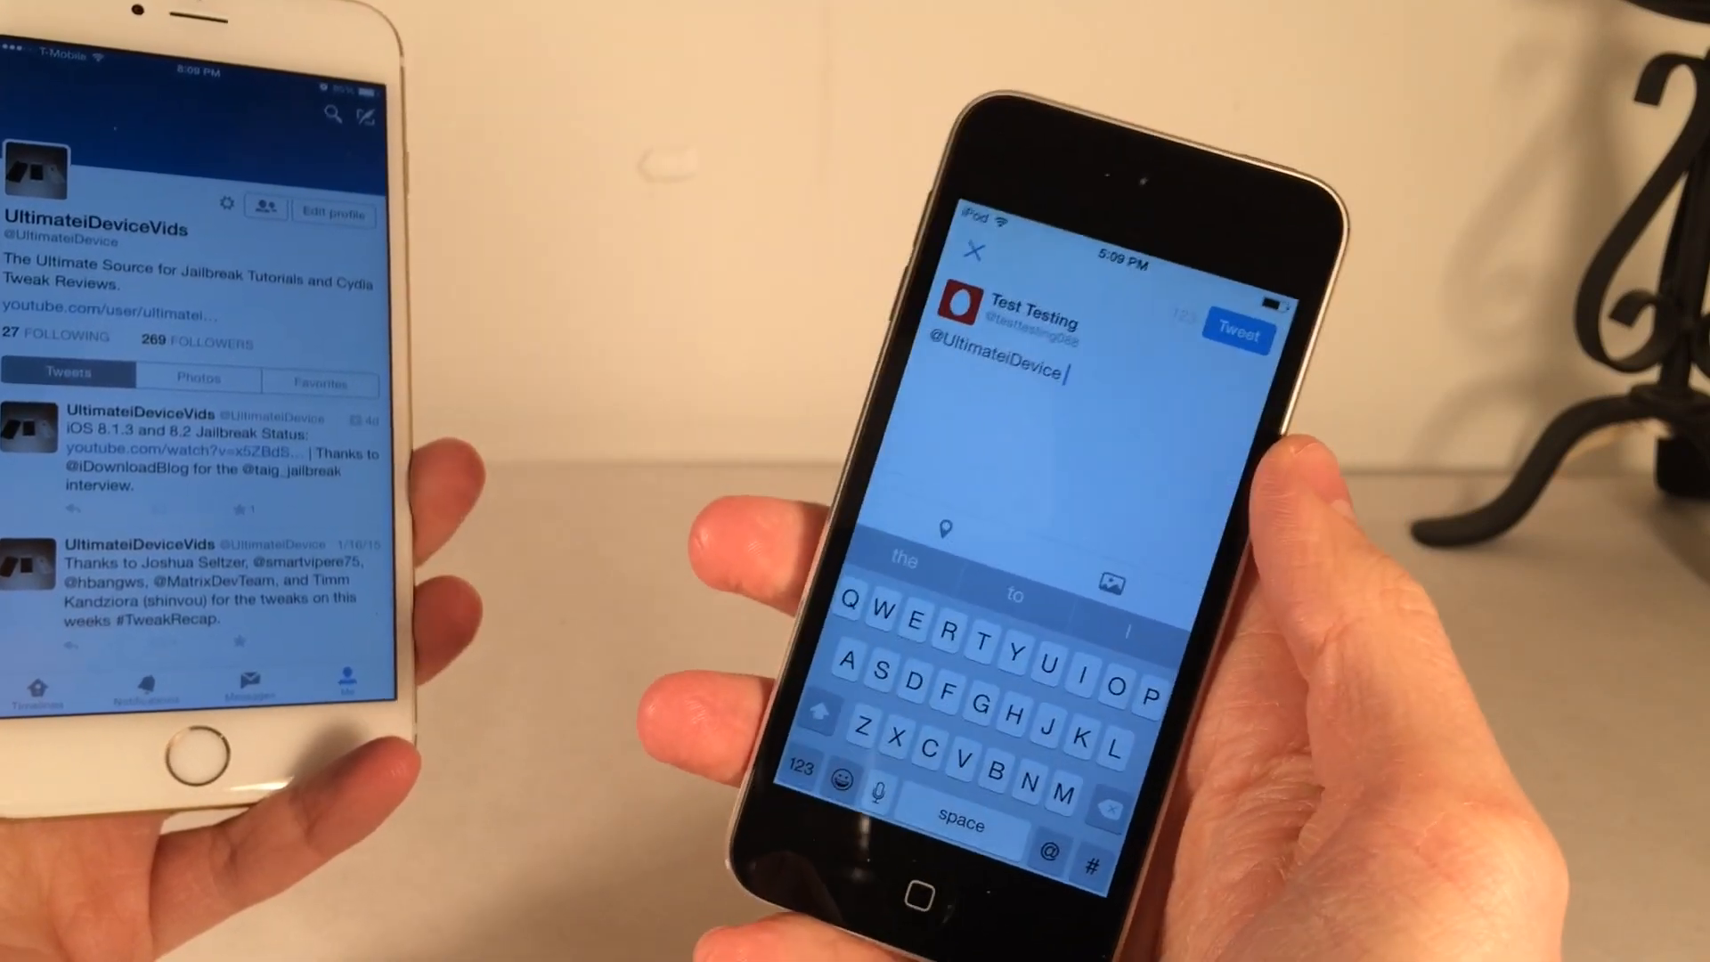
click(1110, 586)
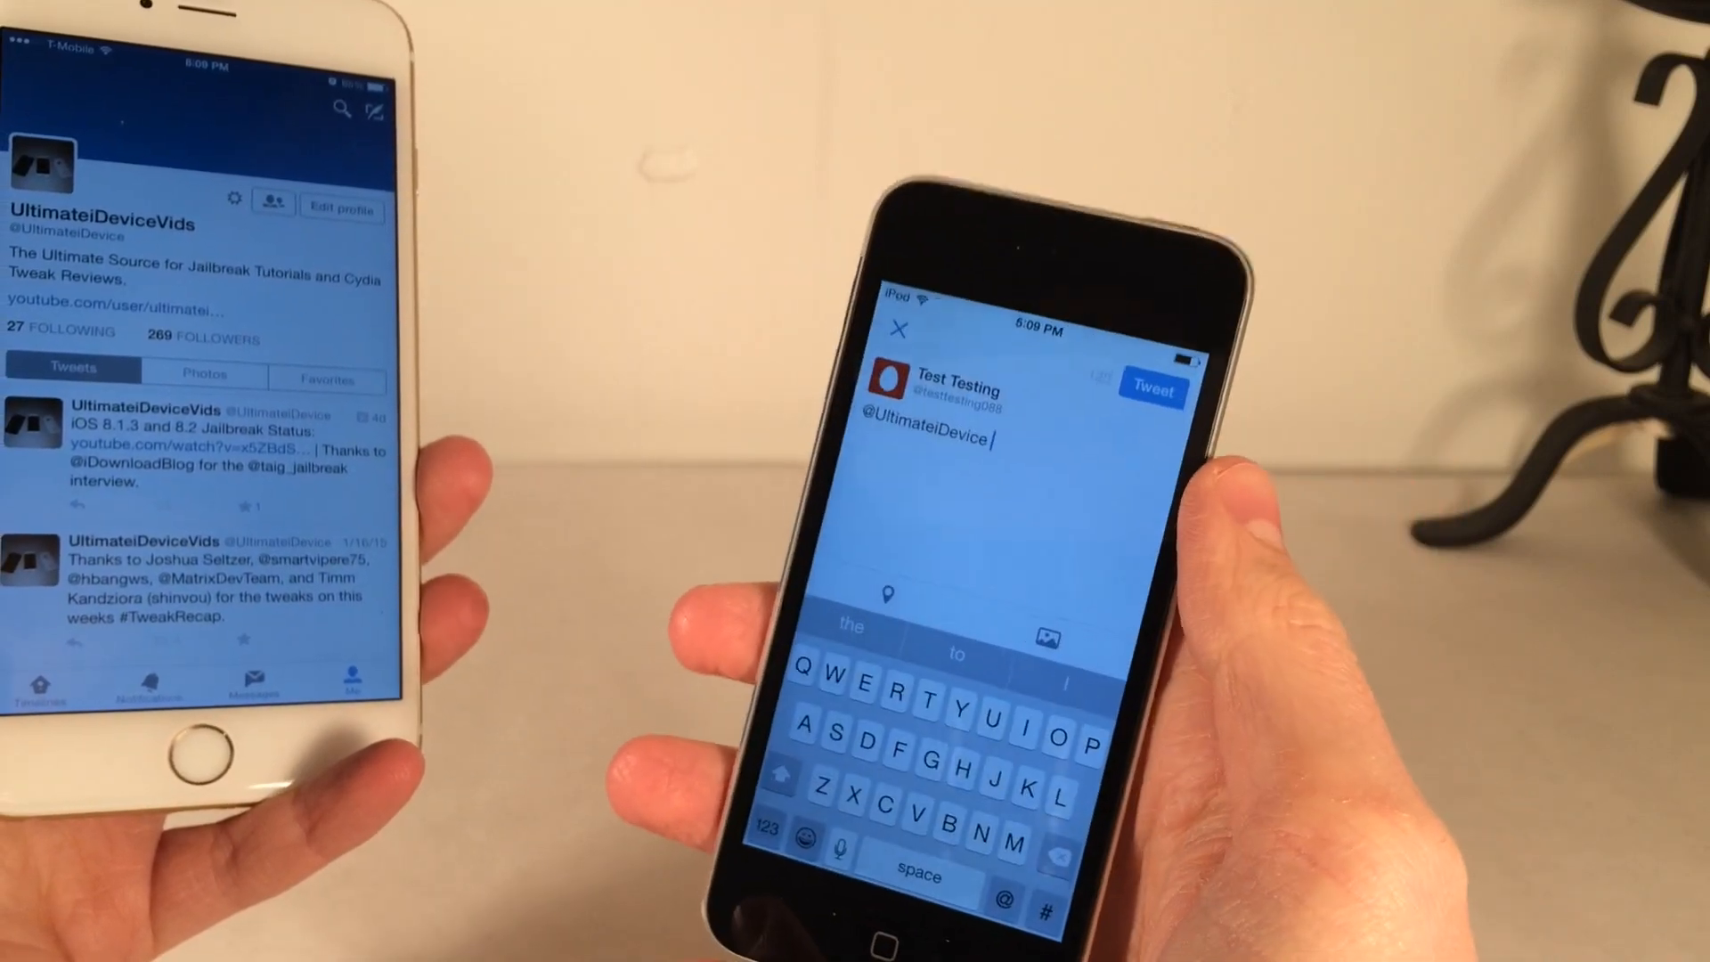
click(1045, 640)
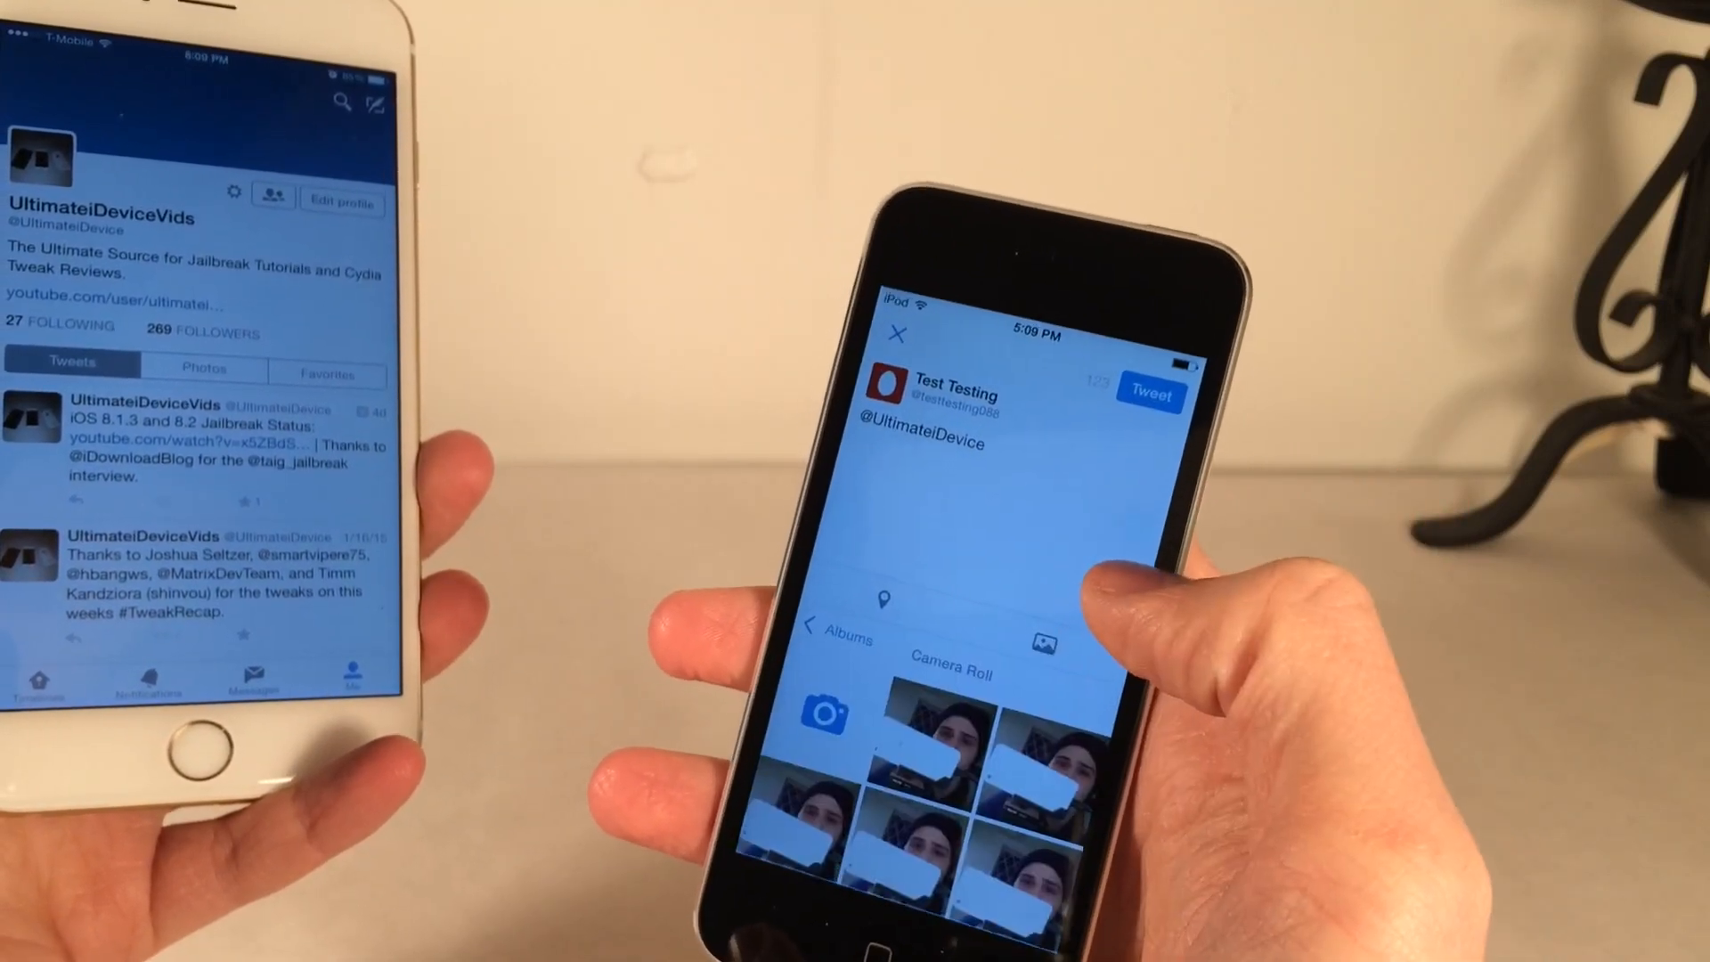
click(950, 447)
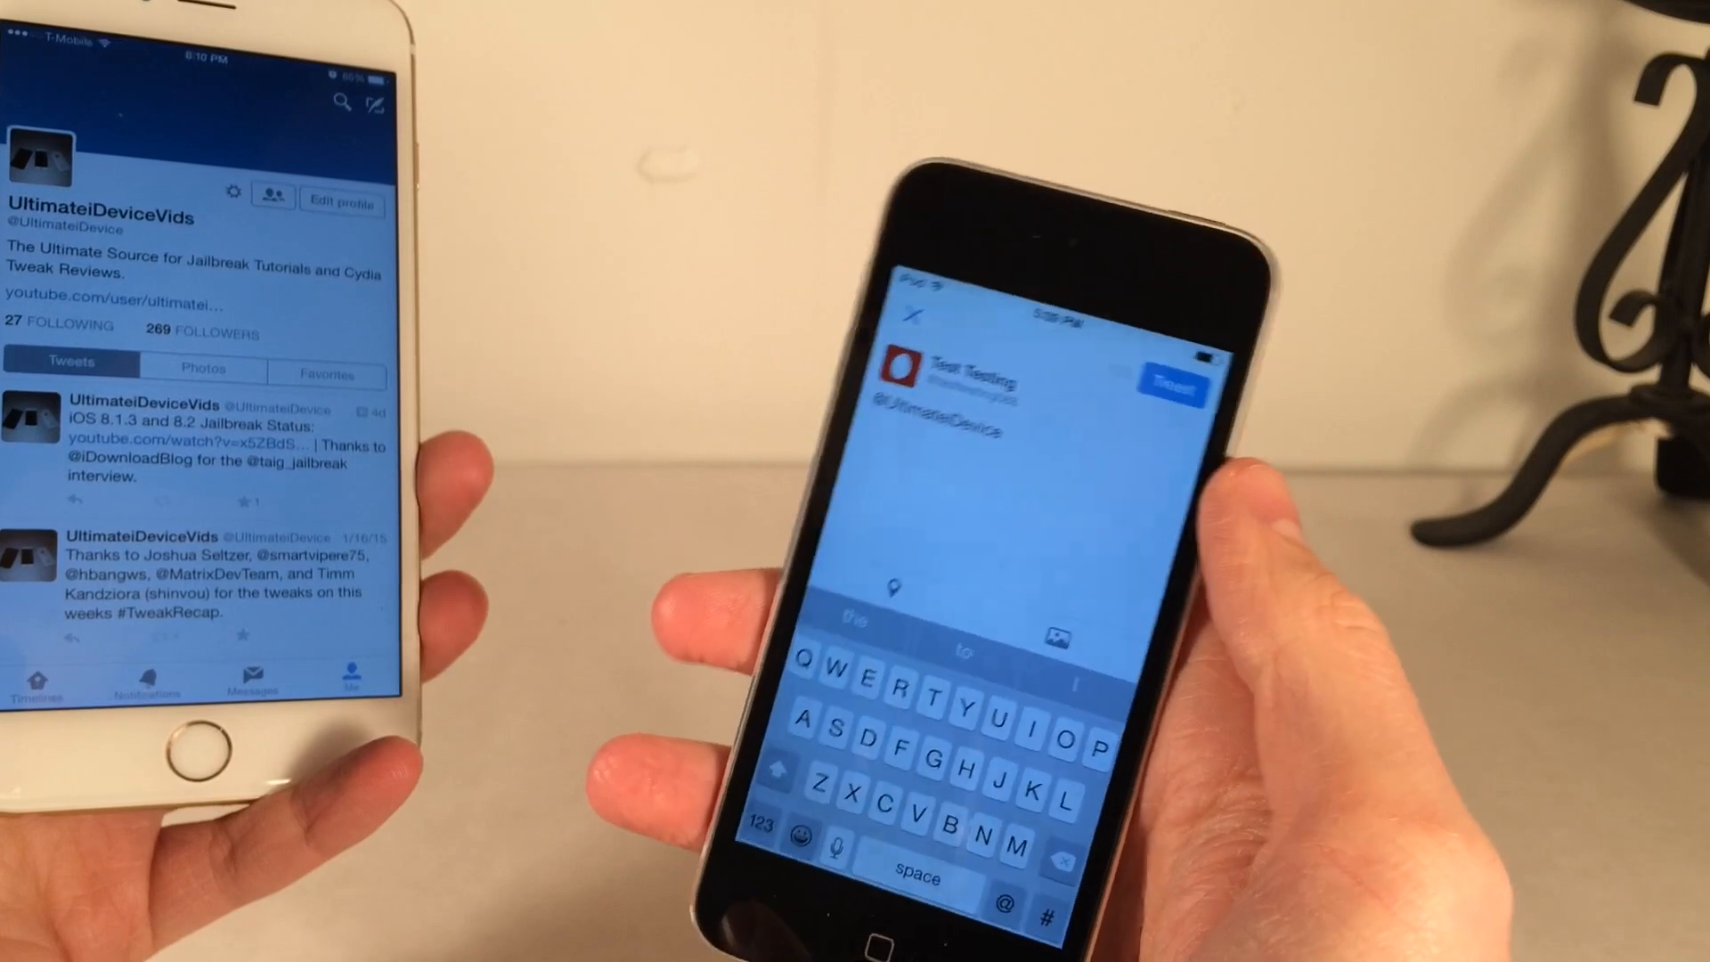